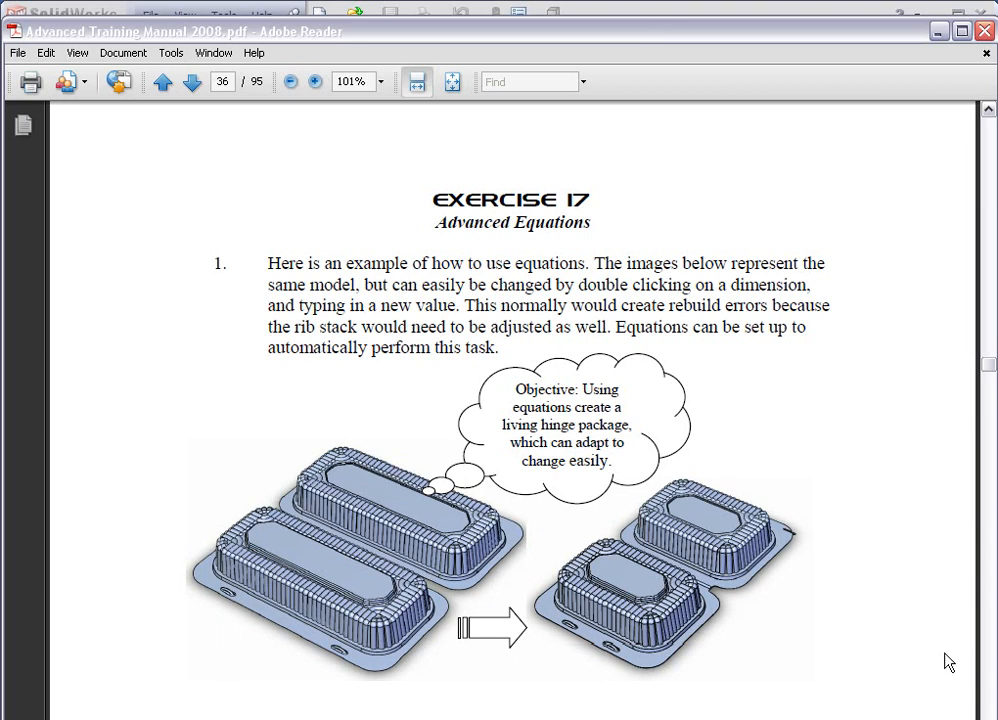
- Scroll the Exercise 17 PDF down to step 20's dimensioned front-plane sketch (4.000, 2.000, R1.000)
scroll("down", 3)
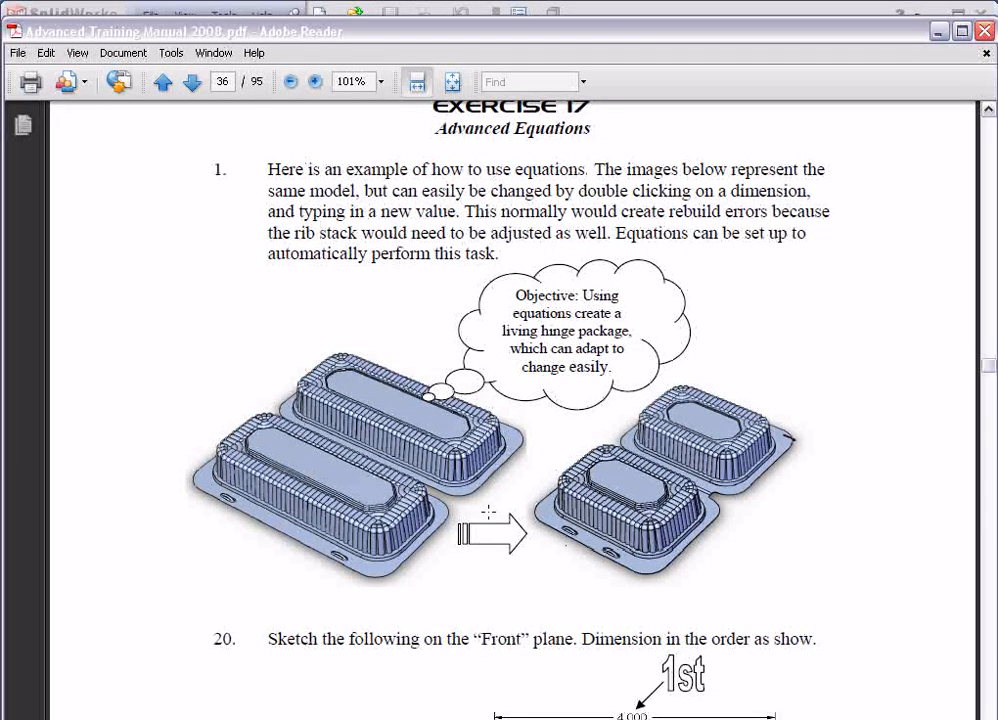
scroll("down", 3)
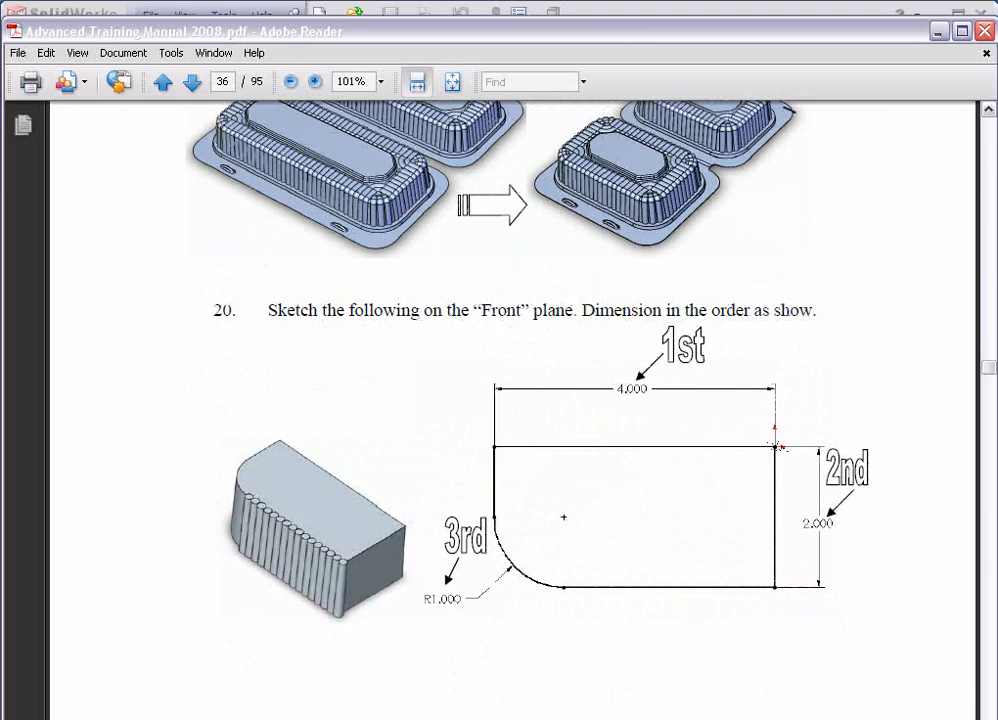
mouse_move(611, 17)
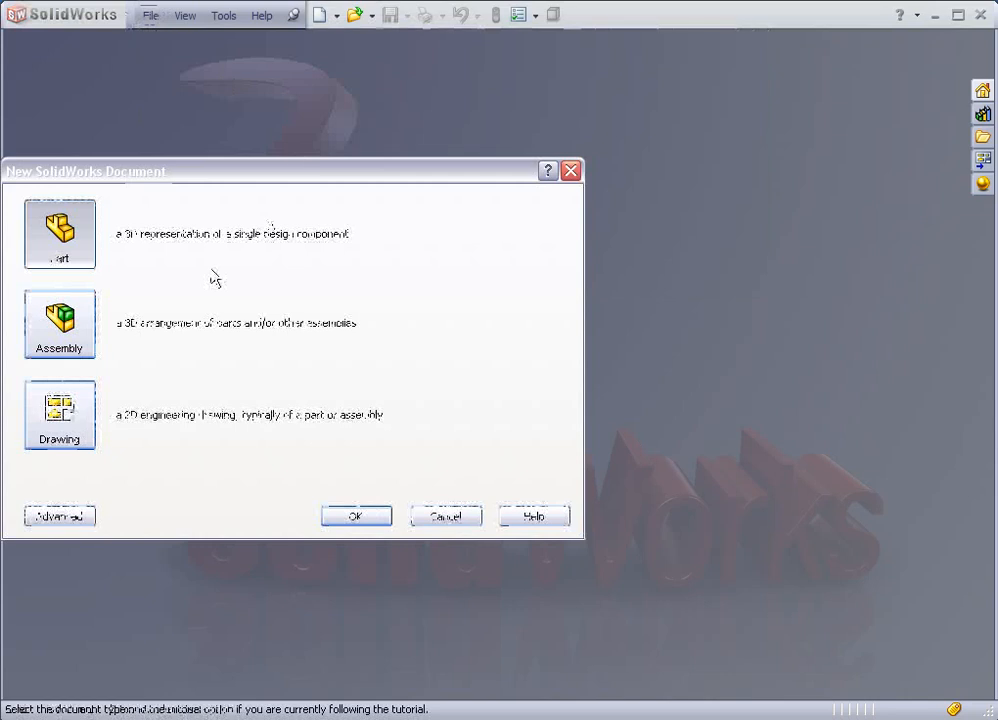
- Create a new part from the Advanced Part template and start a Front Plane sketch
left_click(59, 516)
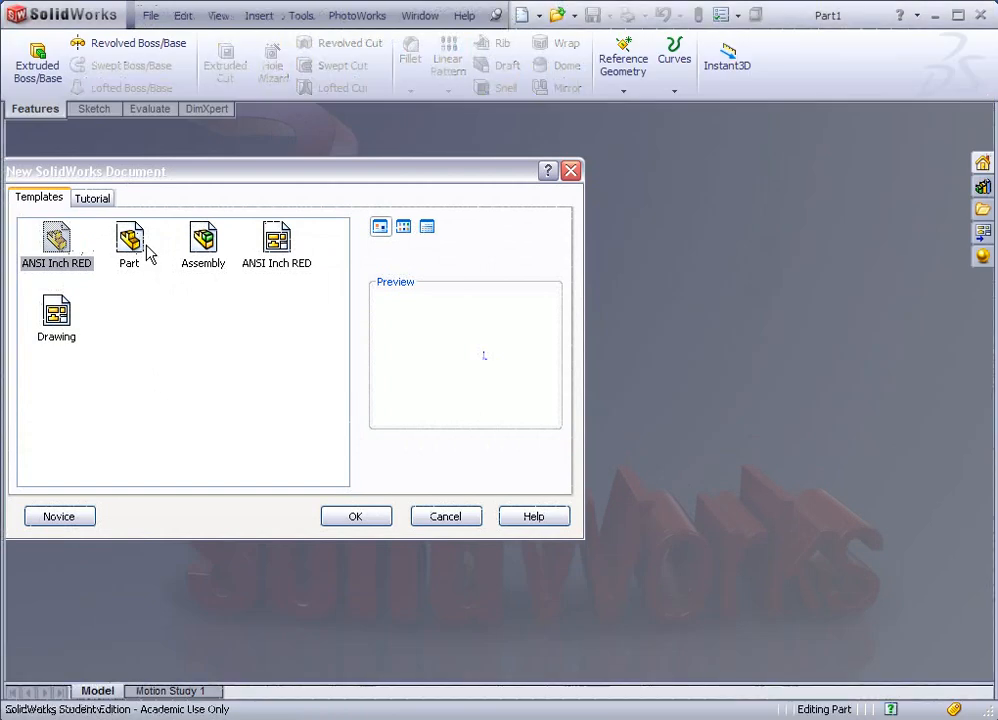
left_click(355, 516)
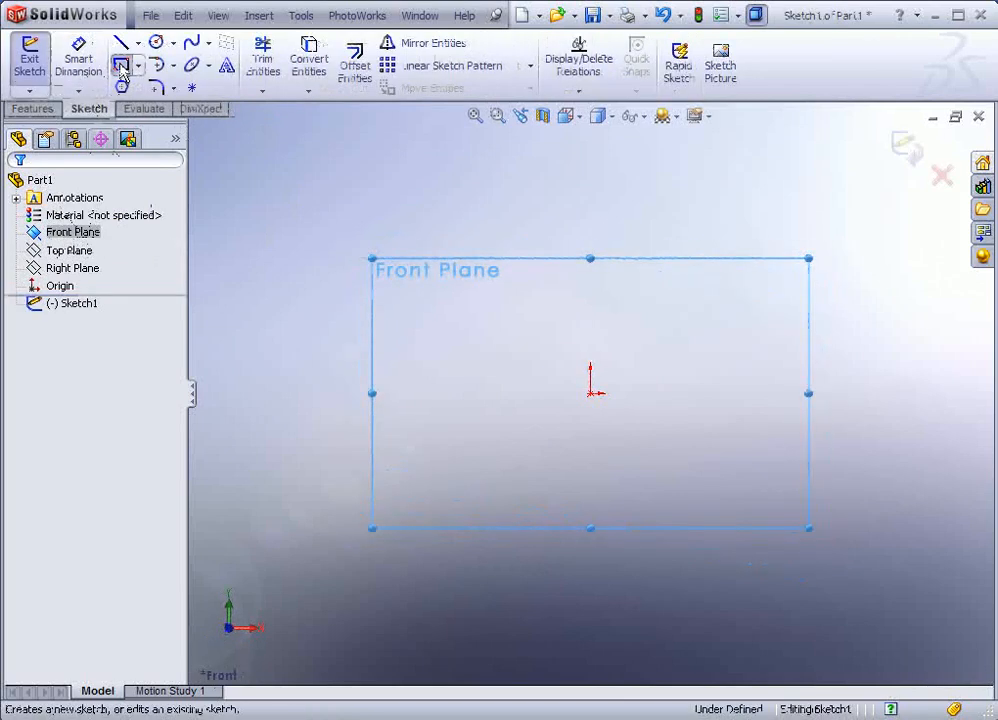
- Draw a corner rectangle from the origin, dimensioned 4.000 wide and 2.000 tall
left_click(120, 64)
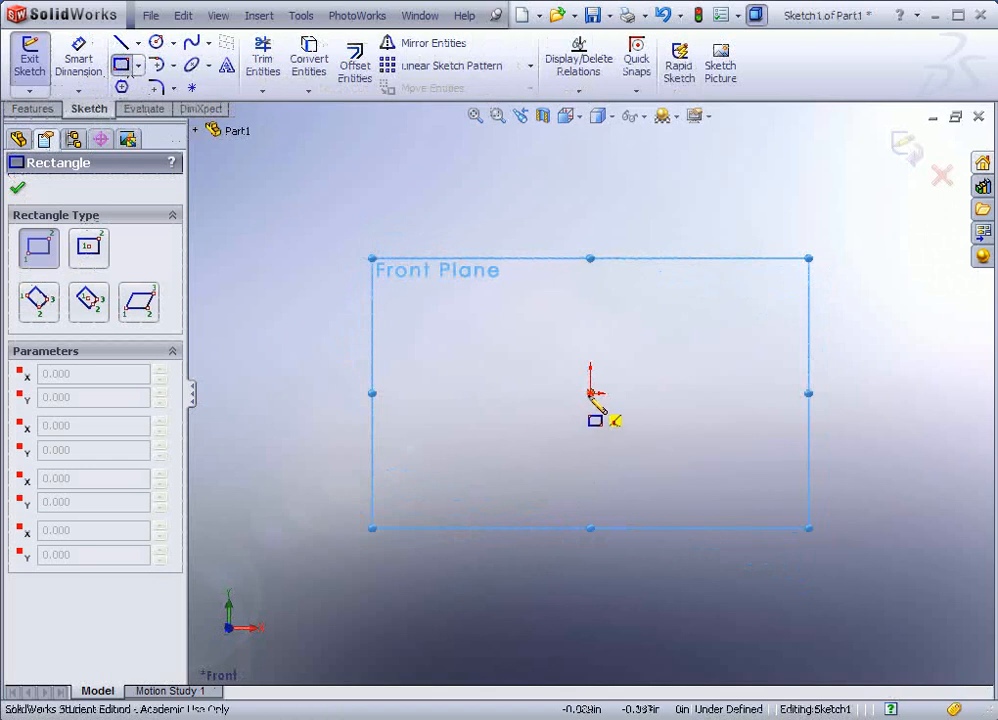
left_click_drag(590, 390, 352, 528)
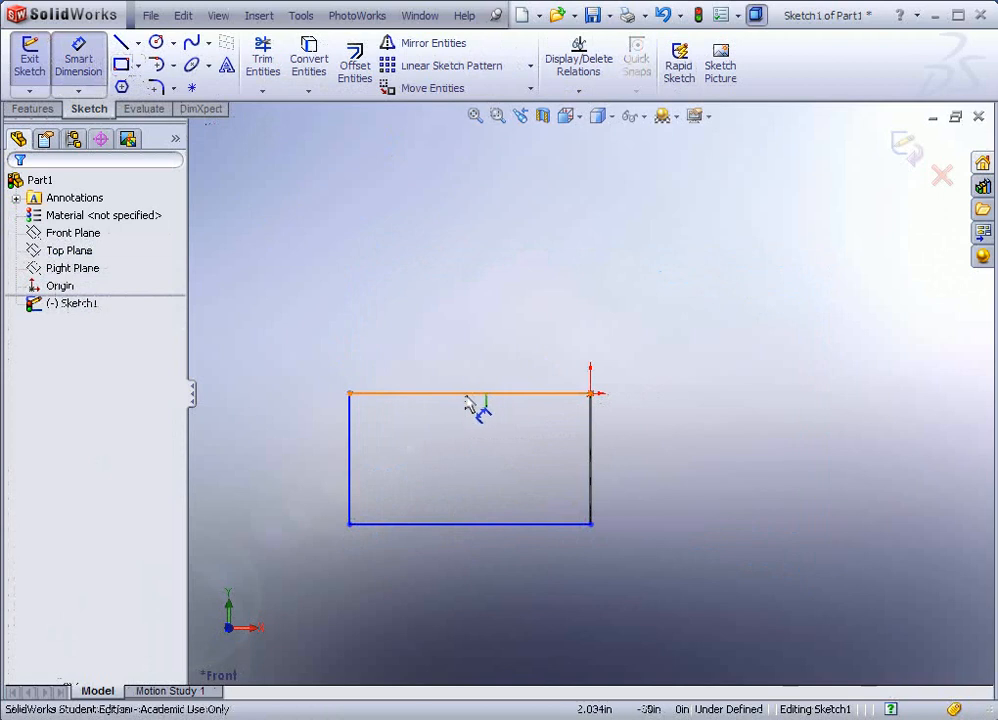
left_click(470, 396)
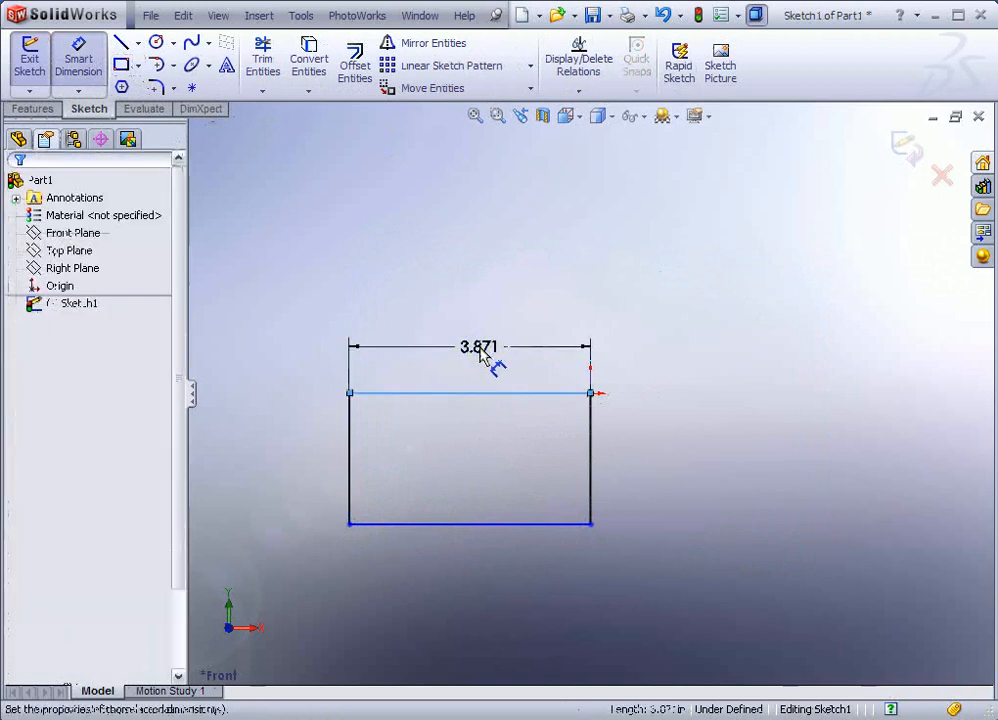
left_click(479, 347)
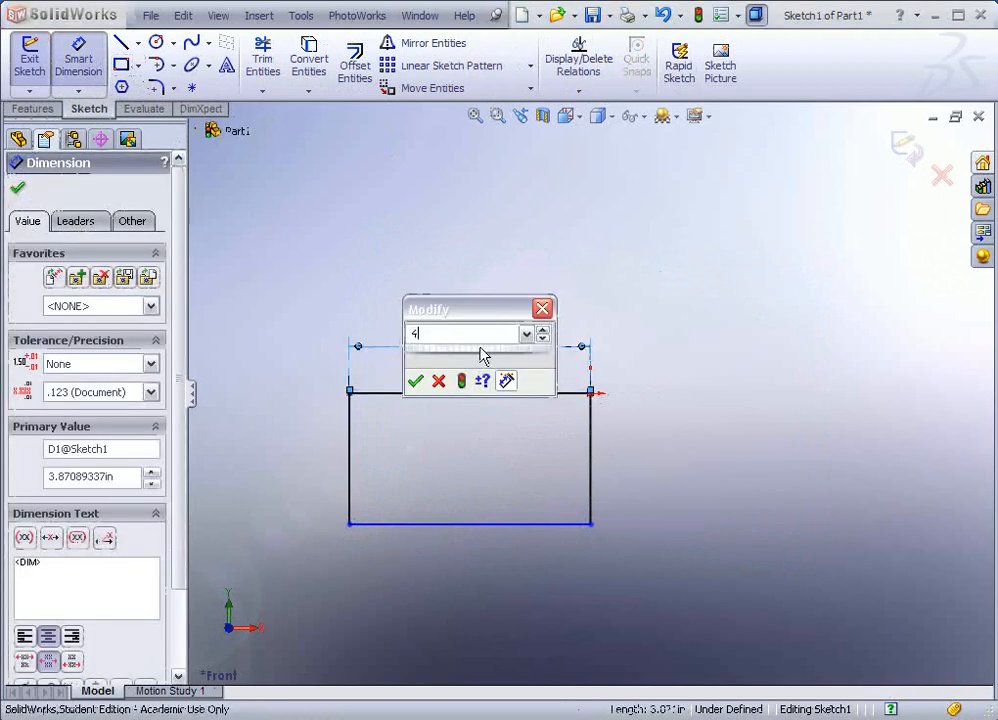
left_click(416, 381)
type("2")
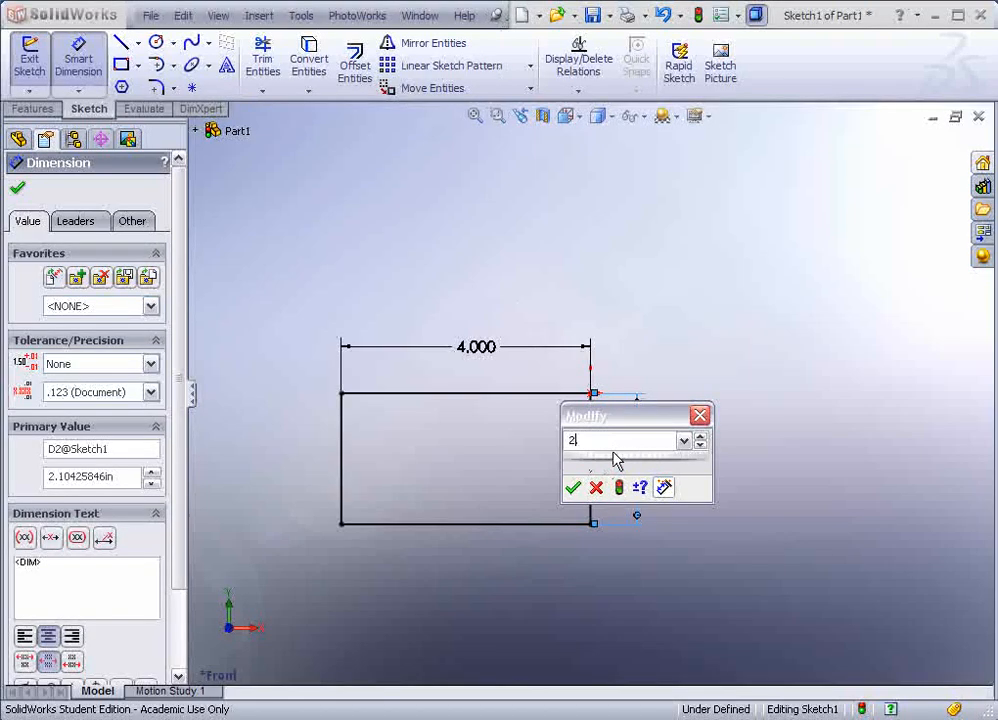
left_click(573, 488)
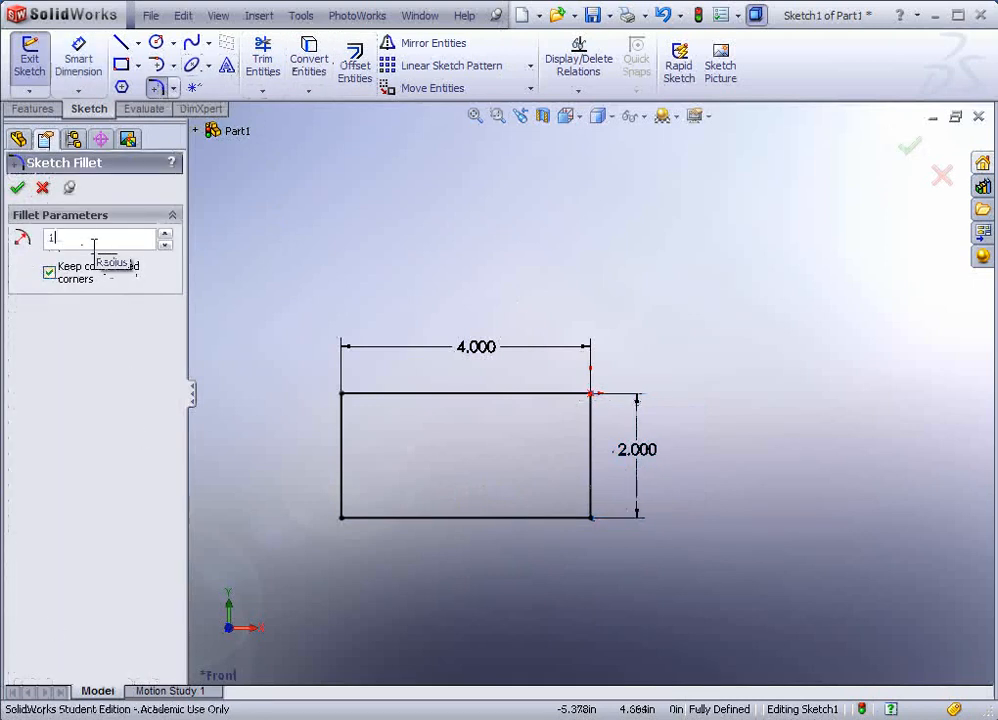
- Add a 1.000 radius sketch fillet to the rectangle's lower-left corner
left_click(341, 516)
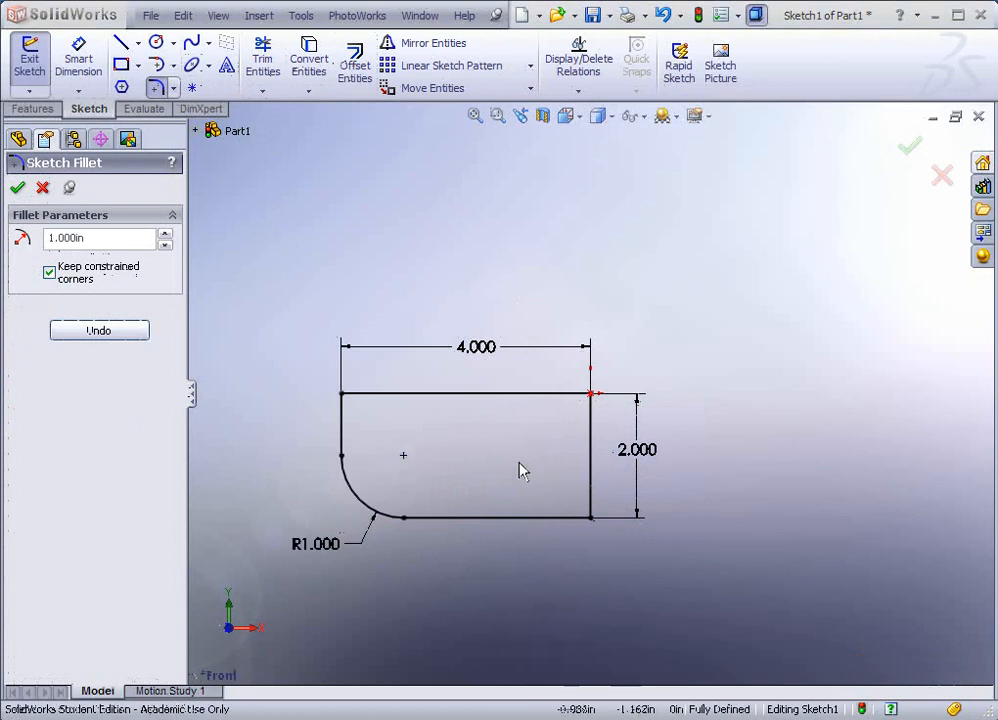
left_click(34, 109)
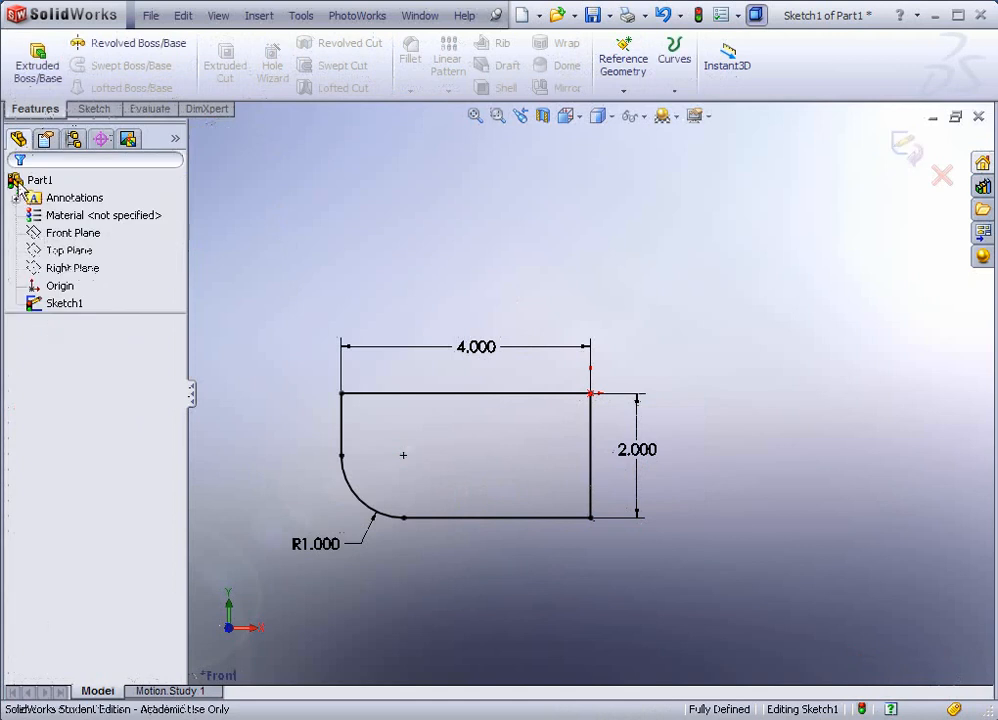
- Extrude the filleted profile Blind into a solid block, creating Extrude1
left_click(37, 58)
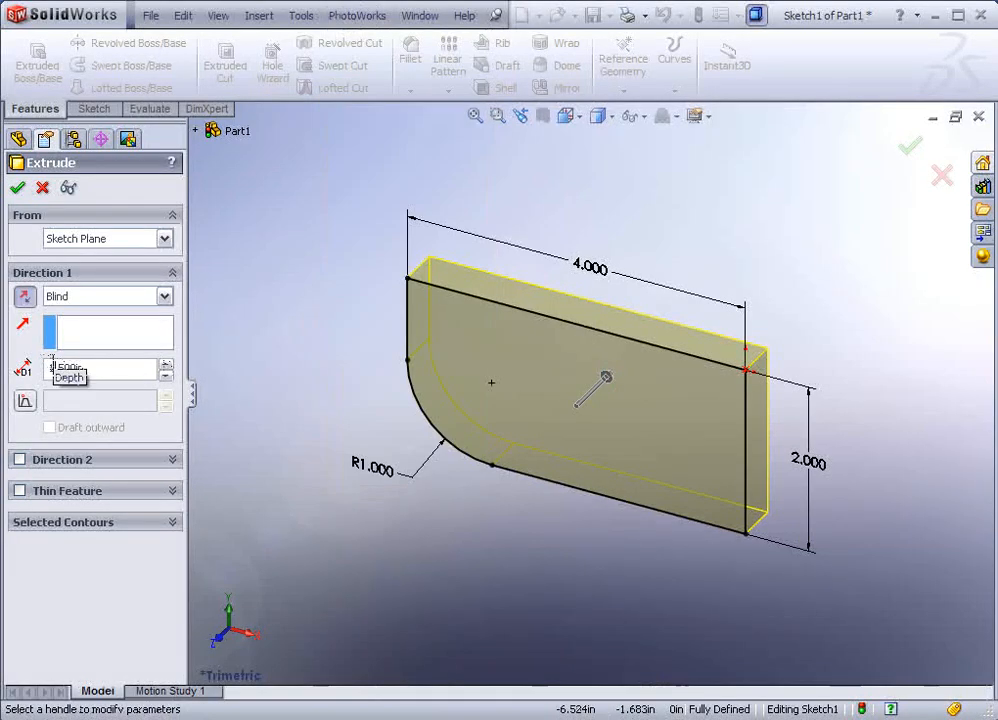
left_click(17, 187)
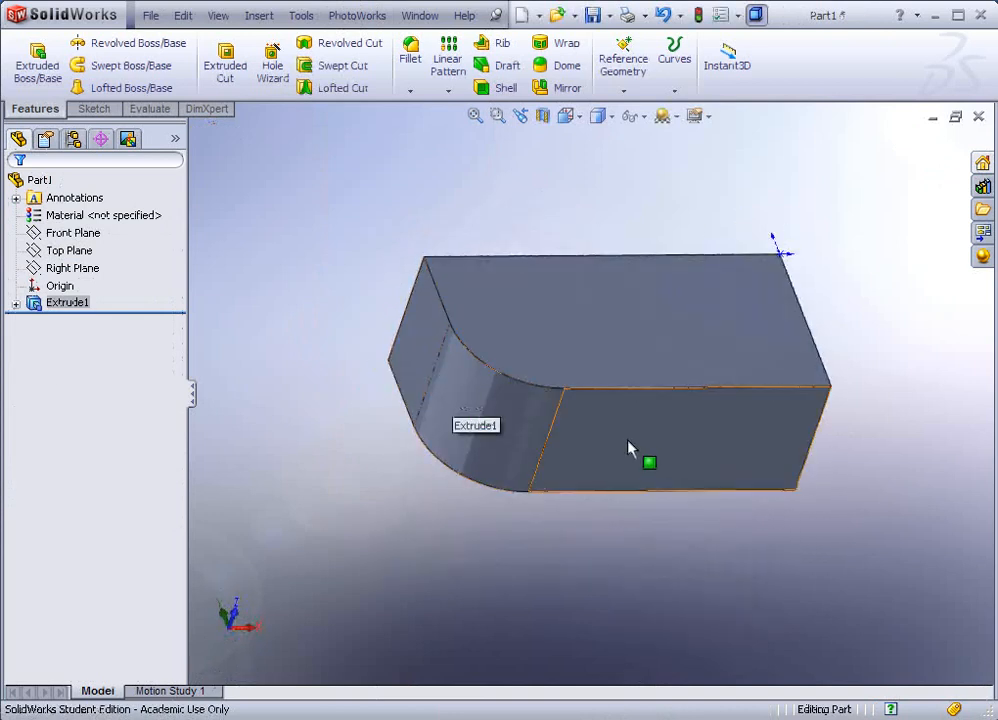
mouse_move(494, 68)
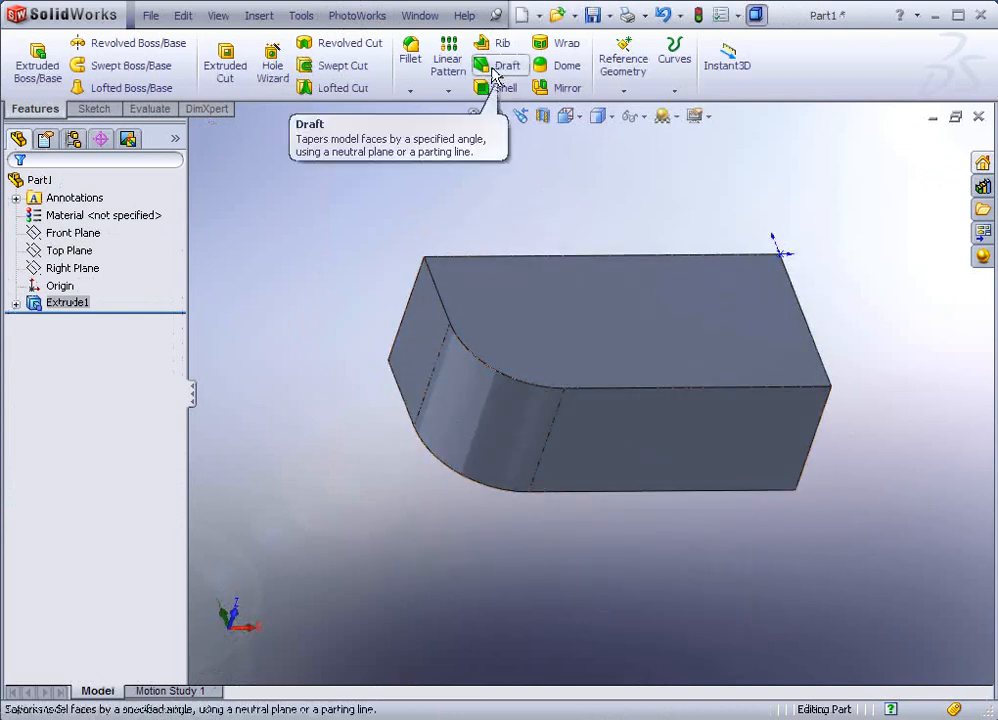
- Apply a 1° neutral-plane draft to the side faces, using the top face as neutral plane
left_click(507, 65)
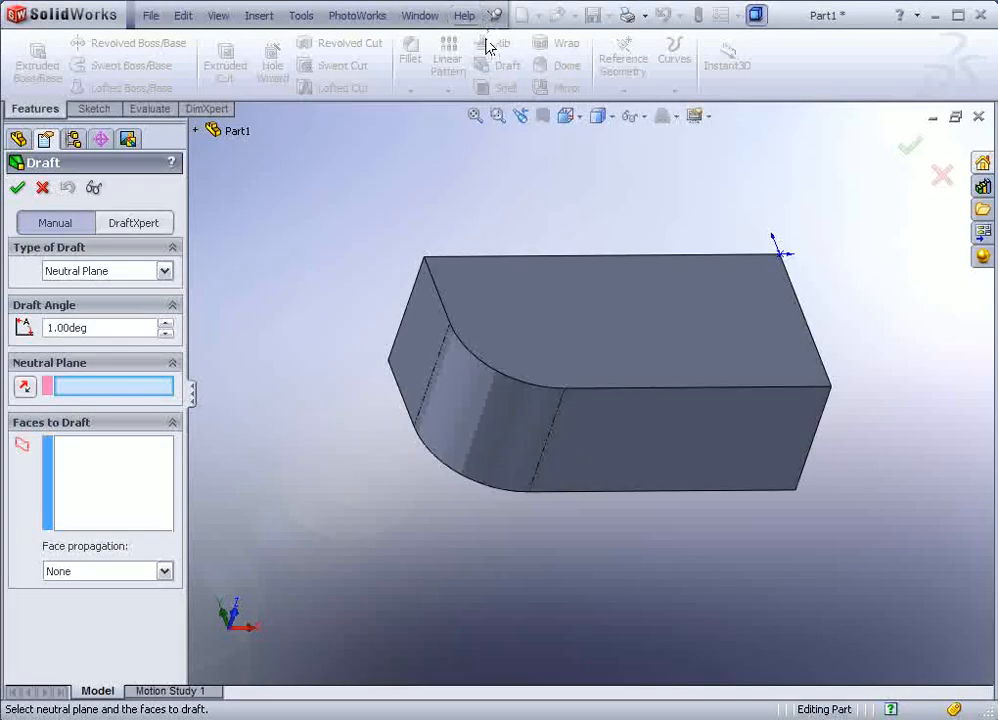
mouse_move(465, 358)
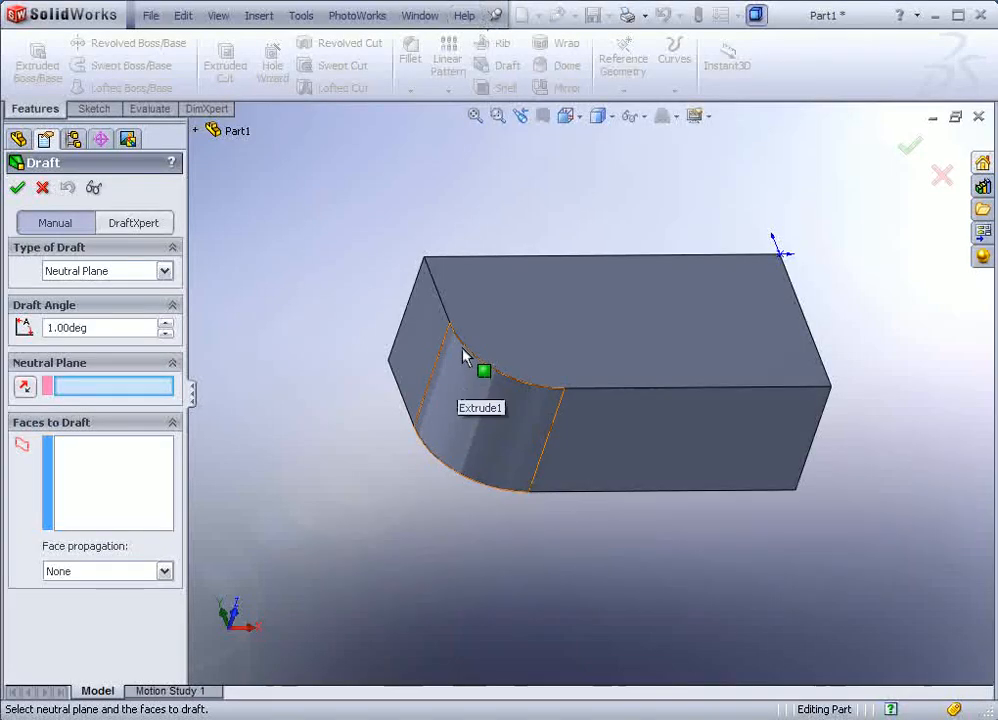
left_click(600, 310)
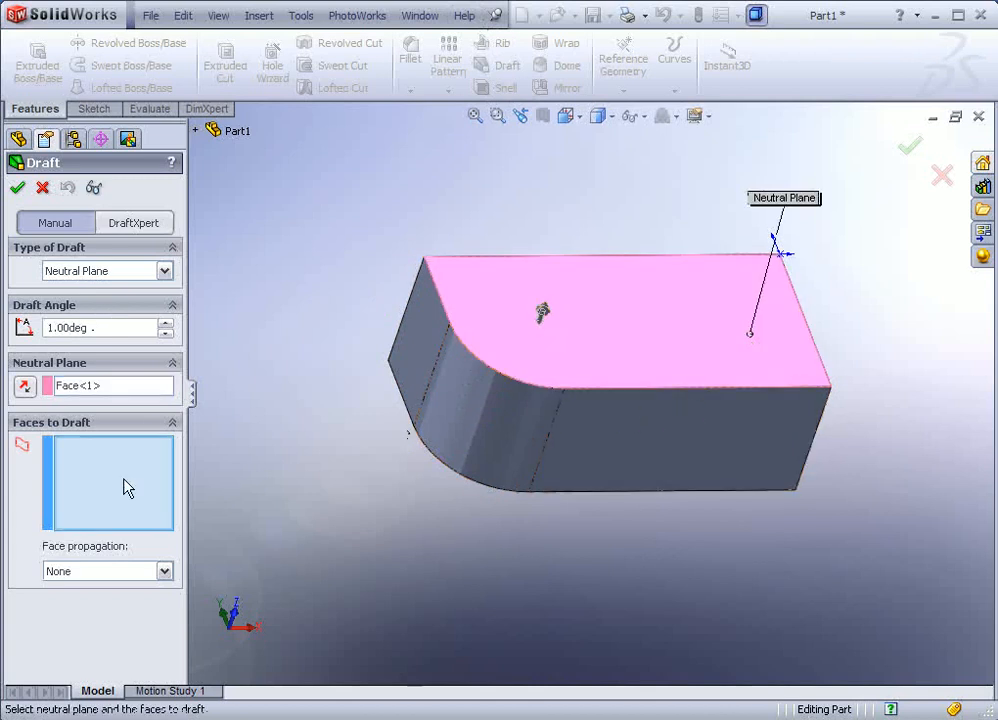
left_click(640, 445)
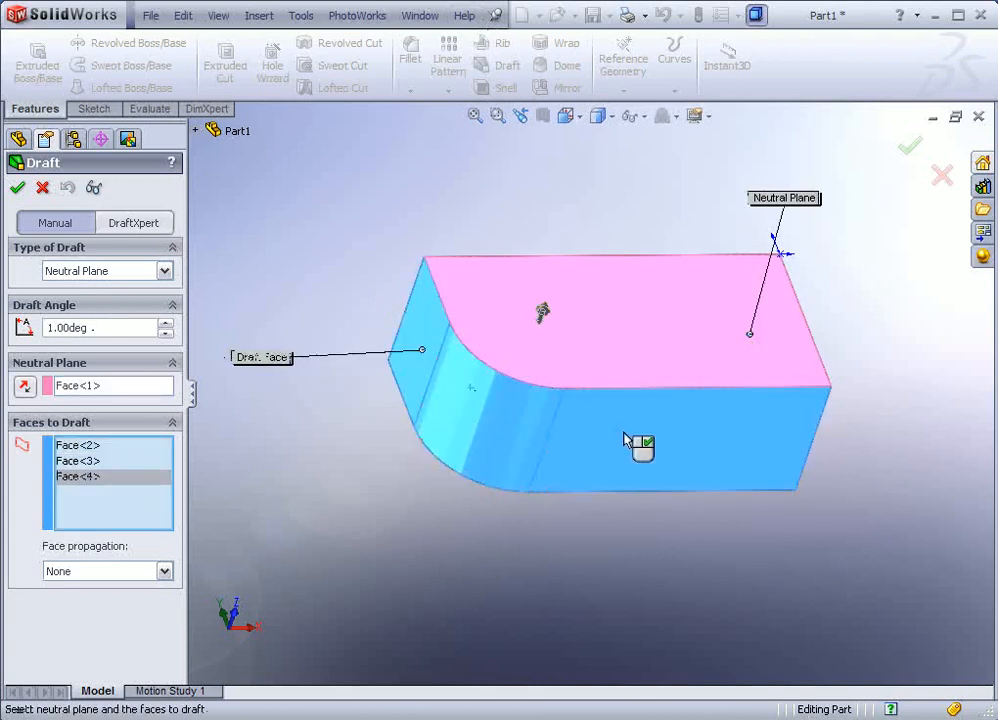
left_click(909, 146)
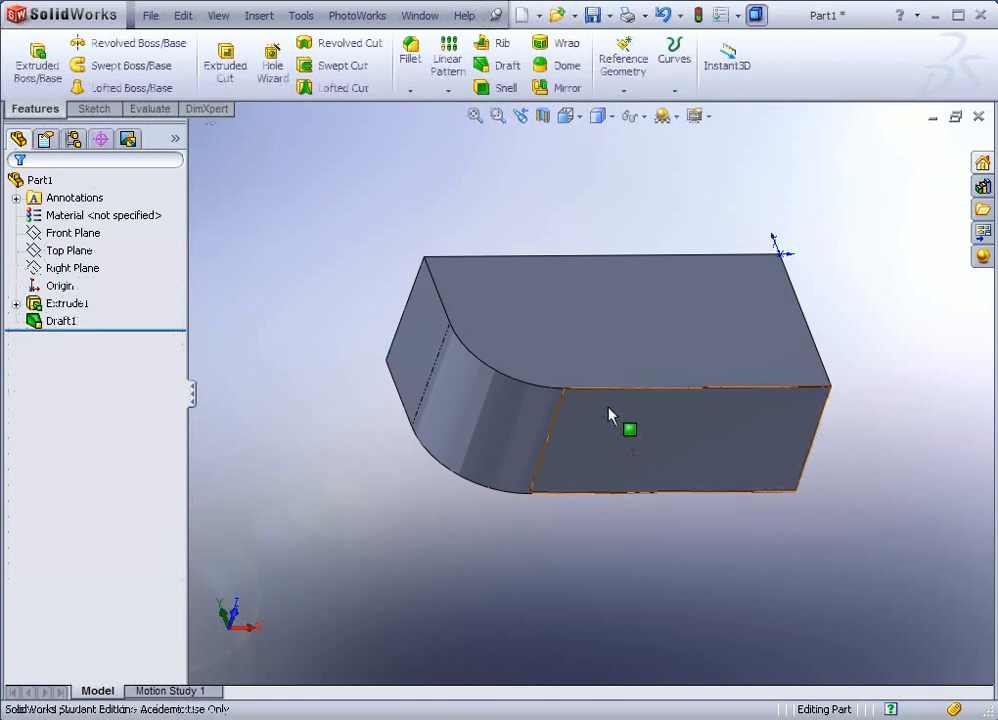
left_click_drag(610, 410, 583, 437)
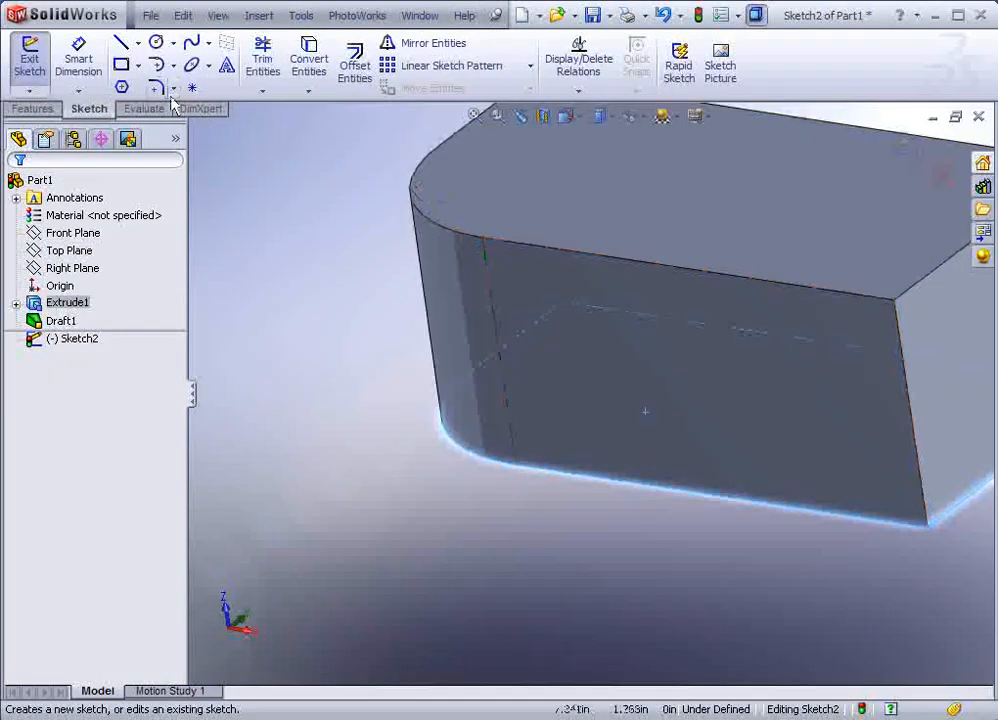
- Sketch a small circle on the bottom face at the curved edge's end, dimensioned 0.200 in
left_click(154, 42)
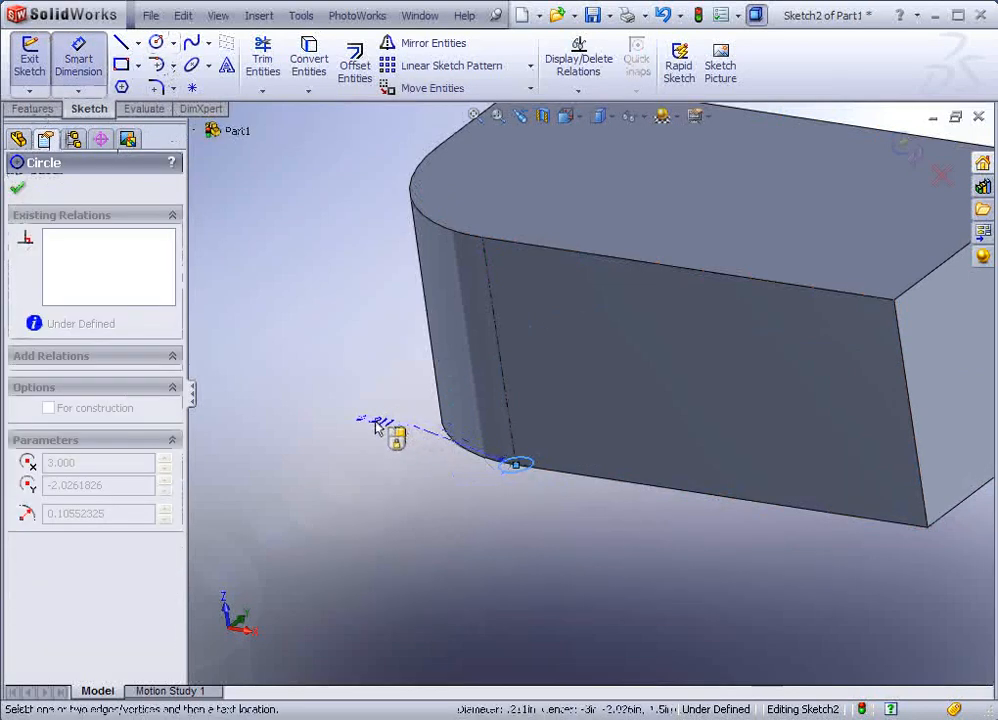
left_click(513, 464)
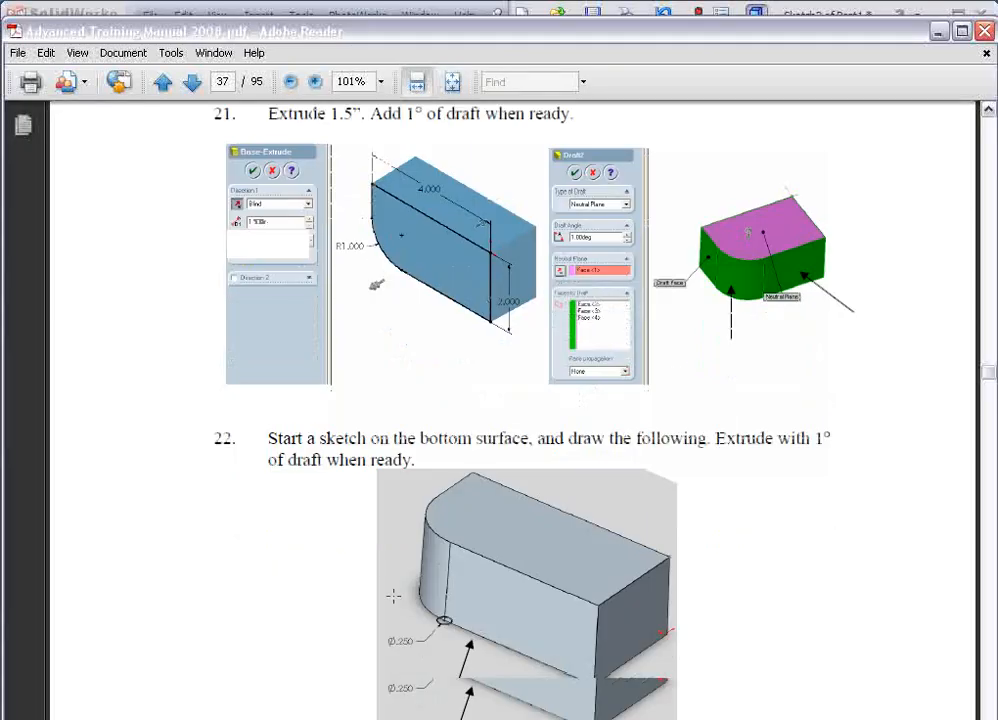
scroll("down", 3)
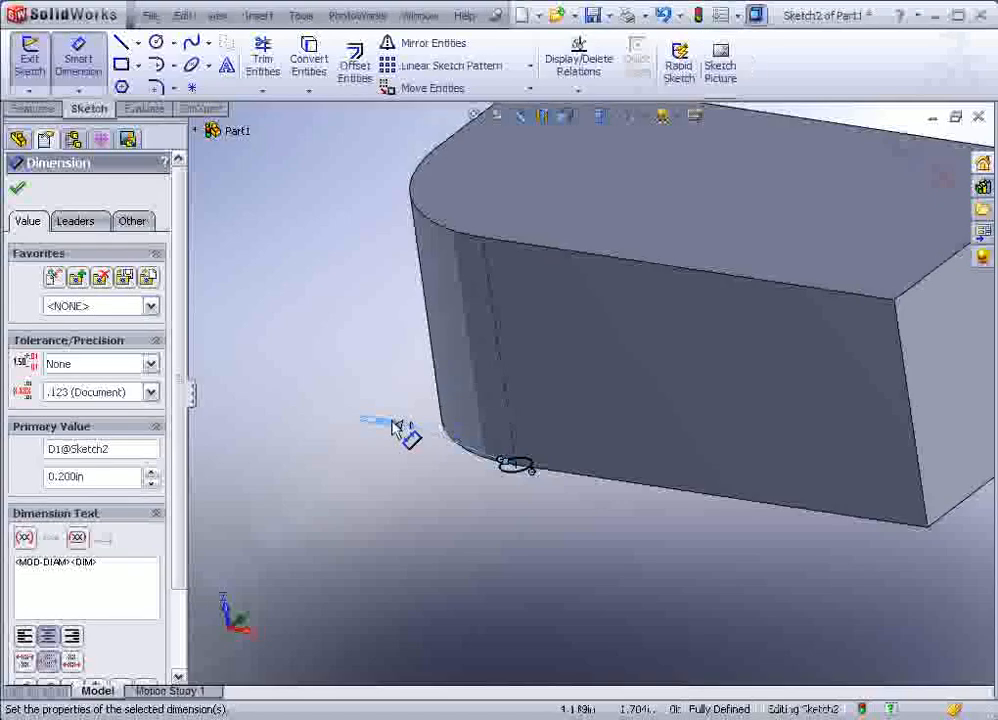
- Change the small circle's diameter dimension to 0.250 in
left_click(515, 463)
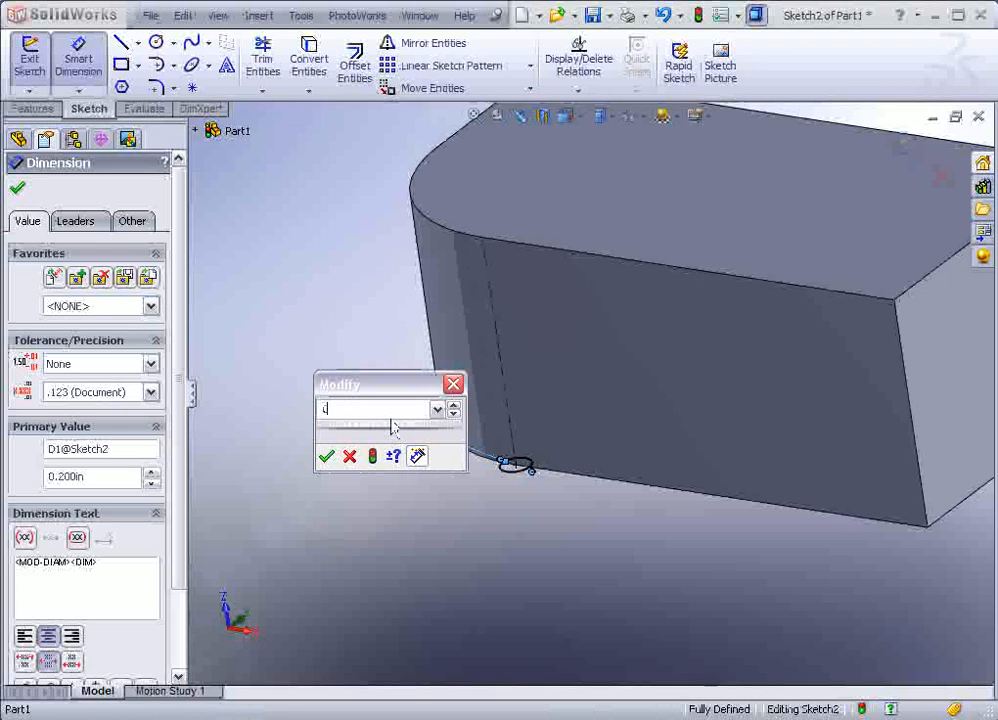
left_click(327, 456)
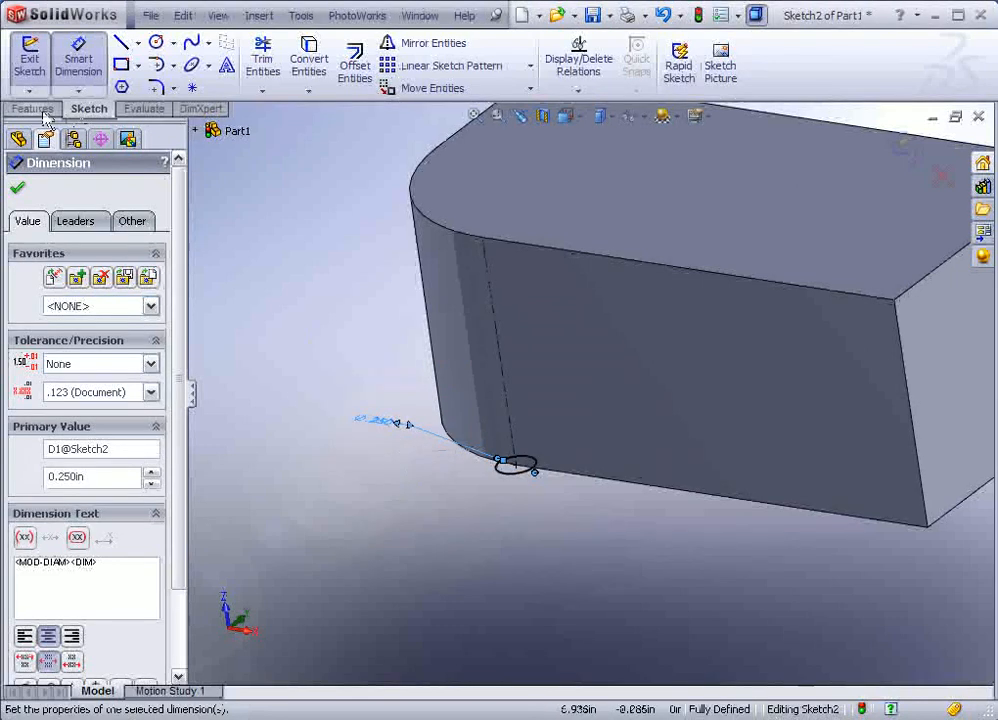
left_click(32, 108)
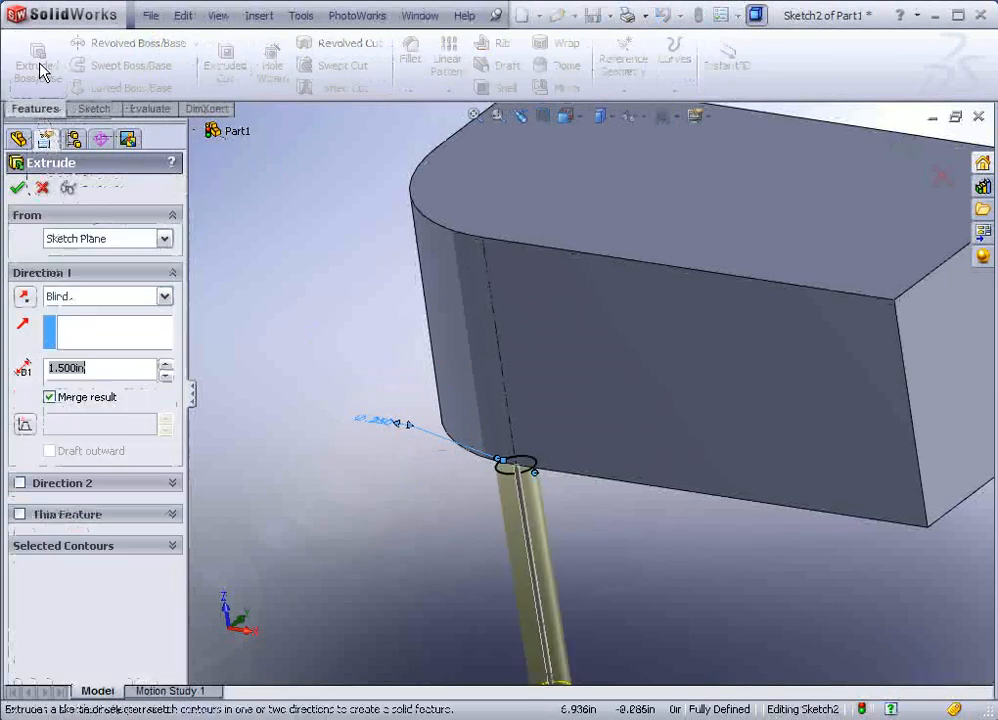
- Start an Extruded Boss/Base of the Ø0.250 circle sketch
left_click(25, 296)
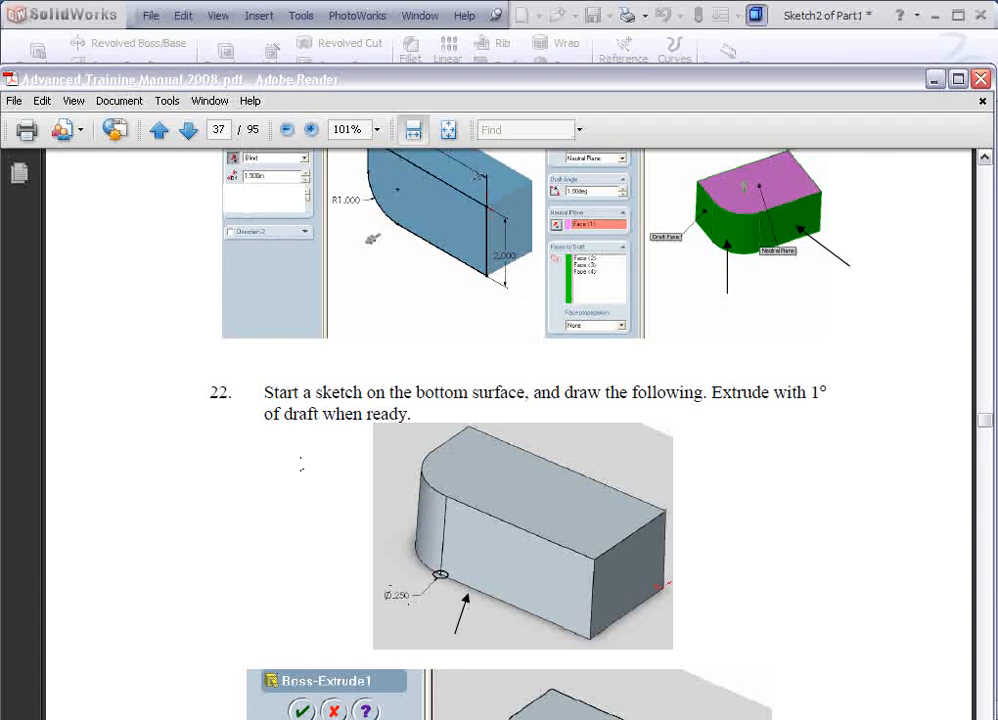
scroll("down", 3)
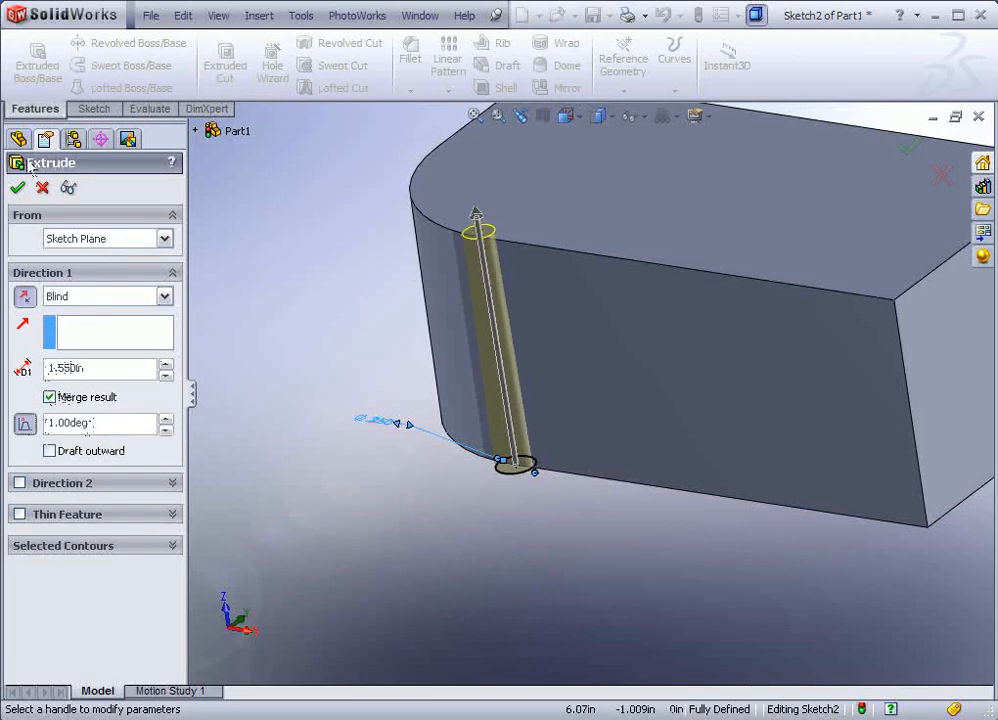
- Accept the slim pin as Extrude2 and start a Linear Pattern of it
left_click(17, 187)
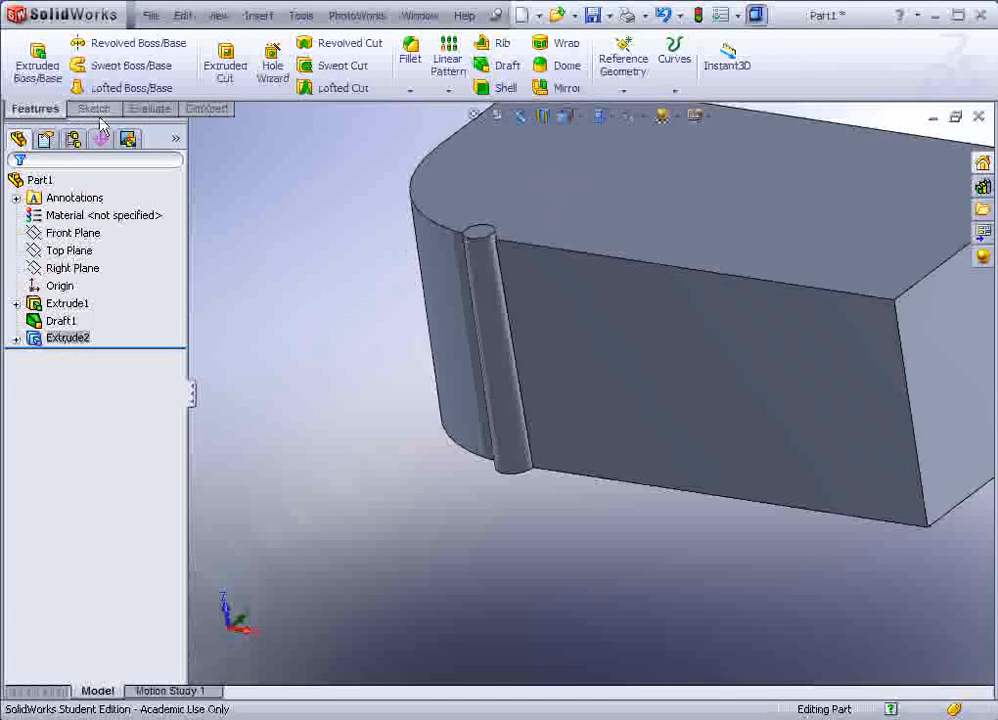
left_click(447, 58)
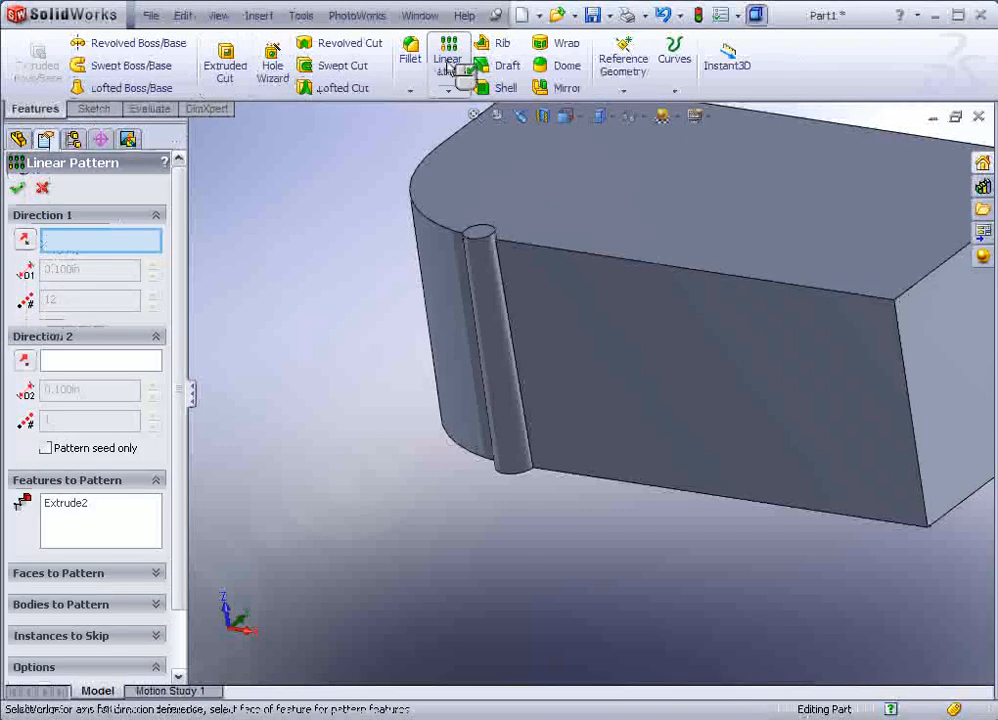
- Pattern the pin along the top front edge as 16 copies at 0.200 in spacing
left_click(585, 260)
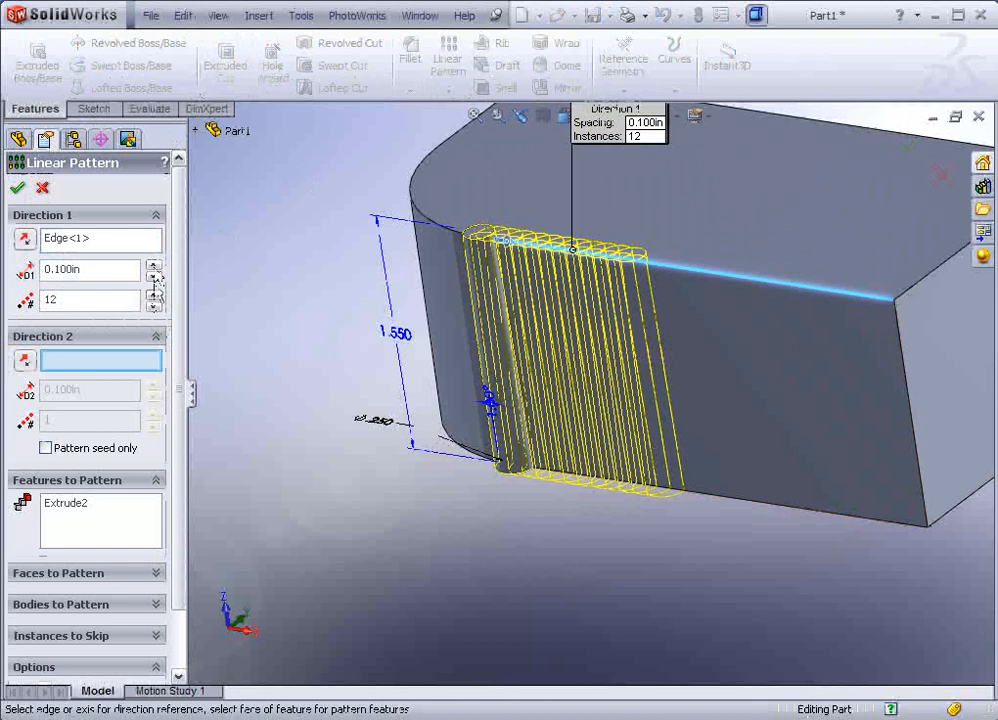
left_click(156, 264)
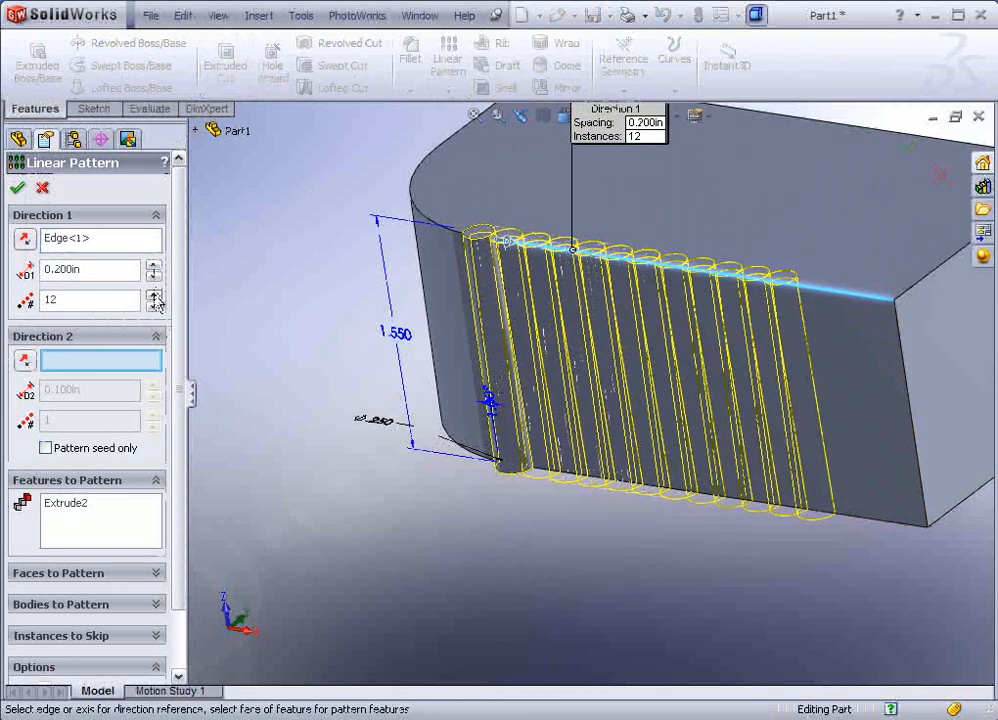
left_click(155, 295)
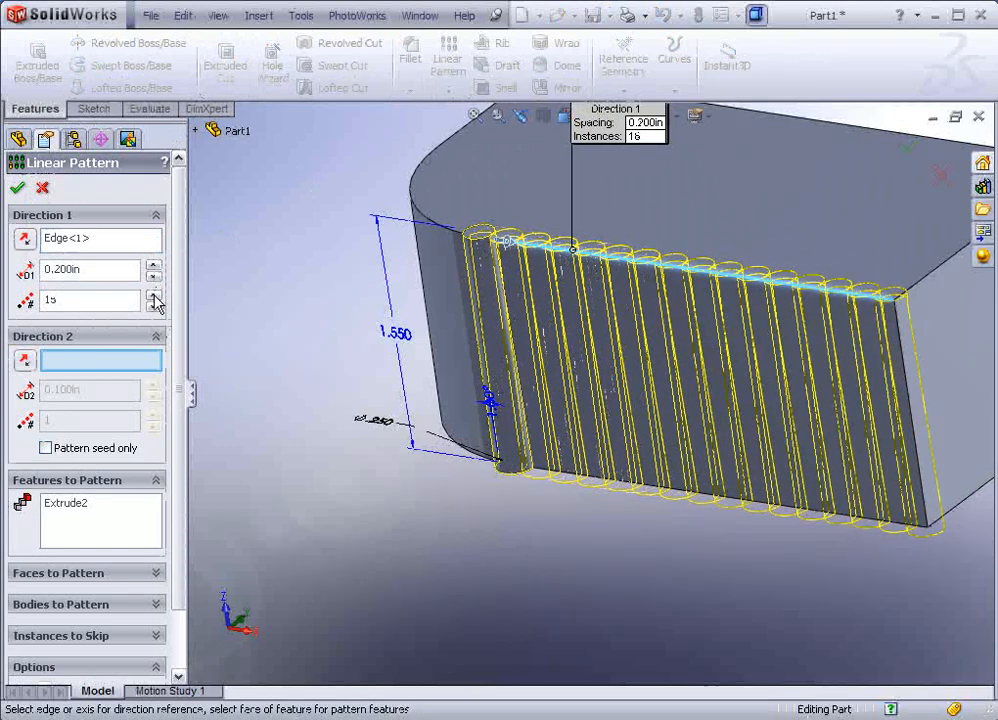
left_click(154, 295)
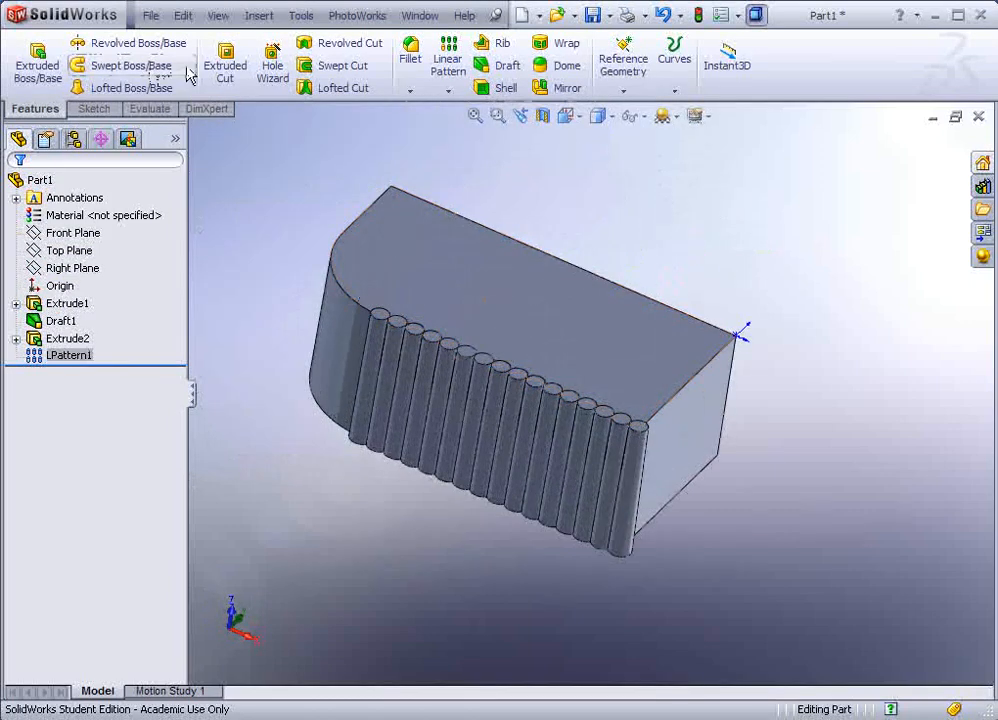
- Save the part as E17 in the Sample Files folder
left_click(150, 14)
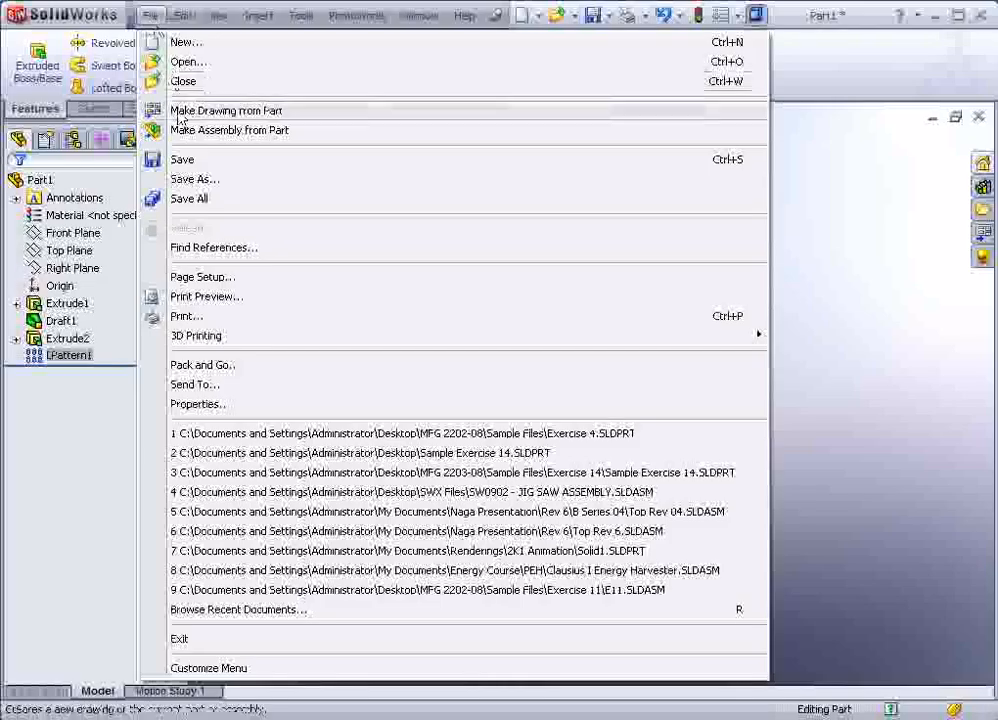
left_click(195, 178)
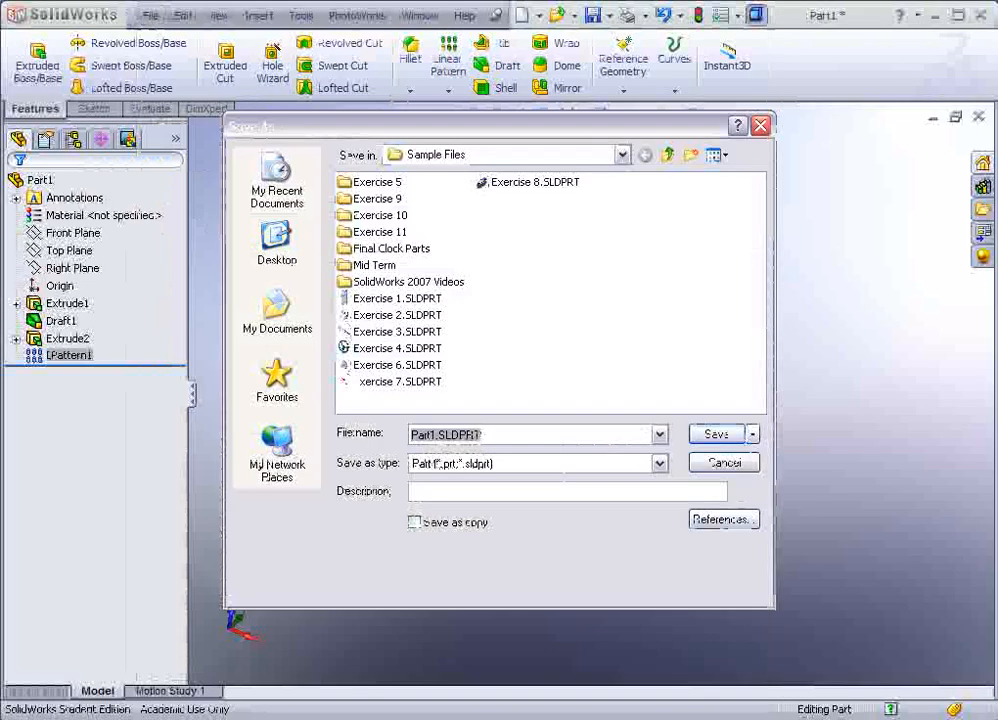
left_click(716, 433)
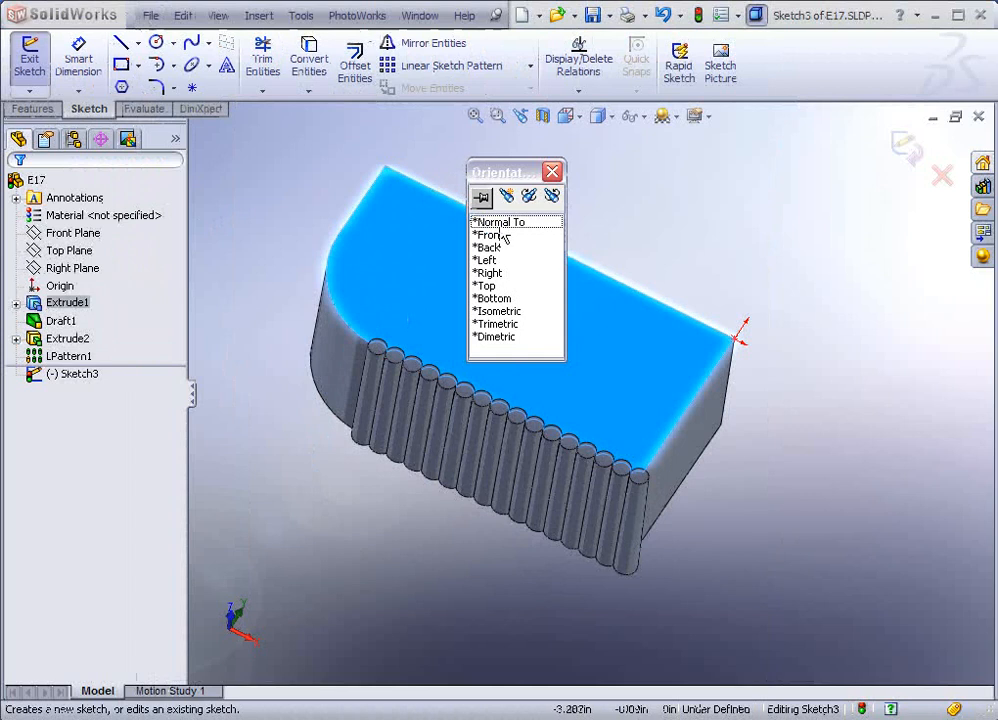
- View the top-face sketch straight on and draw a centerline across the first rib
left_click(501, 221)
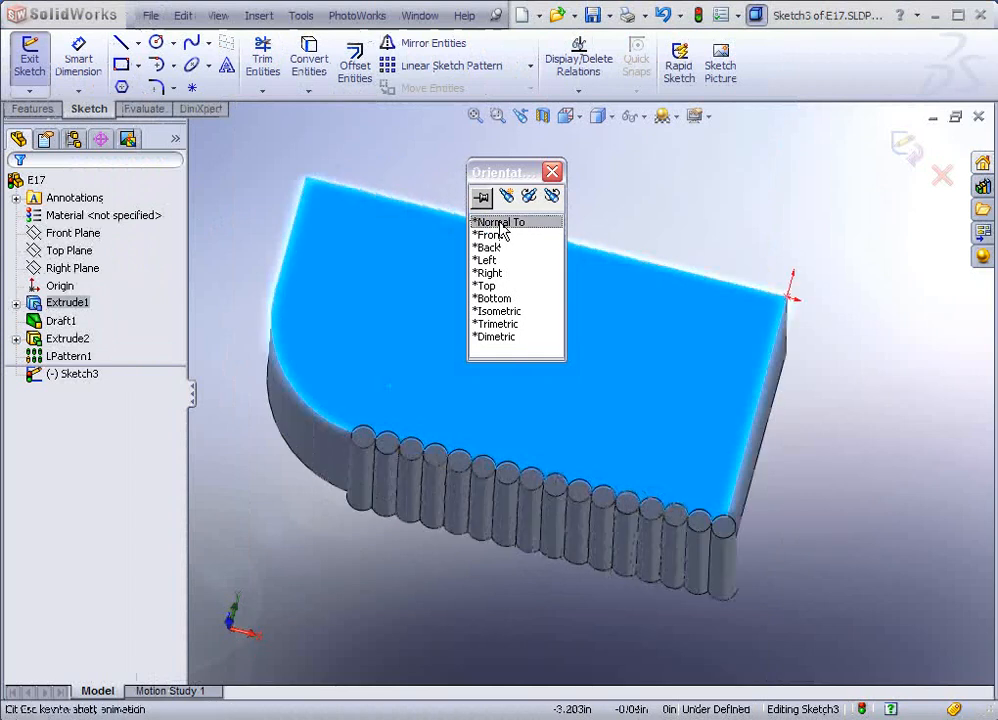
left_click(488, 234)
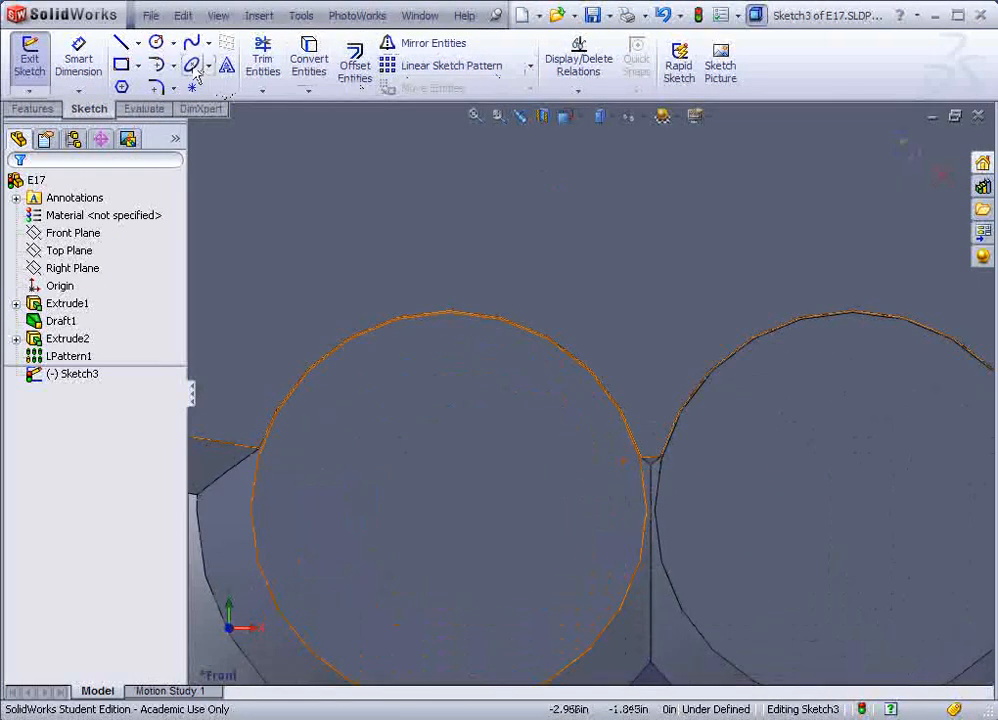
left_click(149, 42)
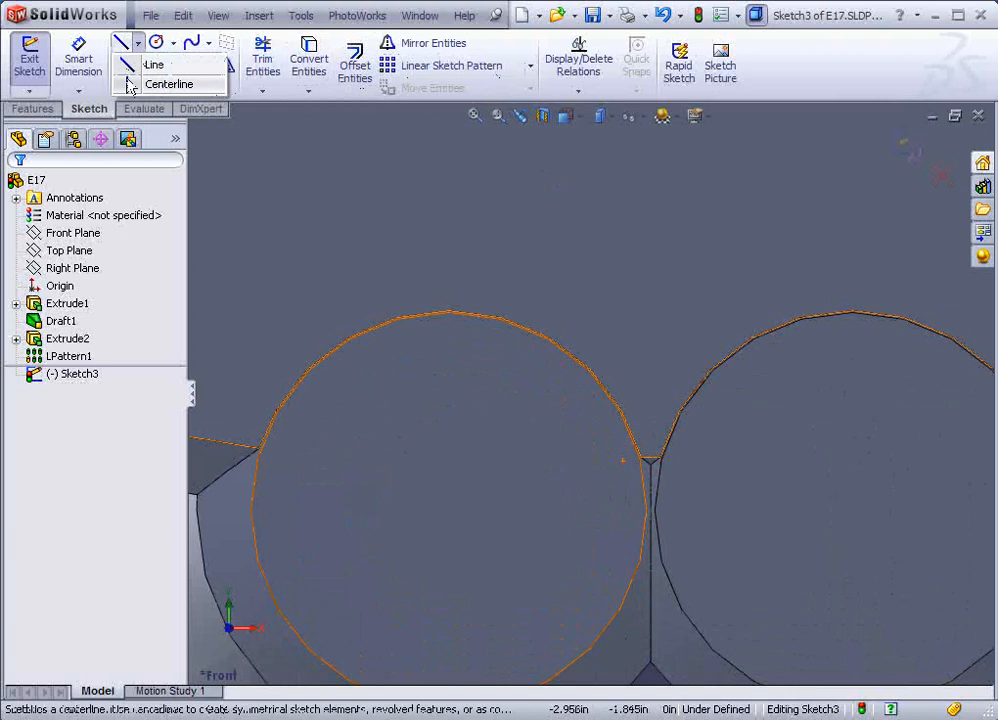
left_click(170, 84)
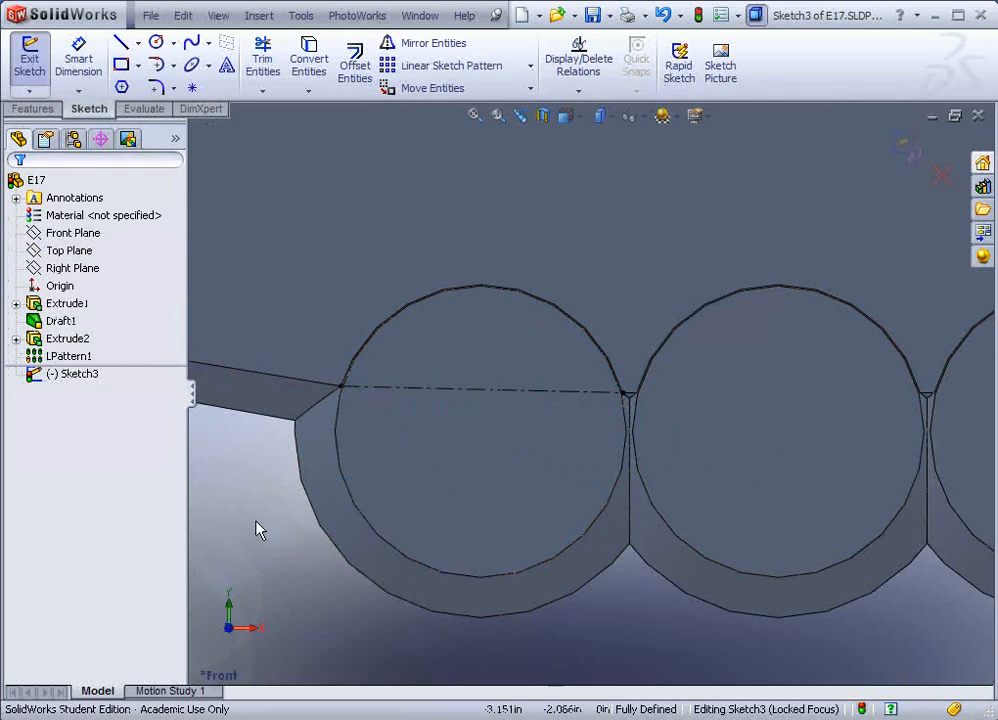
mouse_move(265, 518)
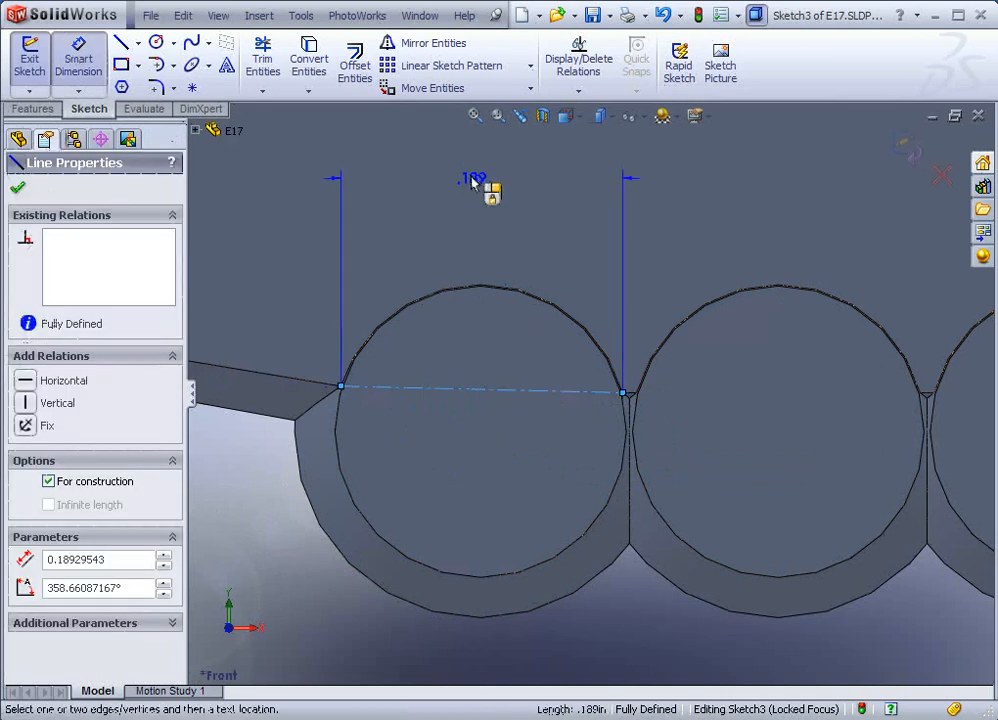
- Dimension the centerline at .189 and confirm the dimension is Driven
left_click(470, 185)
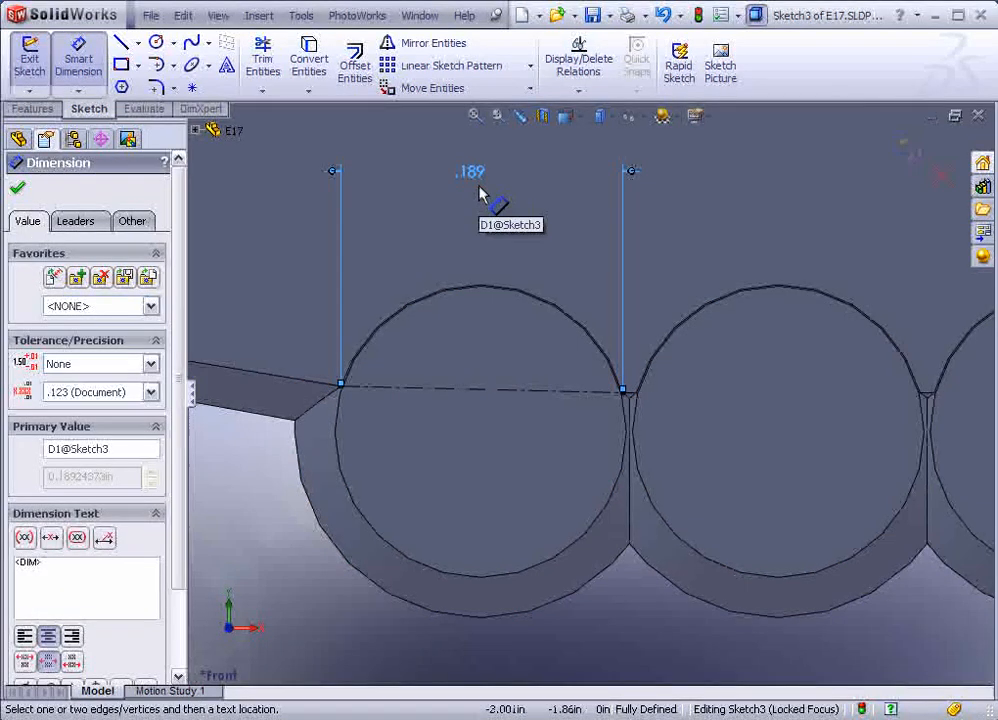
mouse_move(463, 210)
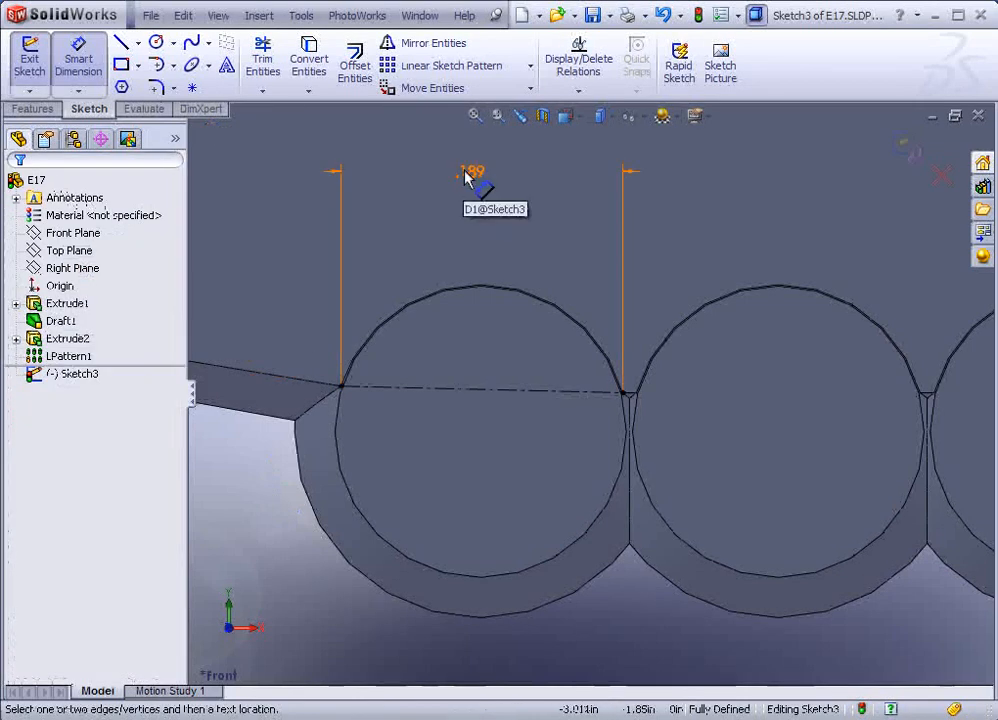
right_click(470, 178)
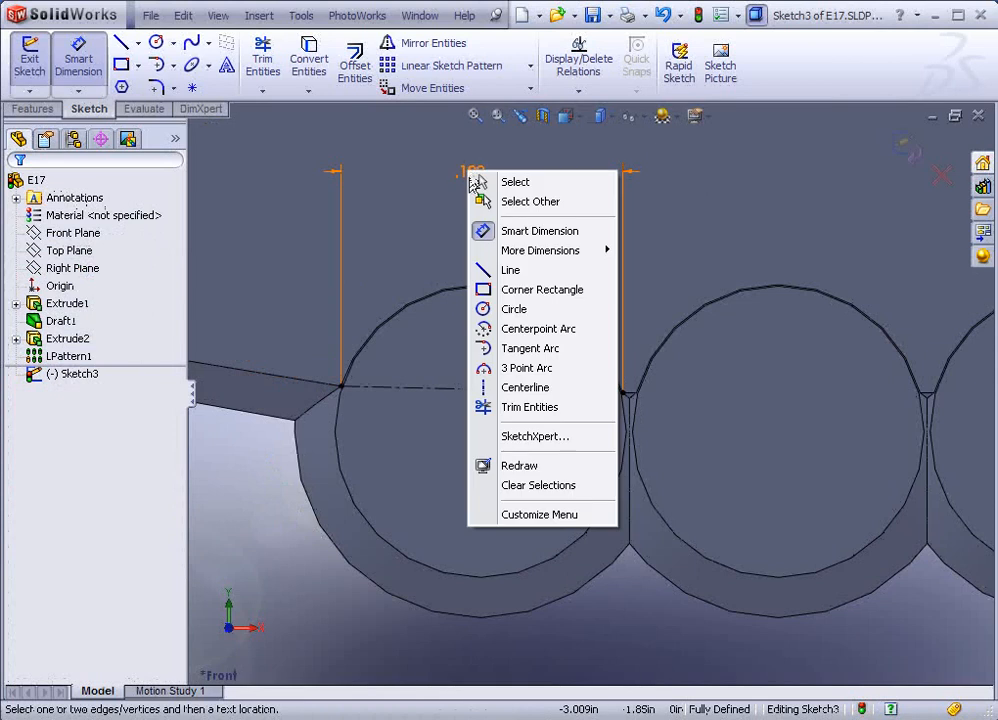
mouse_move(519, 465)
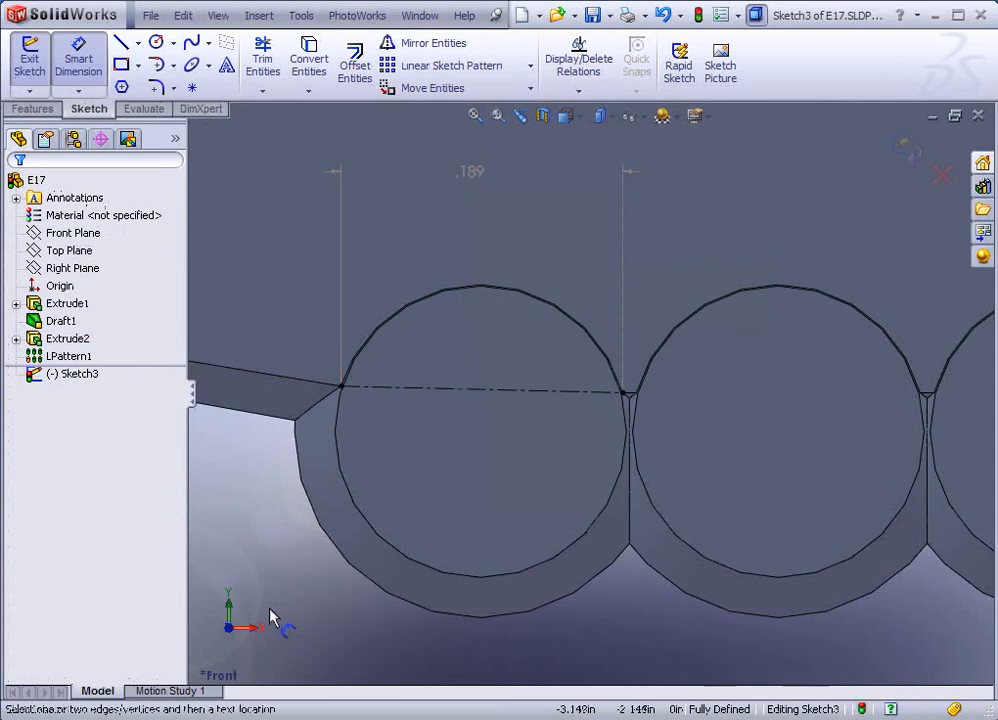
mouse_move(133, 277)
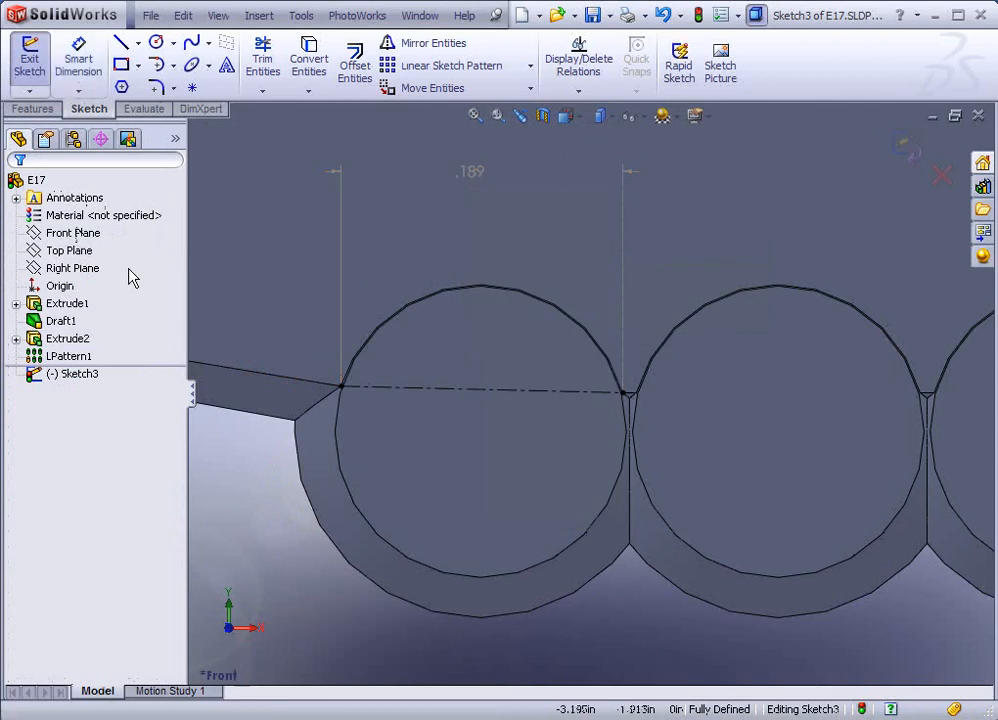
left_click(470, 171)
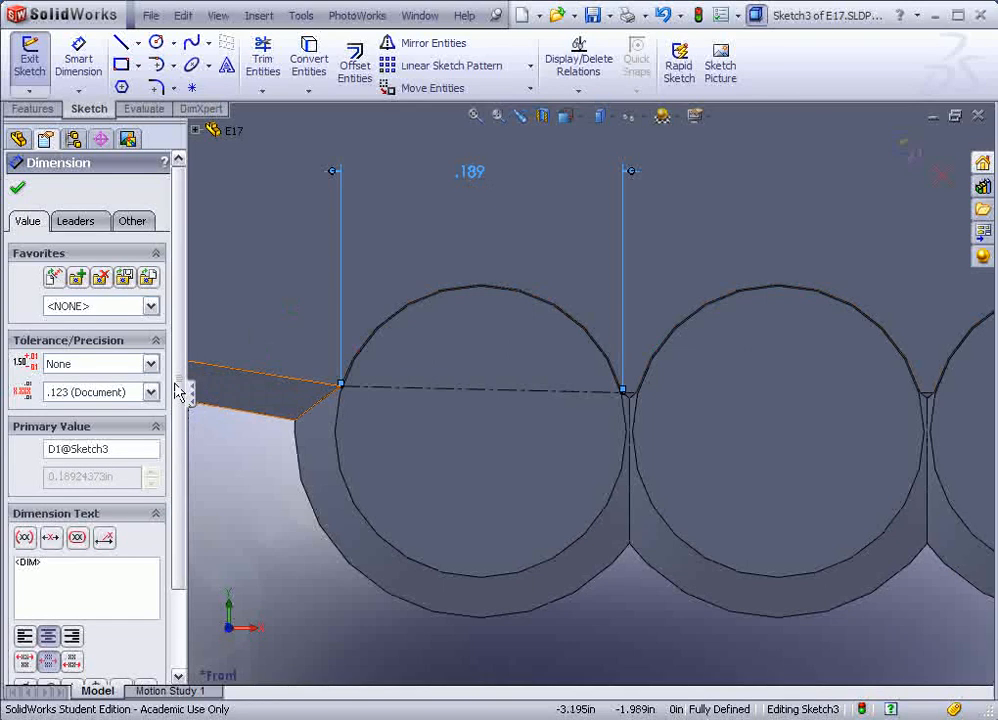
scroll("down", 3)
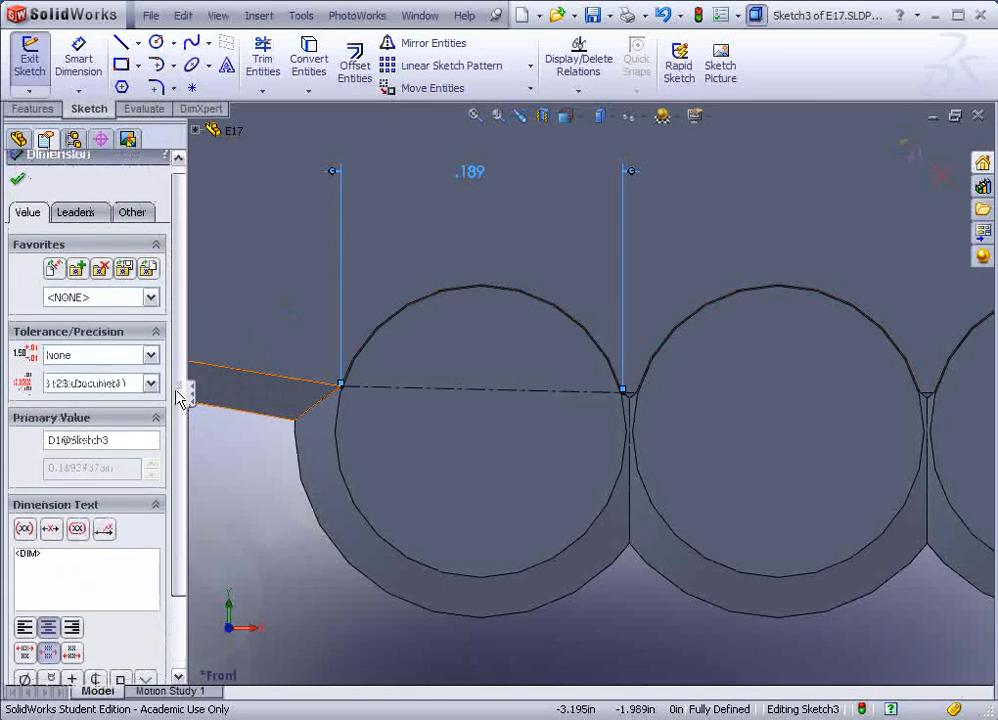
left_click(132, 211)
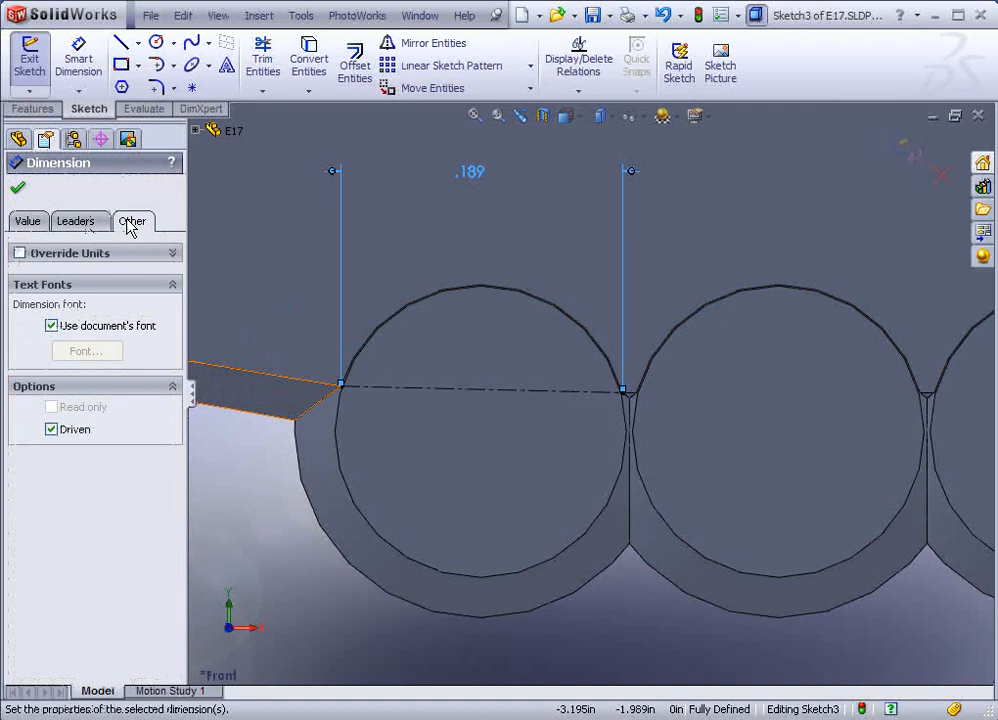
right_click(470, 170)
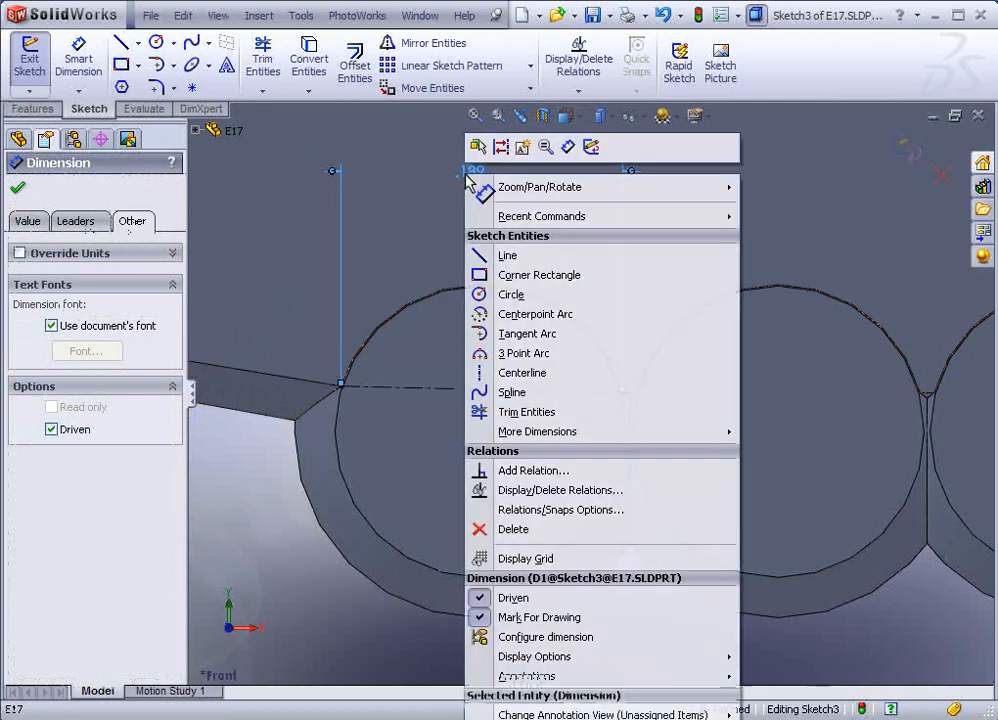
mouse_move(546, 637)
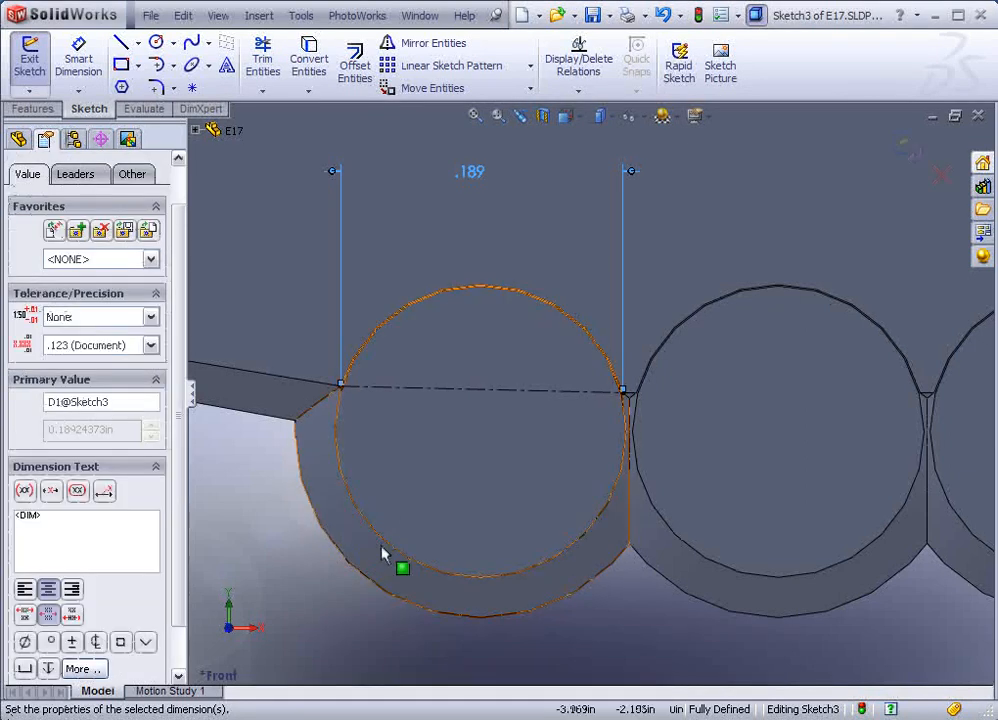
mouse_move(472, 180)
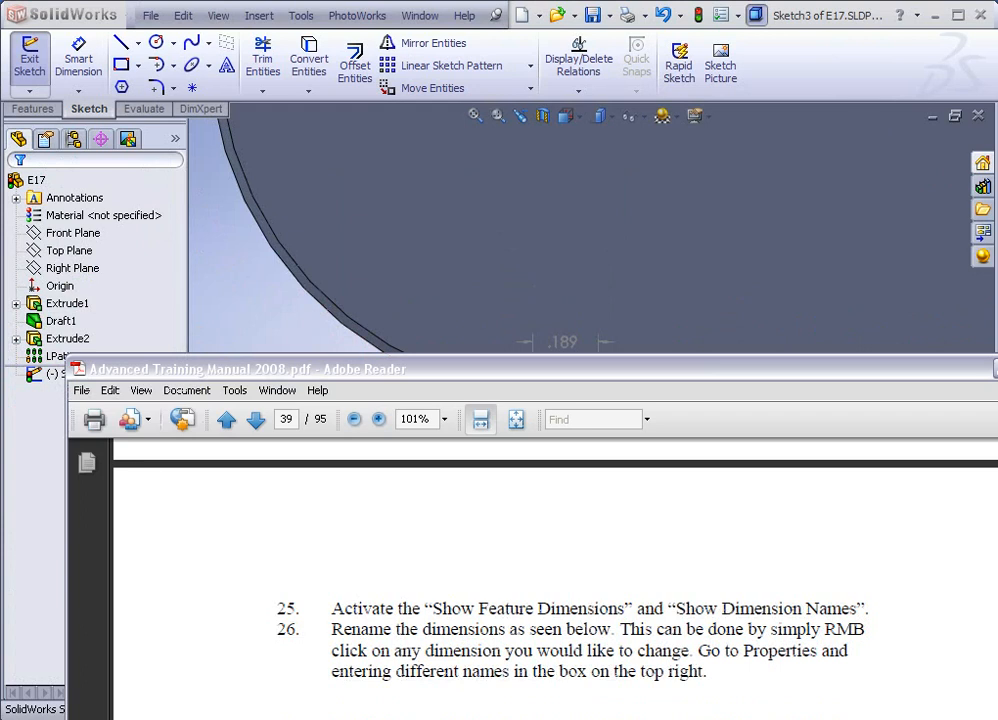
- Expand Annotations and enable Show Feature Dimensions to display 4.000, 2.000, R1.000 and Ø.250
scroll("down", 3)
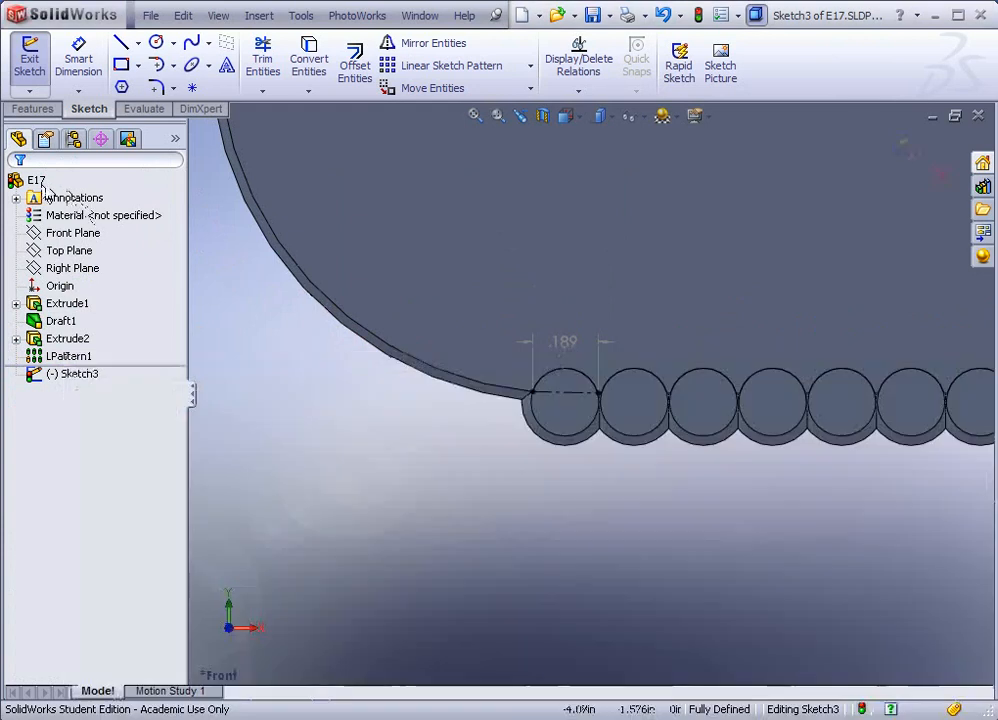
left_click(16, 197)
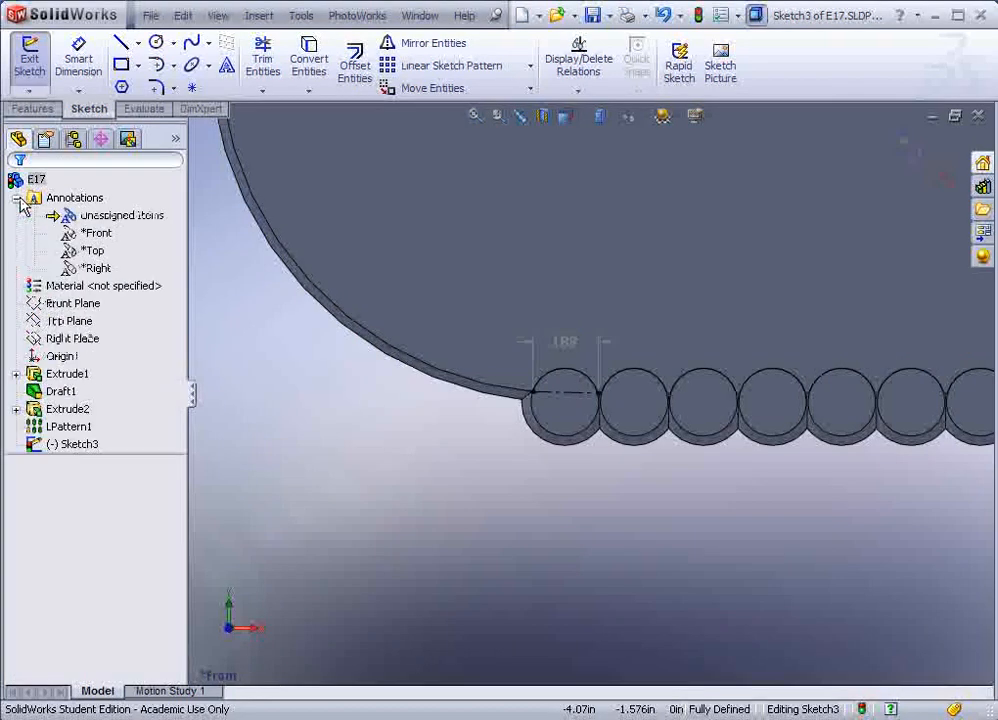
right_click(75, 197)
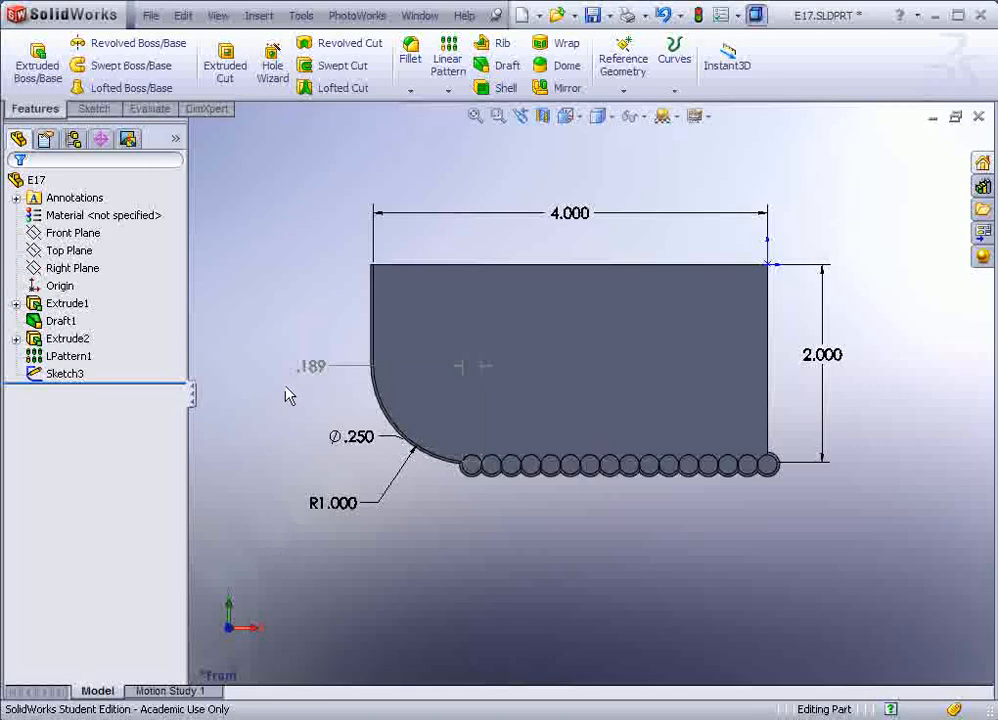
- Reposition the R1.000 and Ø.250 labels so their leaders no longer overlap
right_click(74, 197)
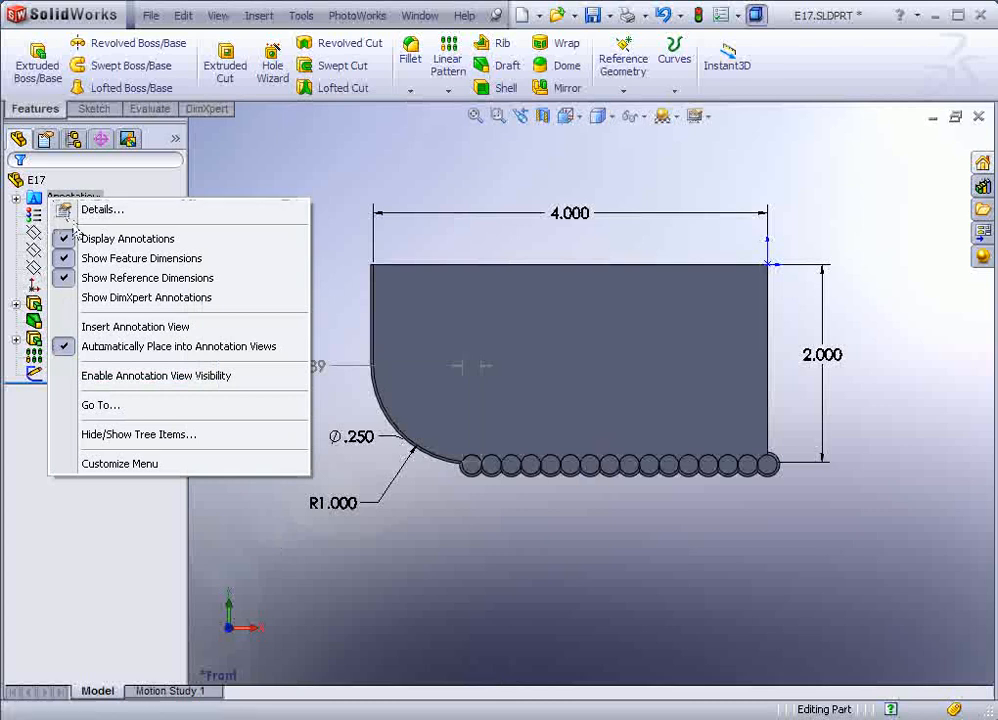
mouse_move(141, 258)
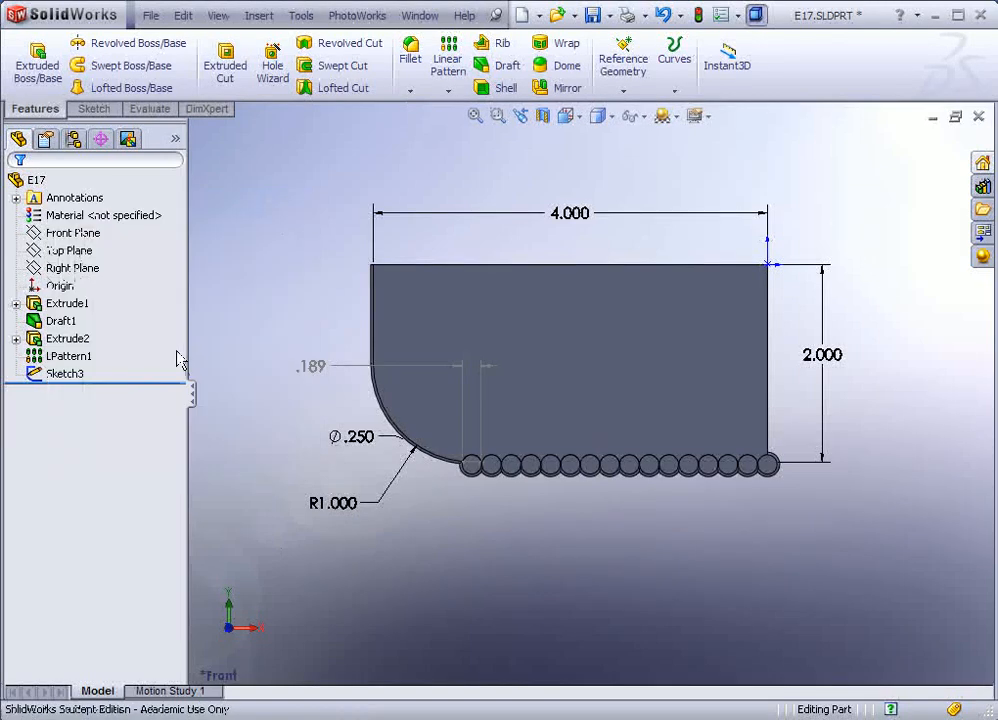
mouse_move(557, 246)
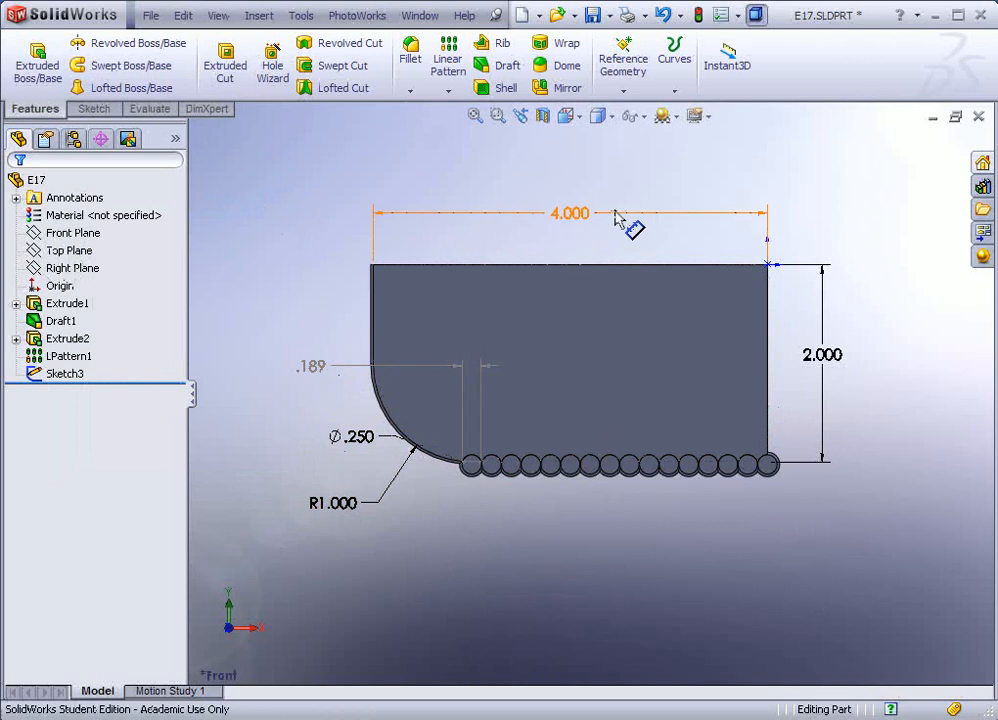
mouse_move(698, 15)
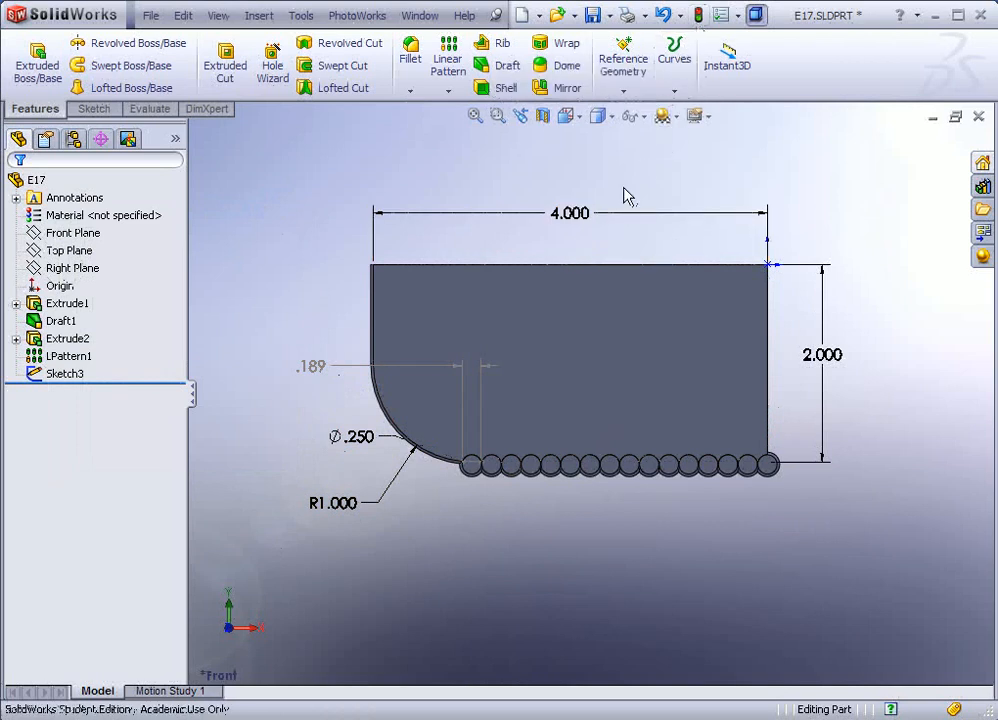
mouse_move(402, 255)
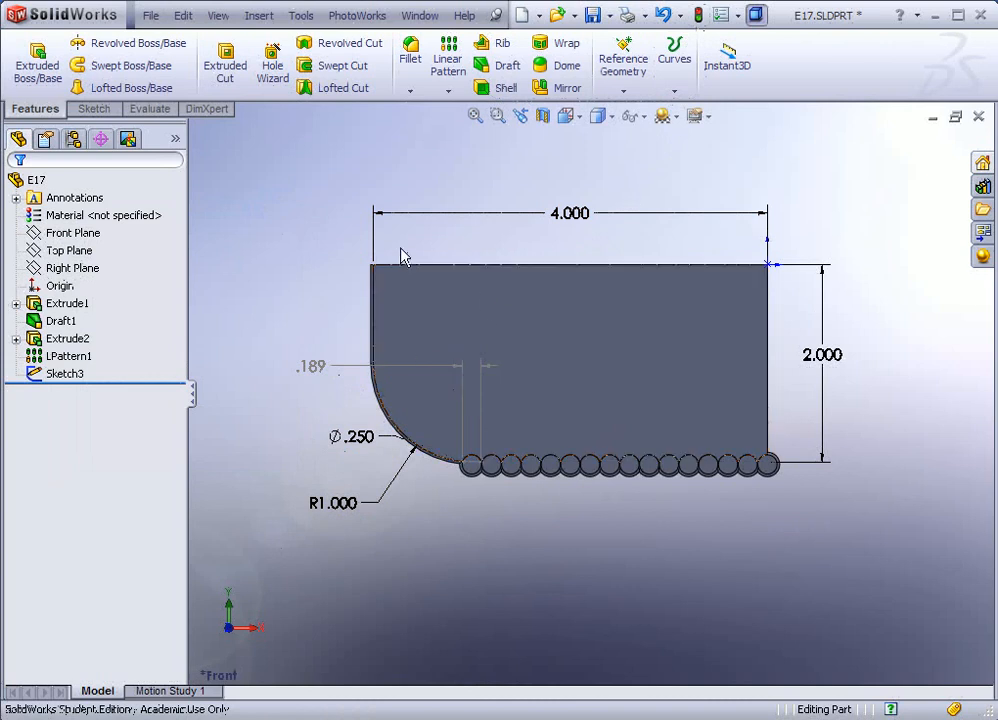
left_click(333, 503)
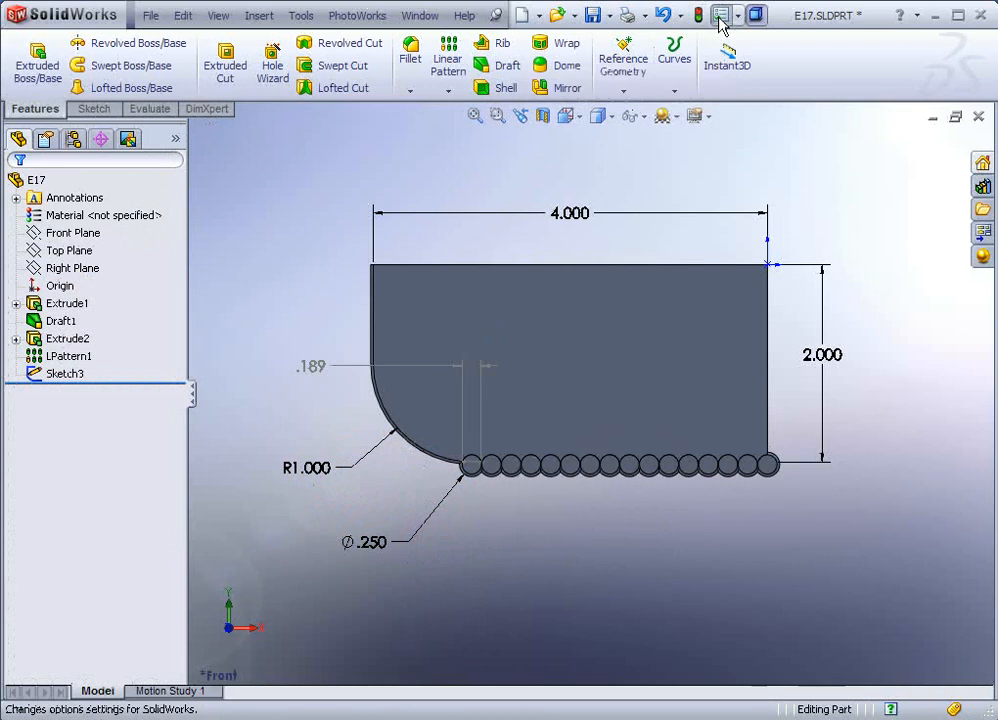
- Turn on Show dimension names in Options so D1, D2, D3 and X appear
left_click(719, 15)
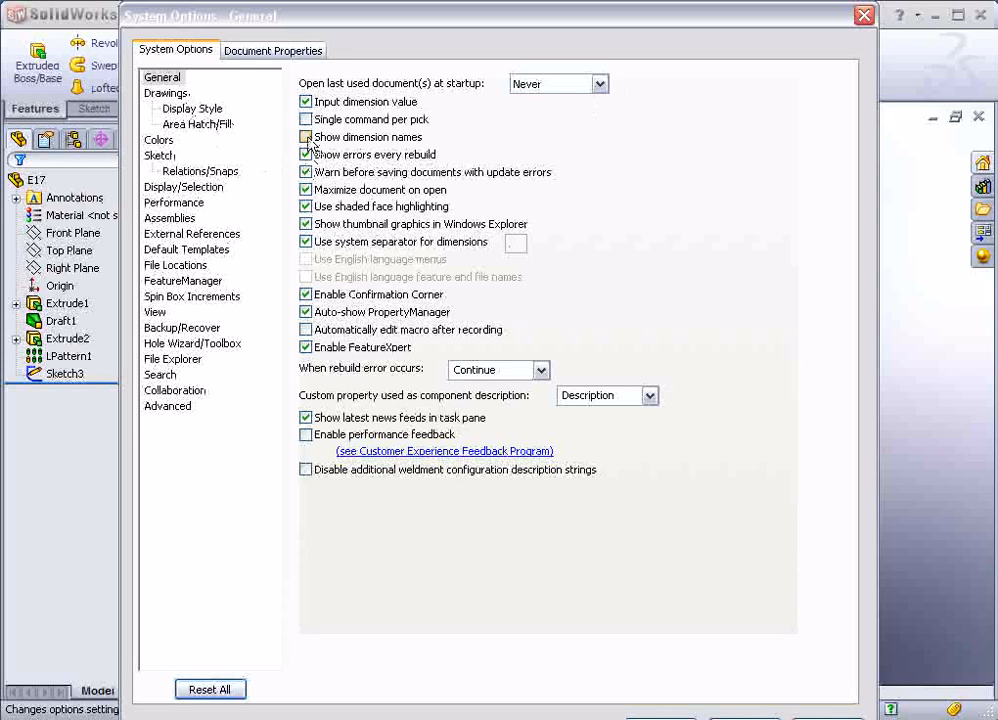
left_click(305, 137)
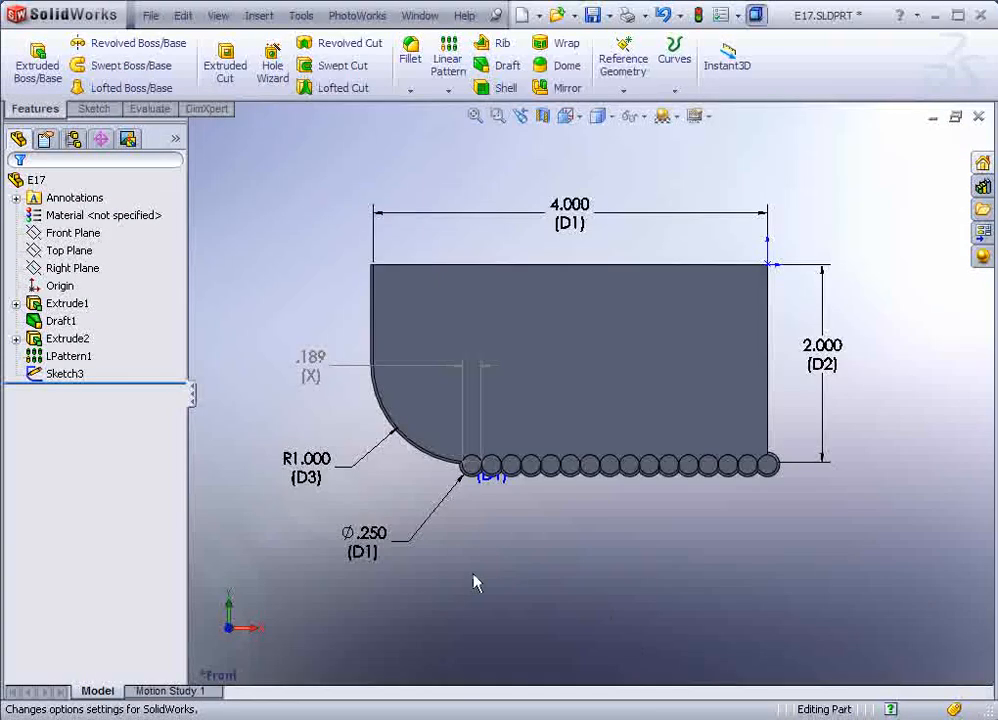
mouse_move(318, 390)
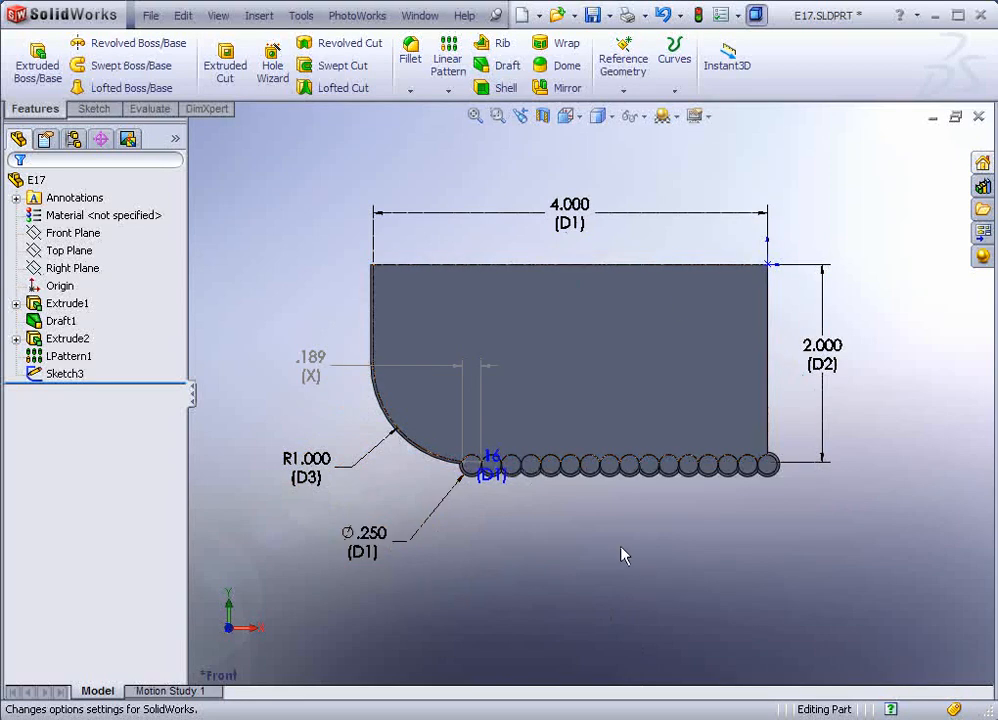
mouse_move(512, 527)
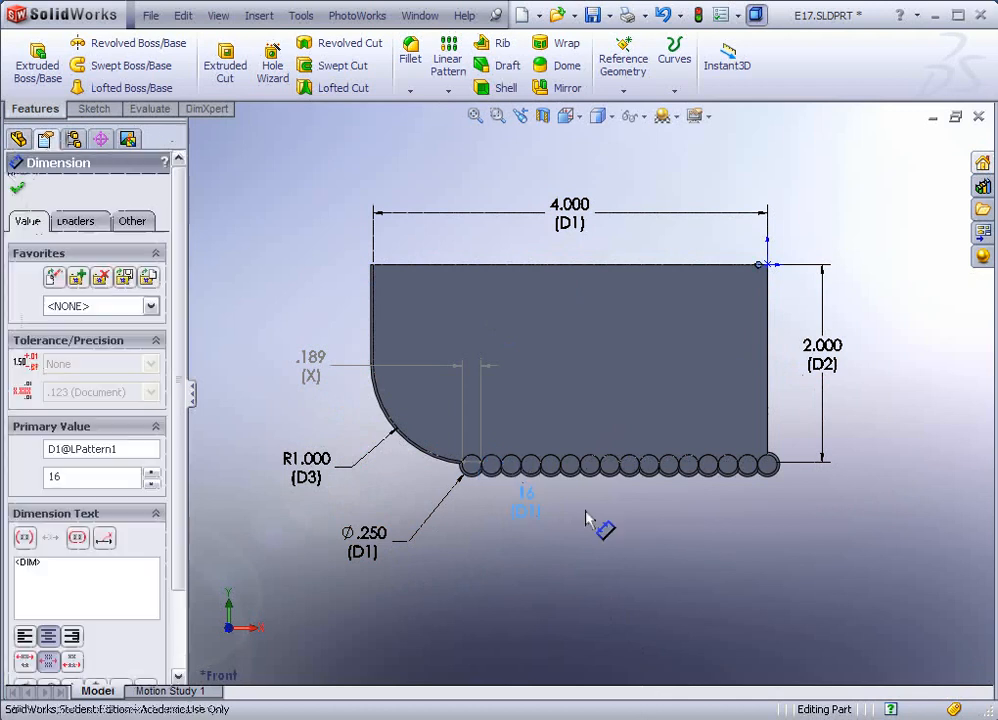
- Rename the pattern count to Rib Copies, Ø.250 to Pattern Distance, and 4.000 to Width
left_click(16, 188)
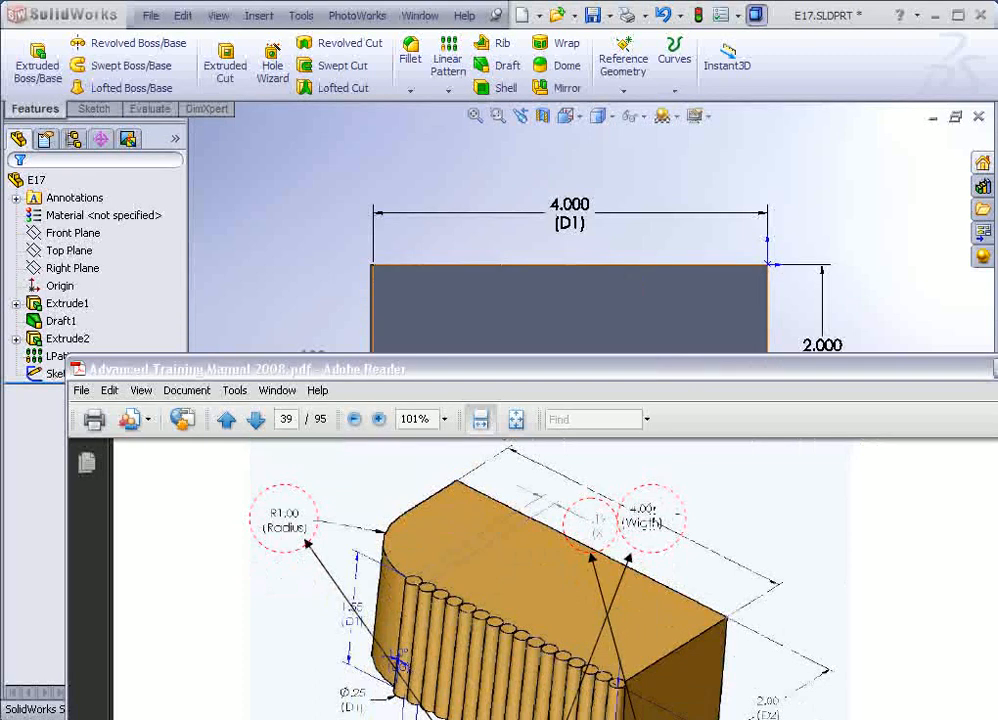
scroll("down", 3)
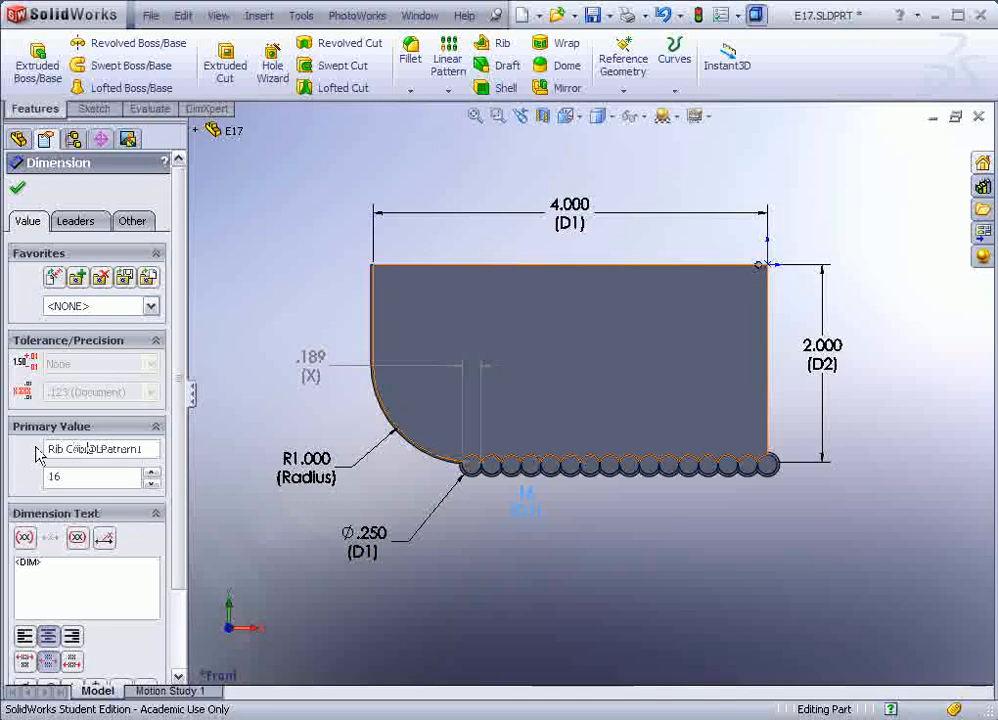
left_click(17, 188)
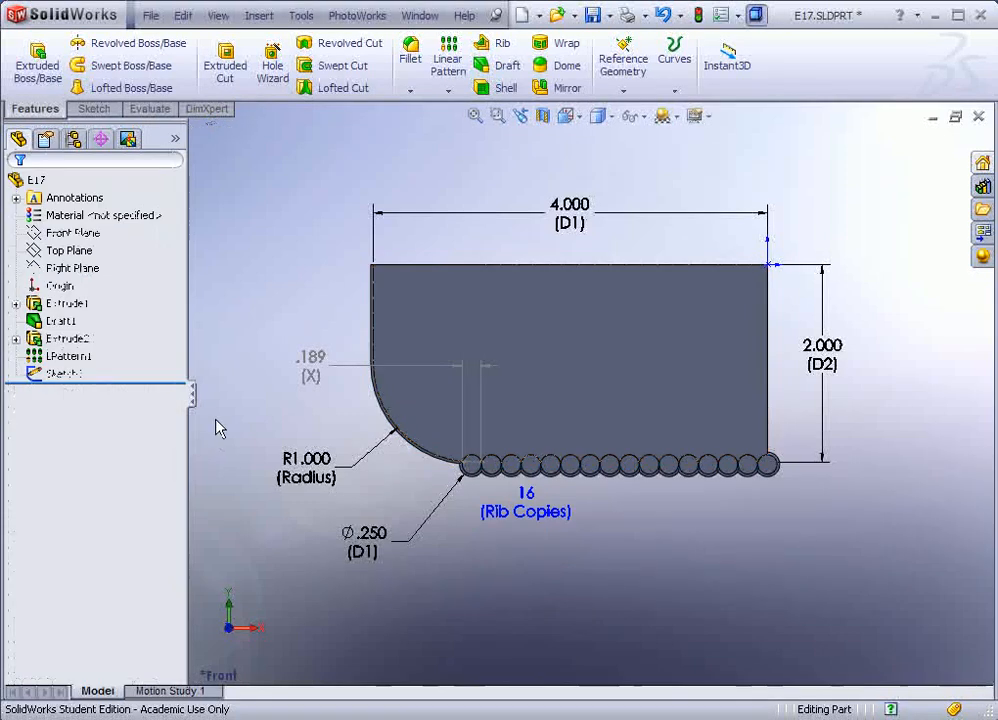
left_click(365, 532)
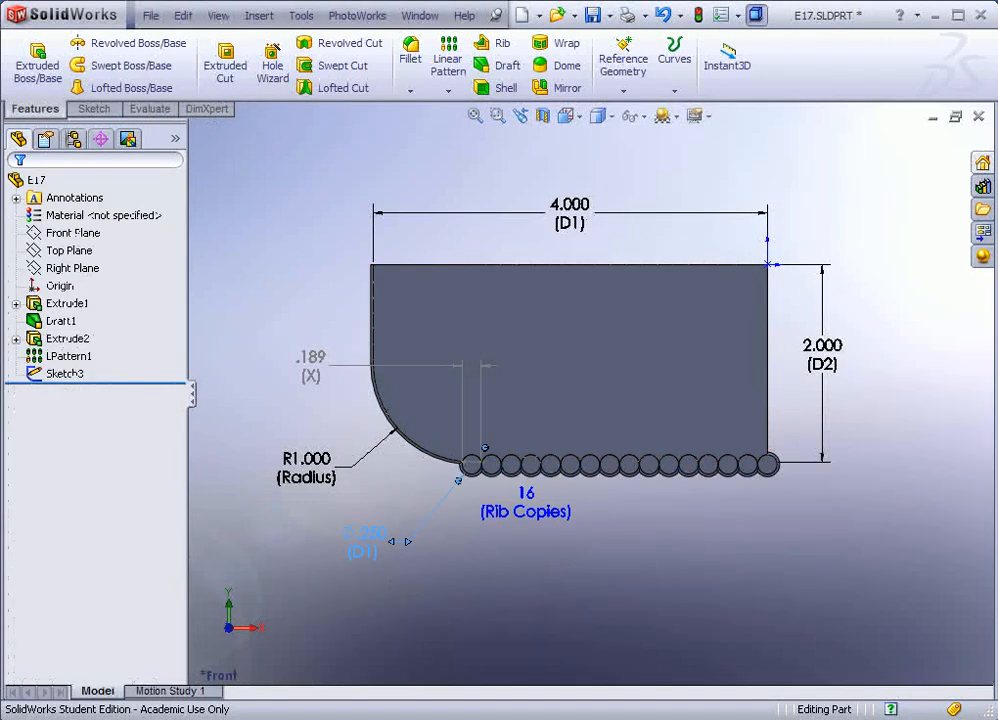
left_click(363, 538)
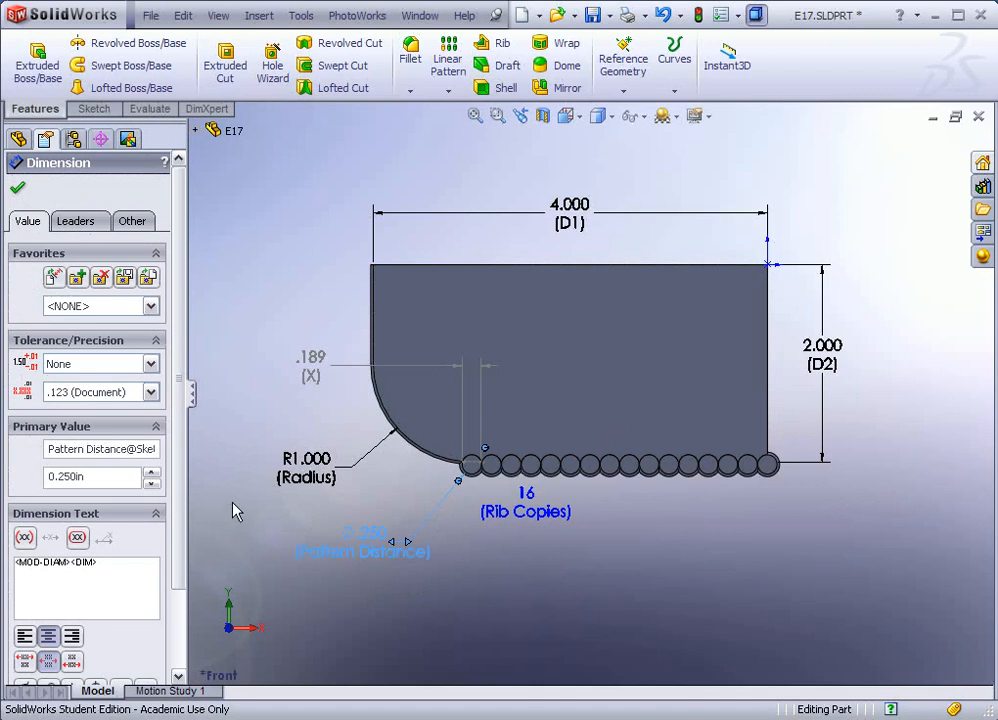
left_click(17, 188)
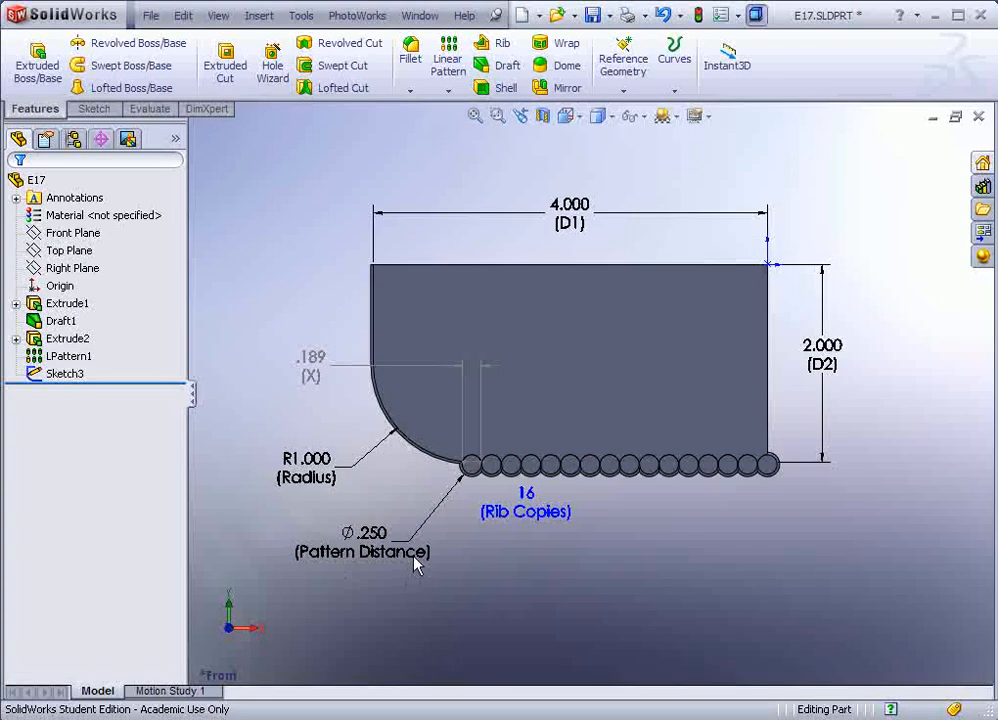
left_click(569, 213)
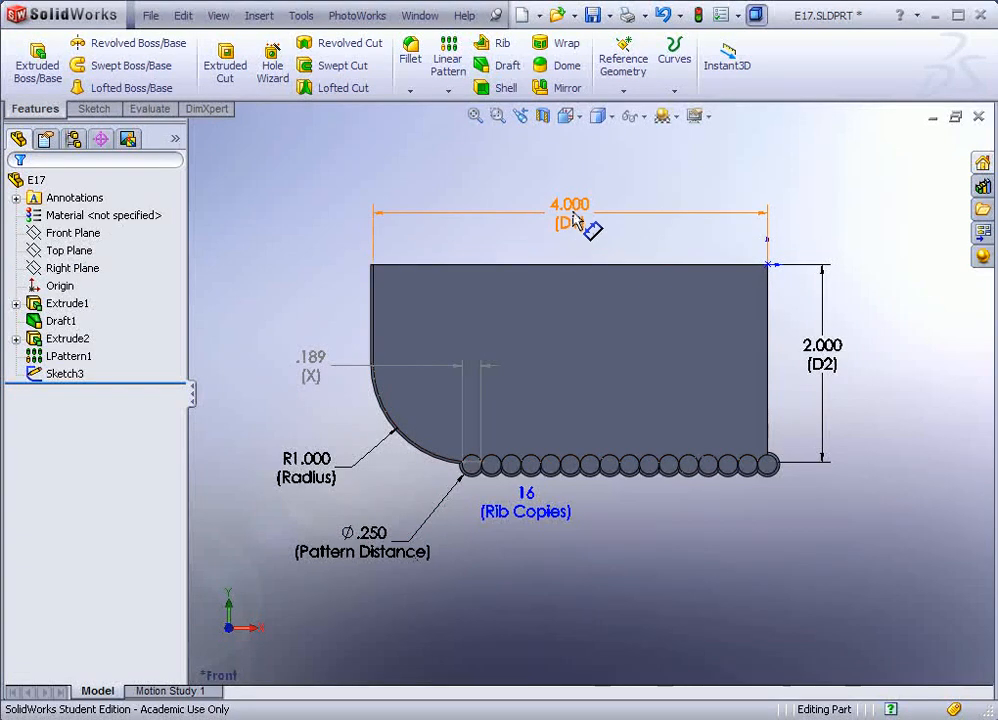
left_click(570, 210)
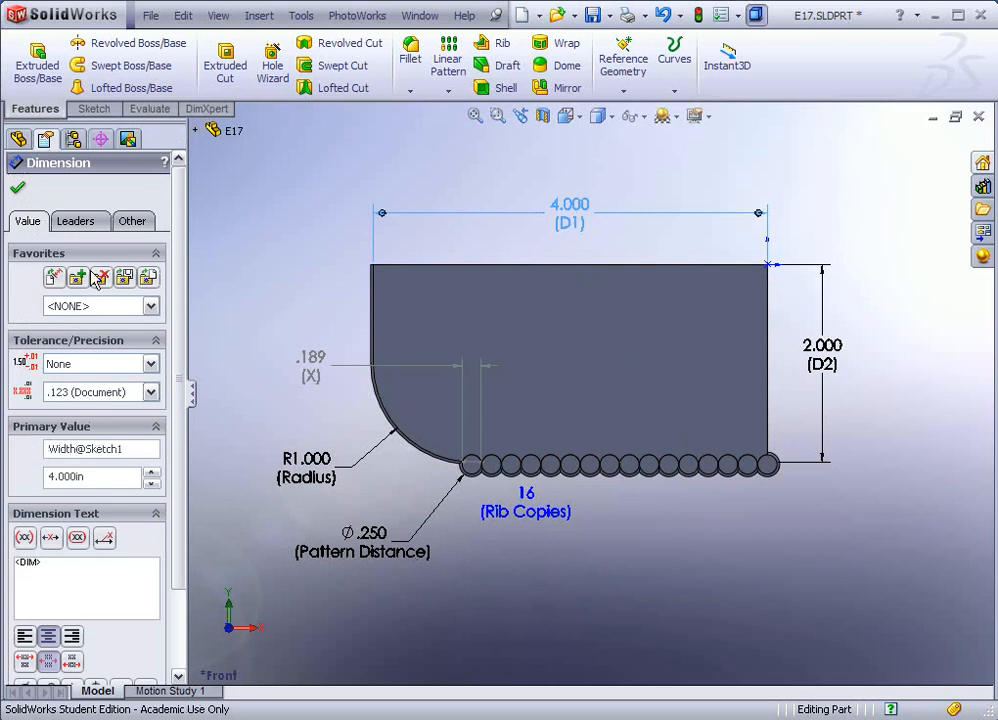
left_click(17, 188)
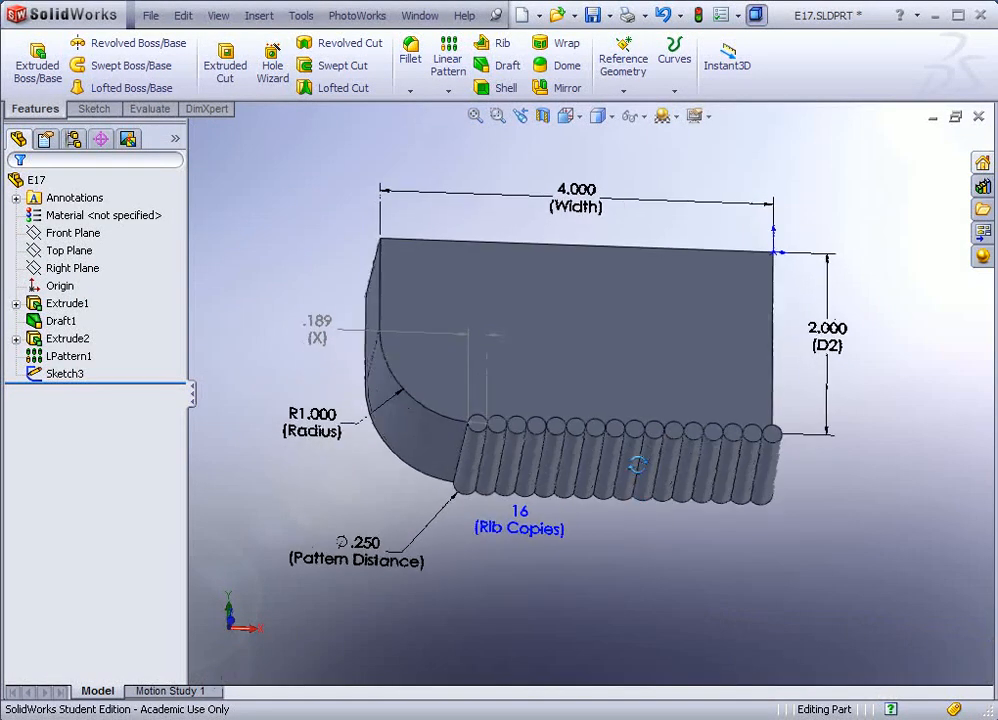
- Orbit the block to an angled 3D view
left_click_drag(637, 463, 530, 535)
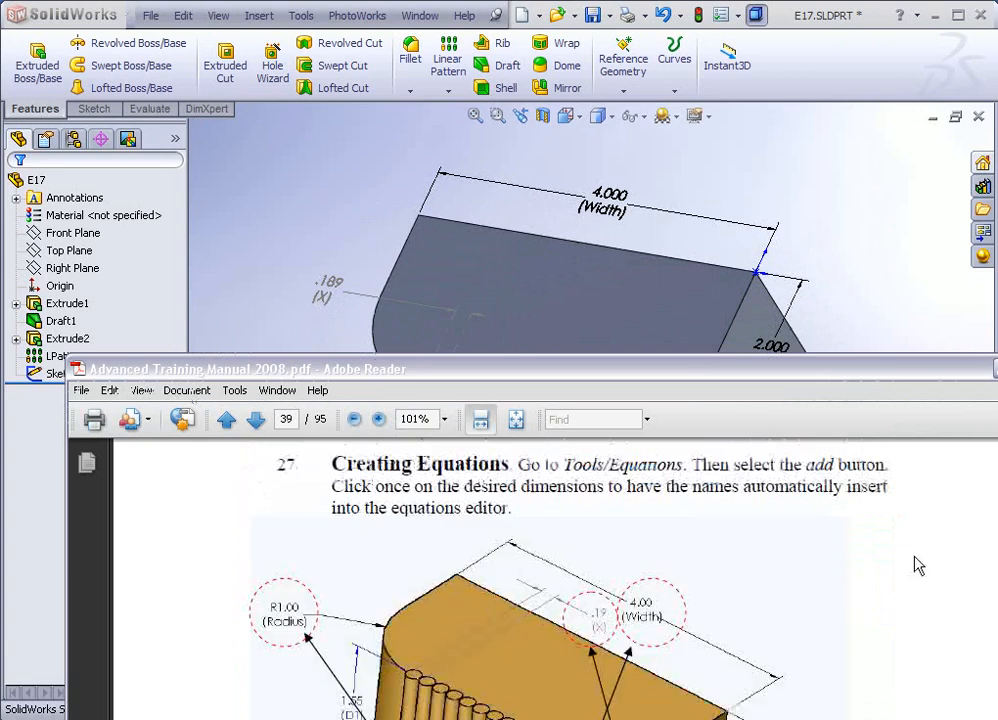
mouse_move(648, 445)
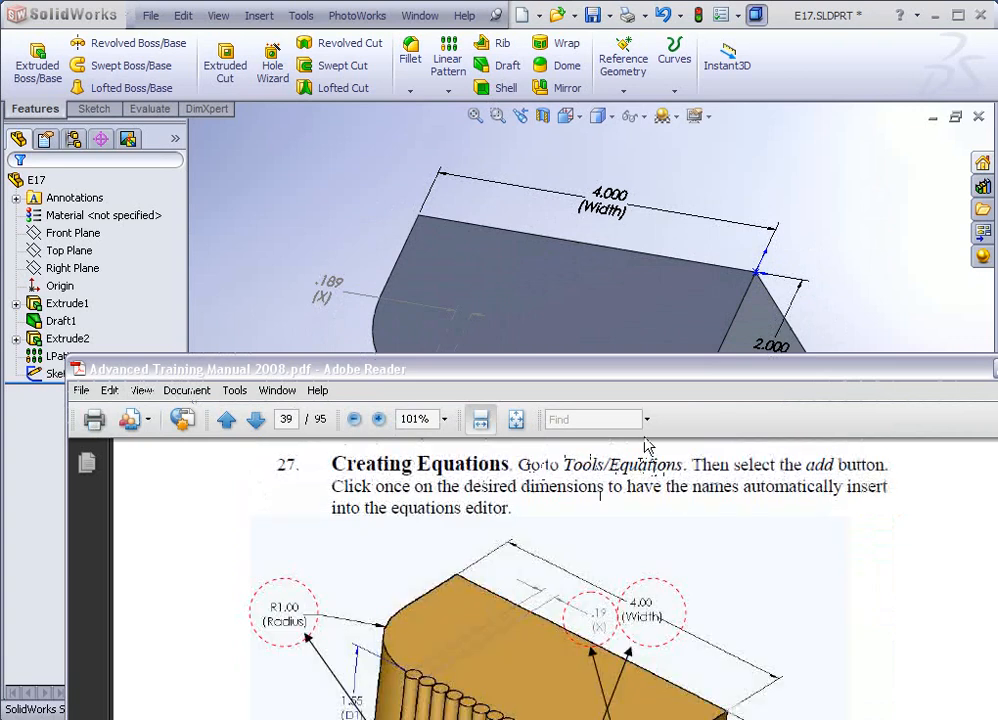
- Open the empty Equations editor, move it aside, and bring up the manual's rib illustration
left_click(301, 15)
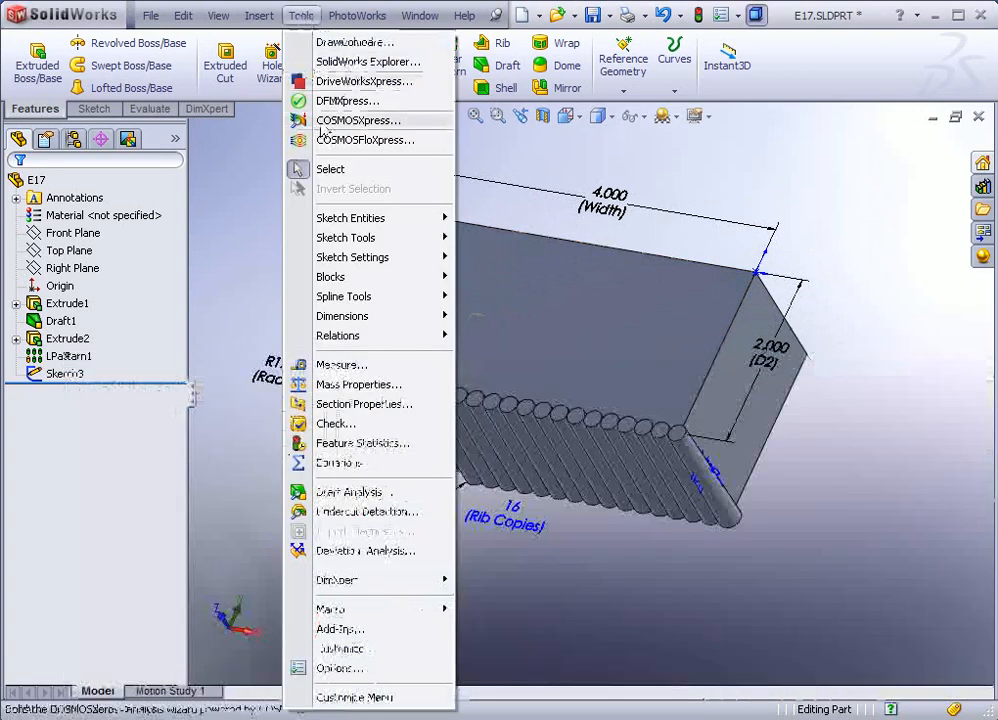
mouse_move(335, 423)
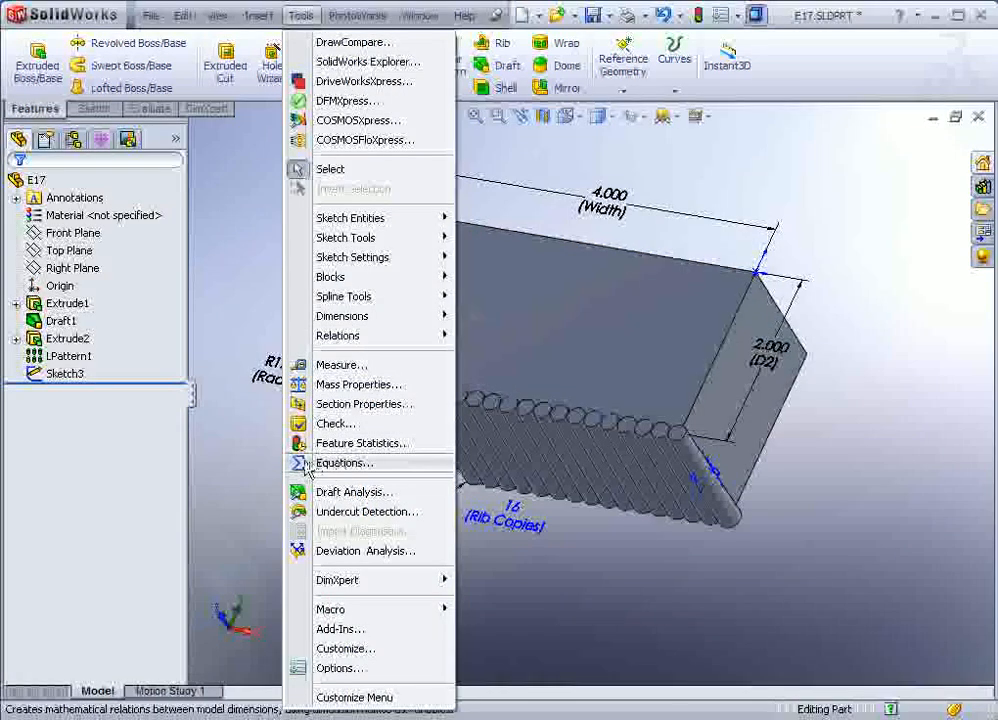
left_click(345, 462)
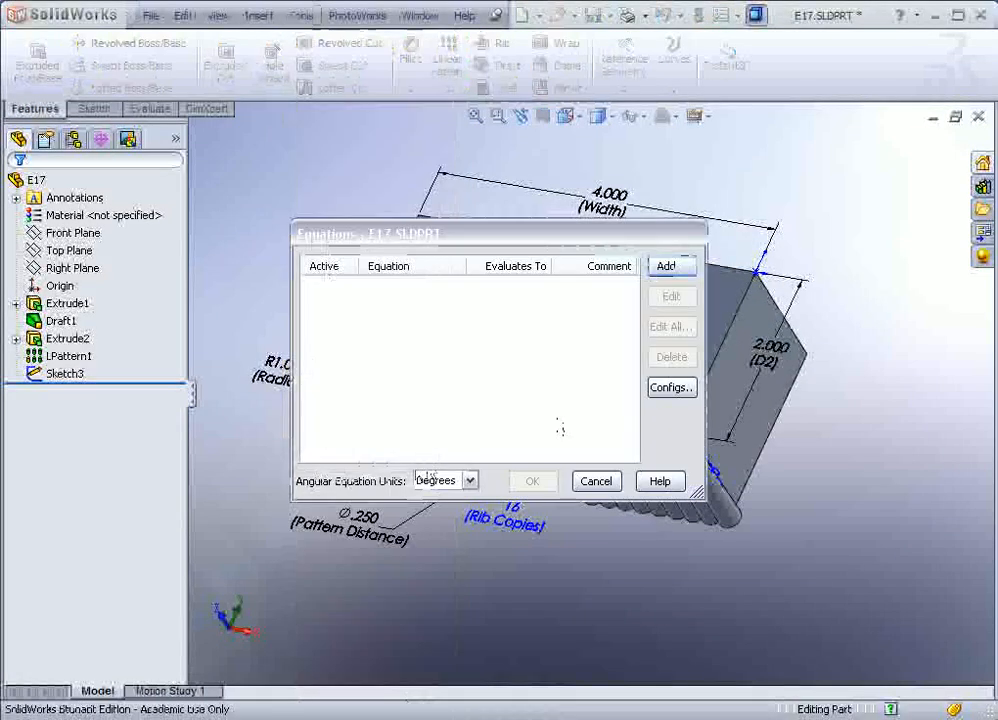
left_click_drag(497, 233, 330, 22)
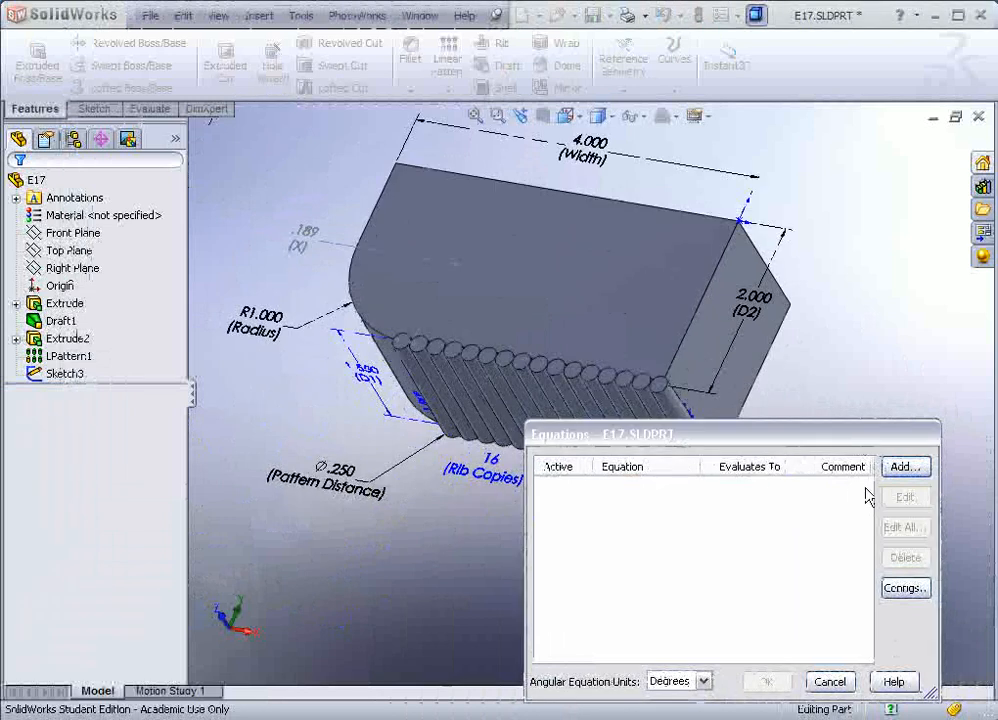
left_click(903, 466)
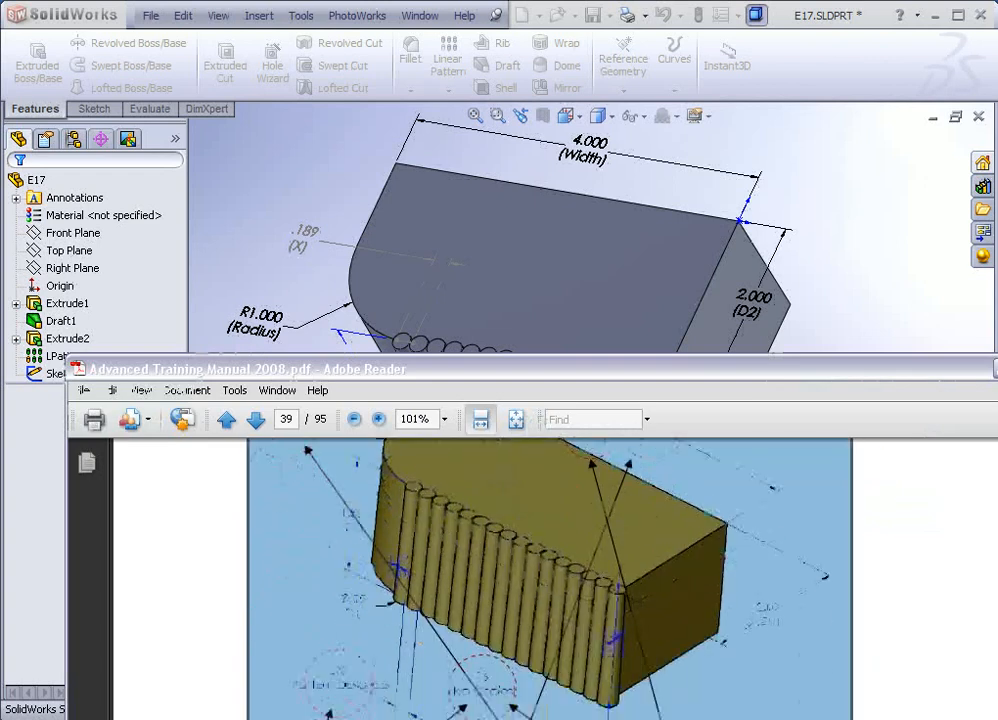
- Define Rib Copies = ((Width − Radius) / X) + 1, evaluating to 17 ribs
left_click(256, 419)
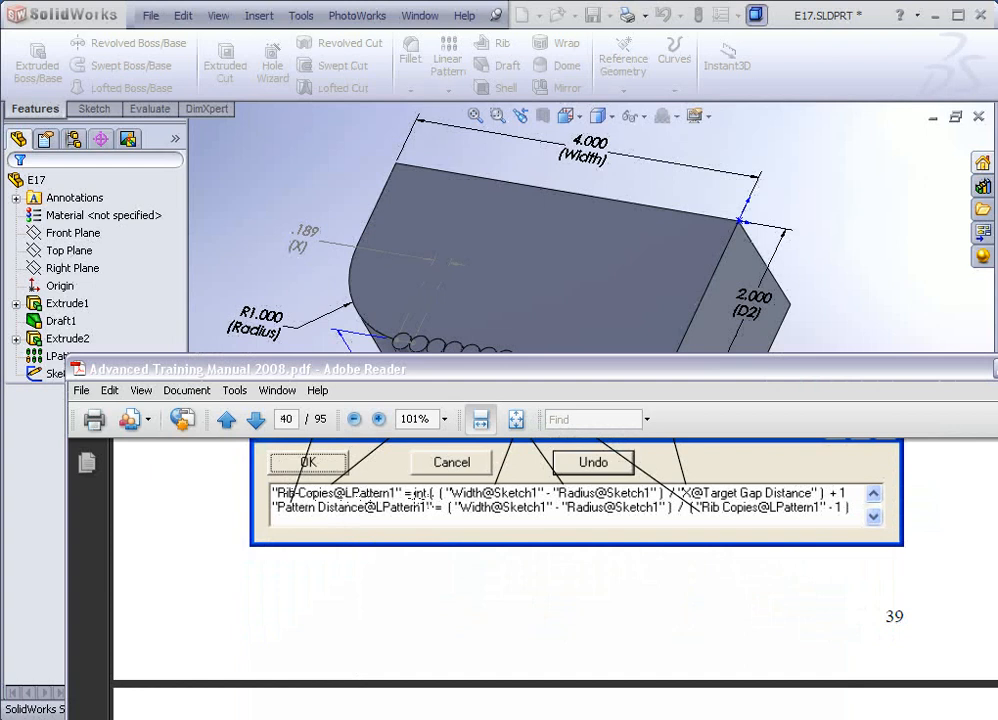
mouse_move(795, 347)
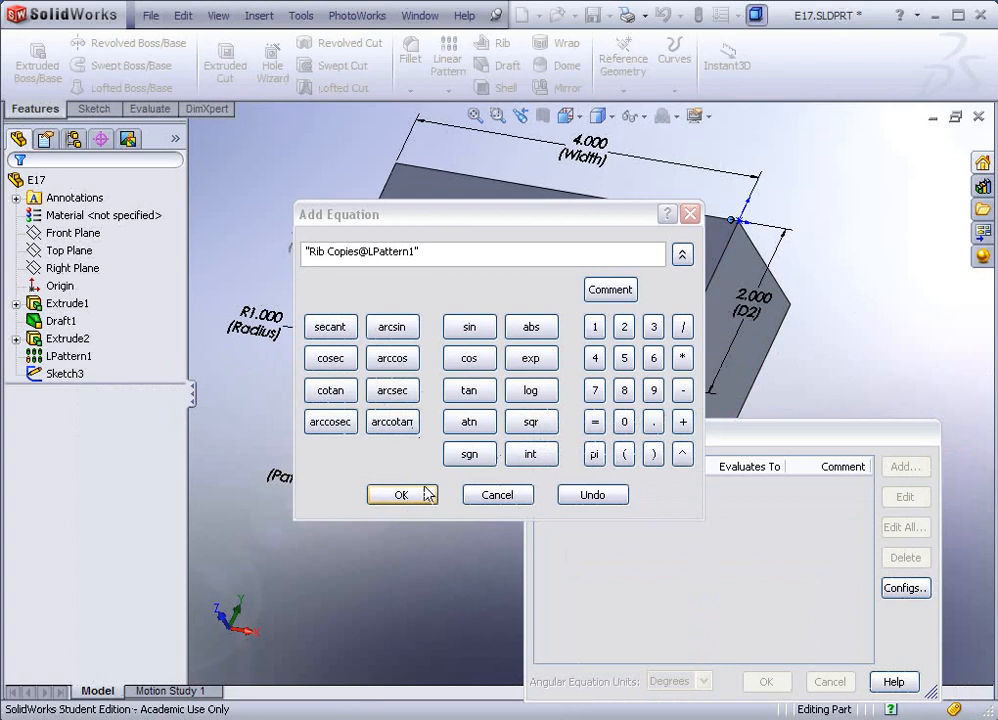
mouse_move(445, 432)
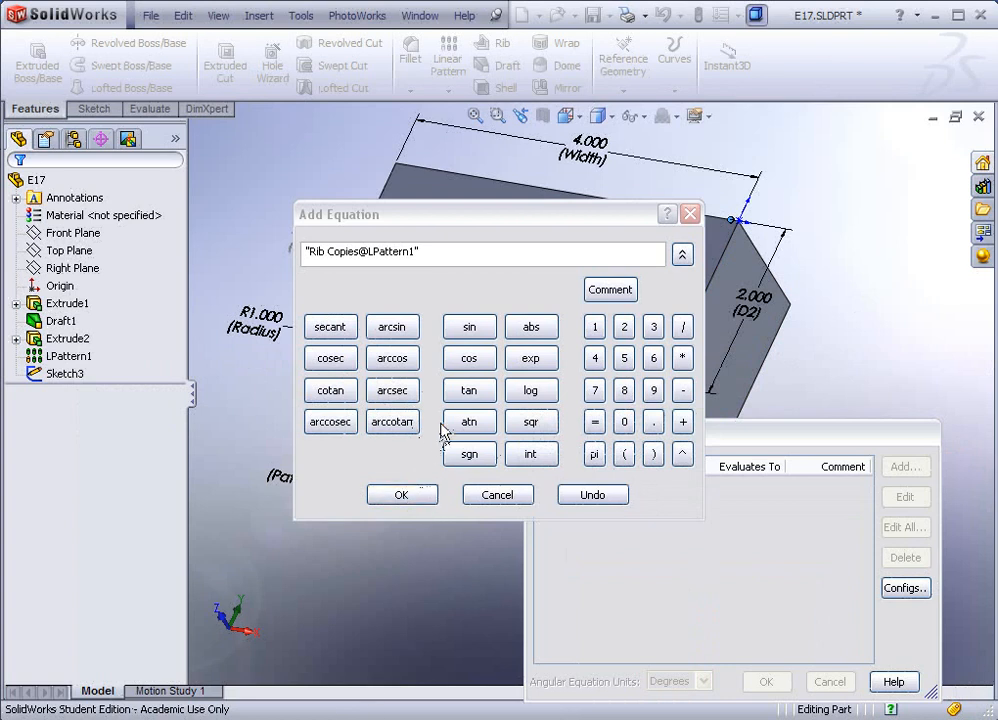
mouse_move(594, 421)
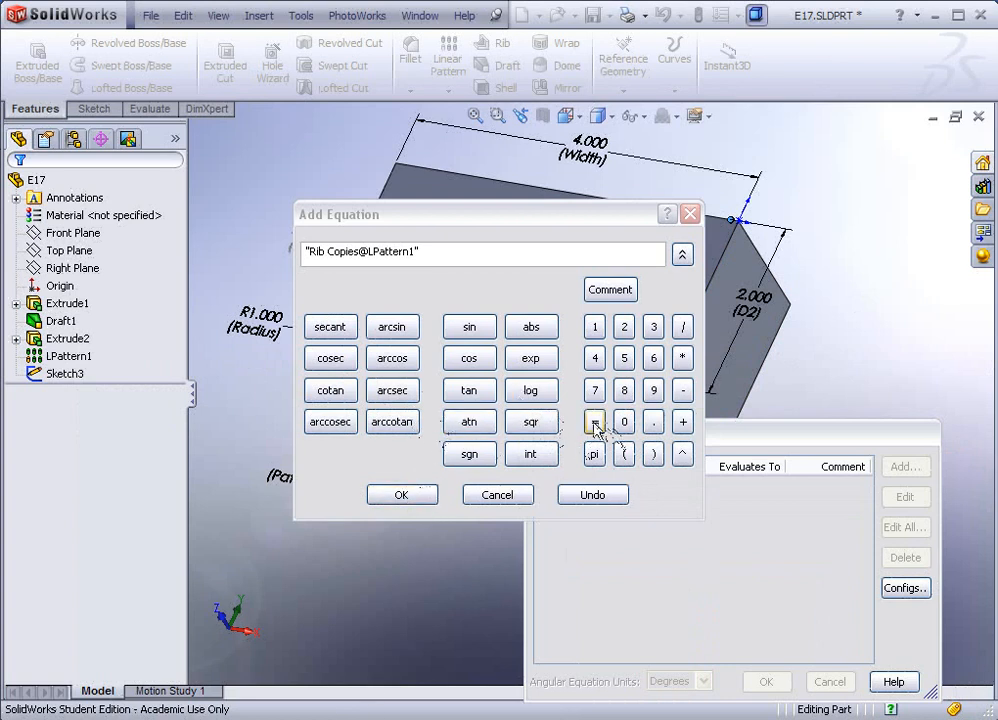
left_click(594, 421)
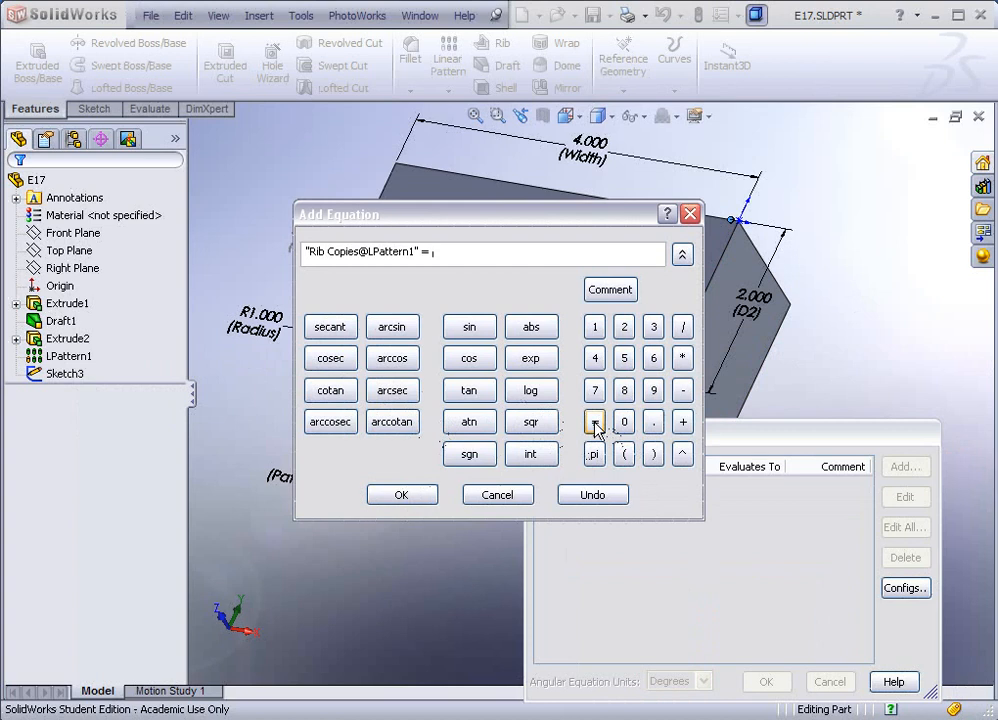
left_click(624, 454)
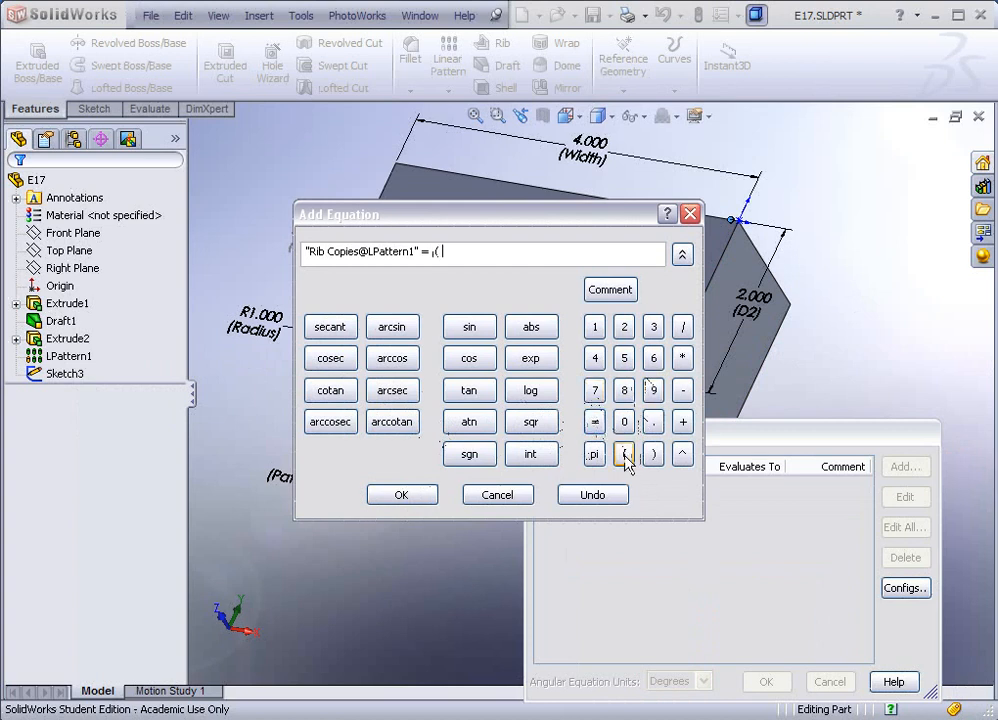
left_click(624, 454)
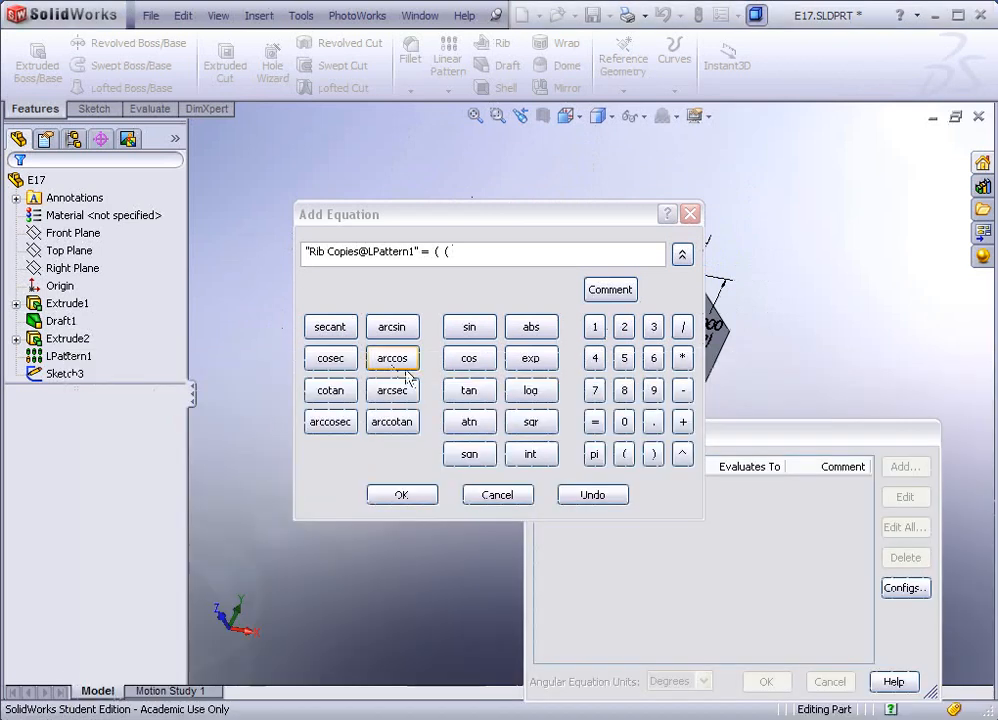
left_click_drag(483, 214, 200, 331)
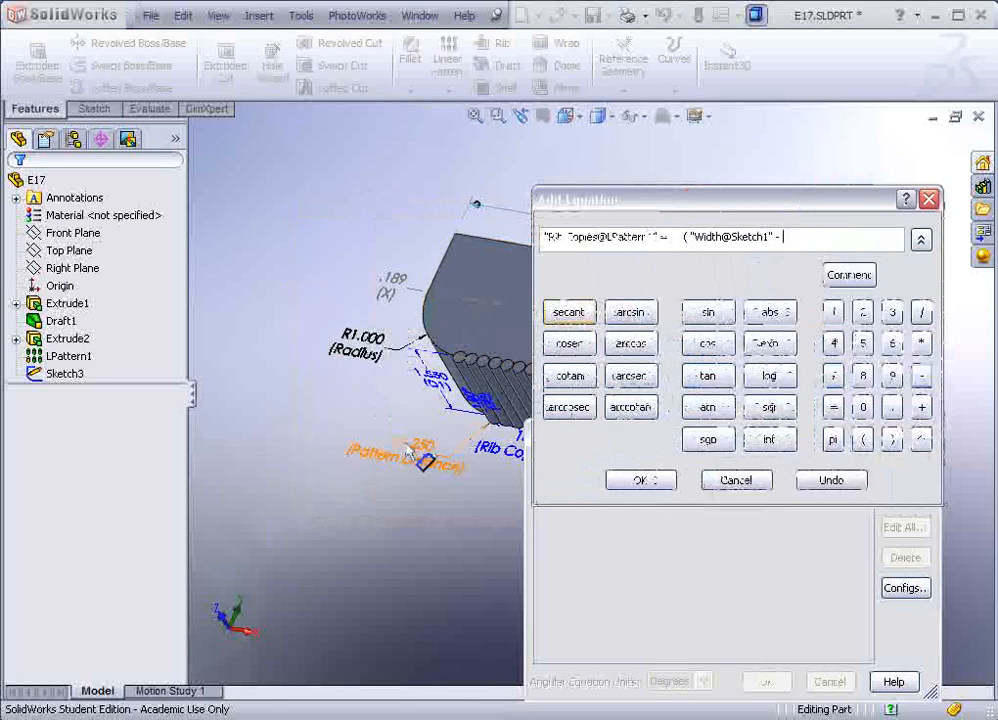
left_click(363, 345)
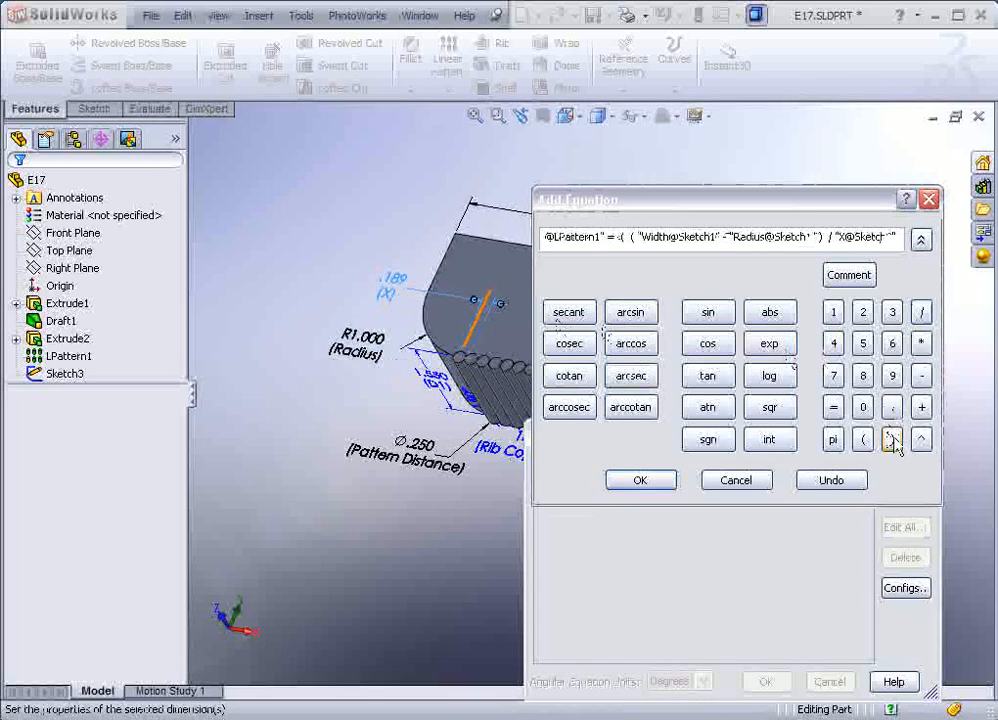
left_click(891, 439)
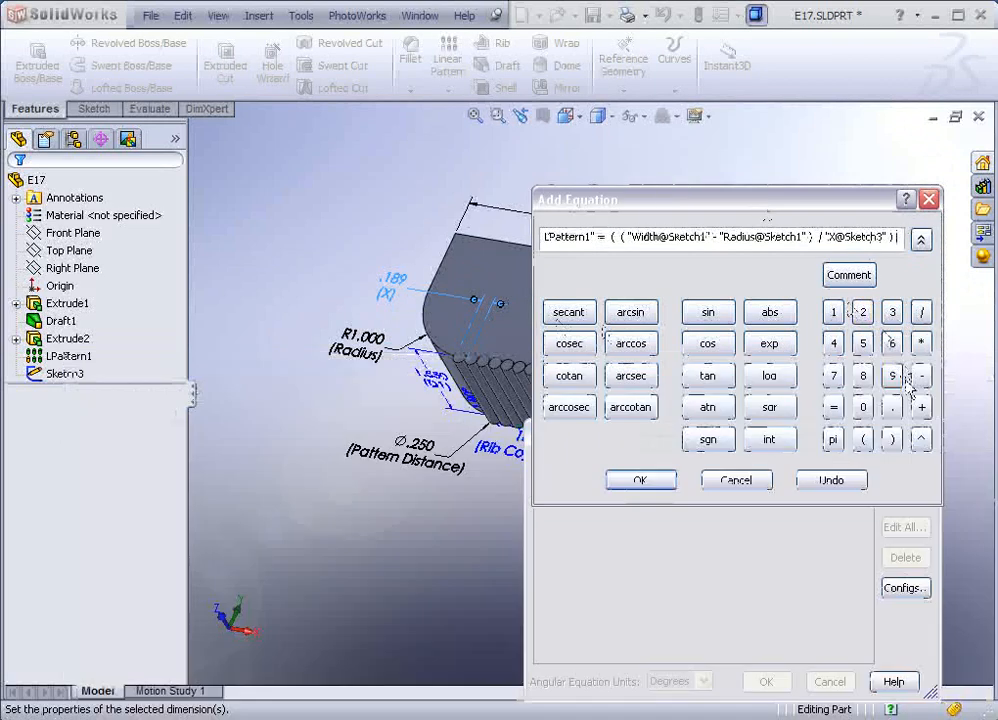
left_click(833, 311)
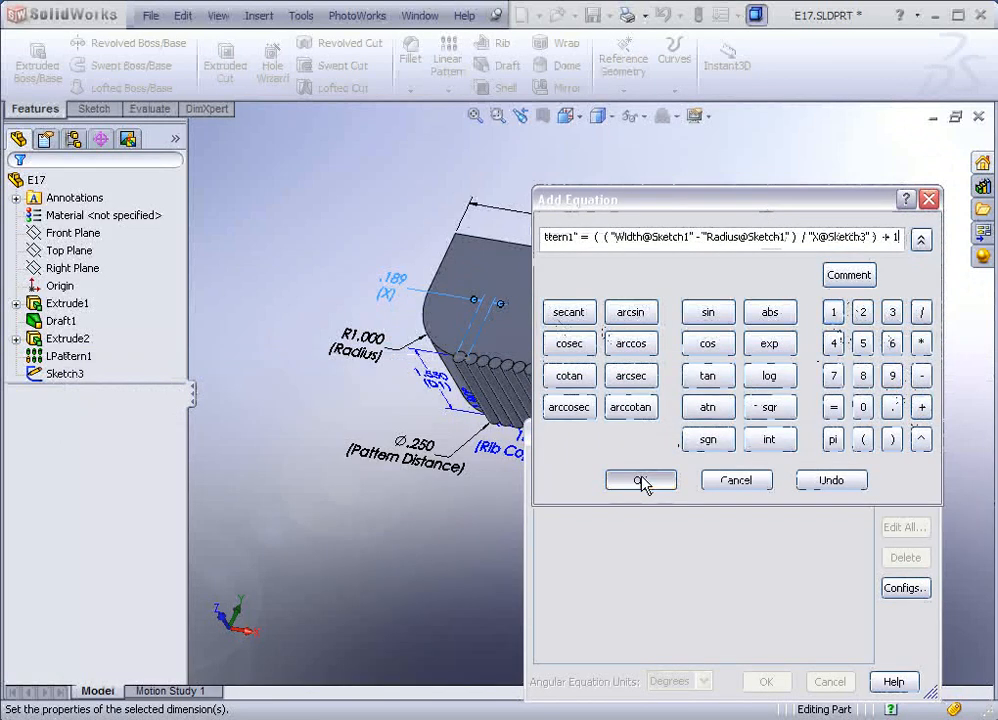
left_click(641, 480)
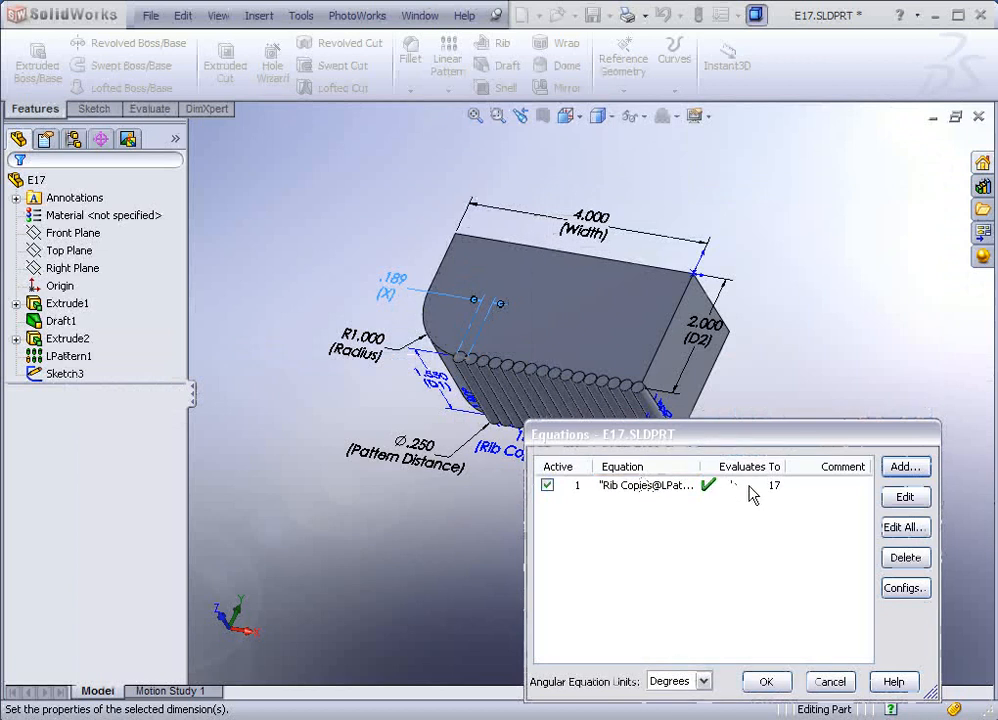
mouse_move(778, 500)
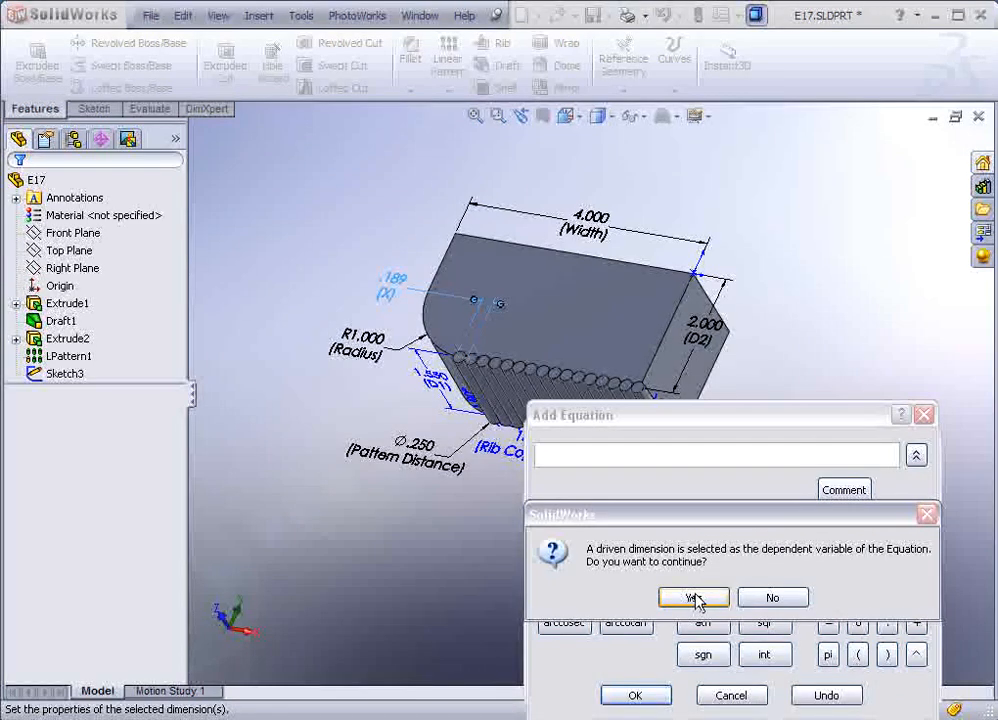
- Drive Pattern Distance with (Width − Radius) / (Rib Copies − 1), giving 0.2 in
left_click(693, 597)
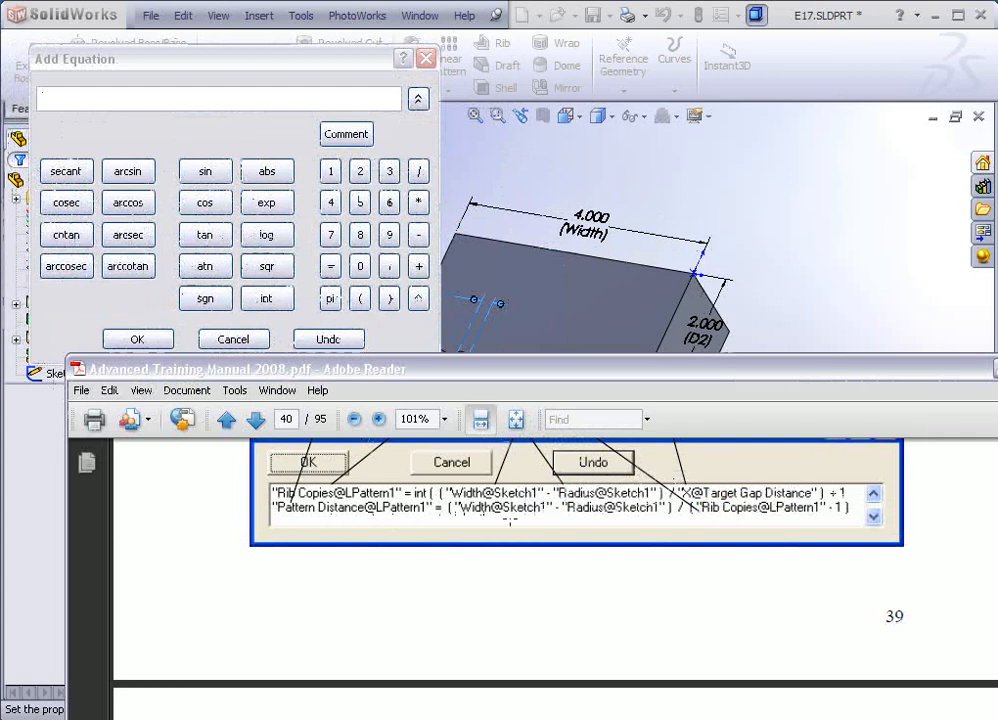
mouse_move(497, 160)
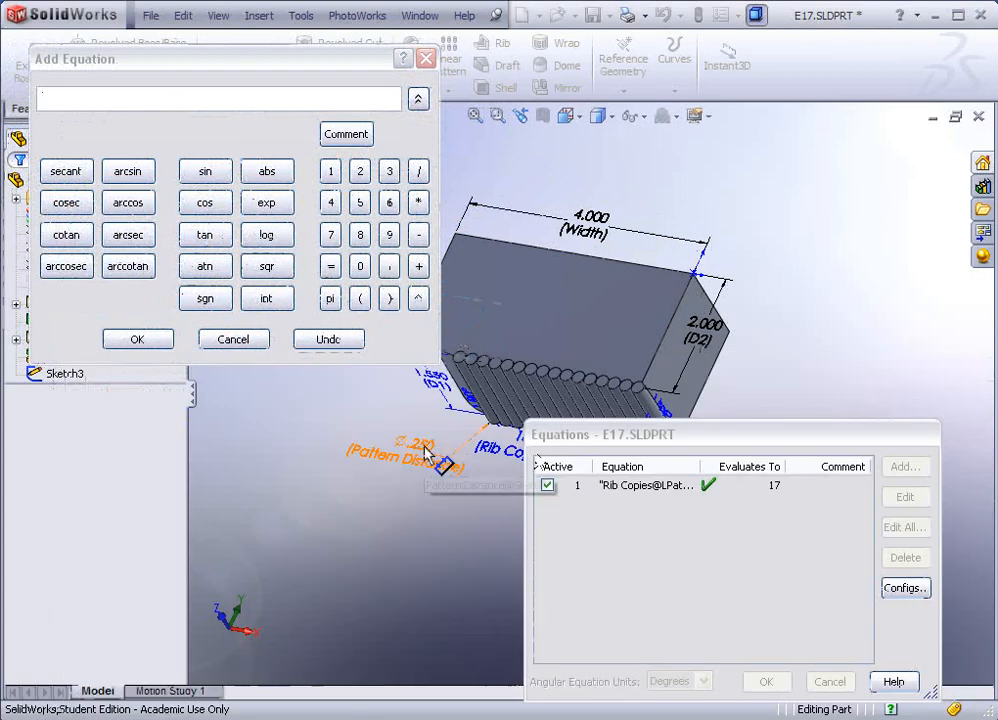
left_click(413, 442)
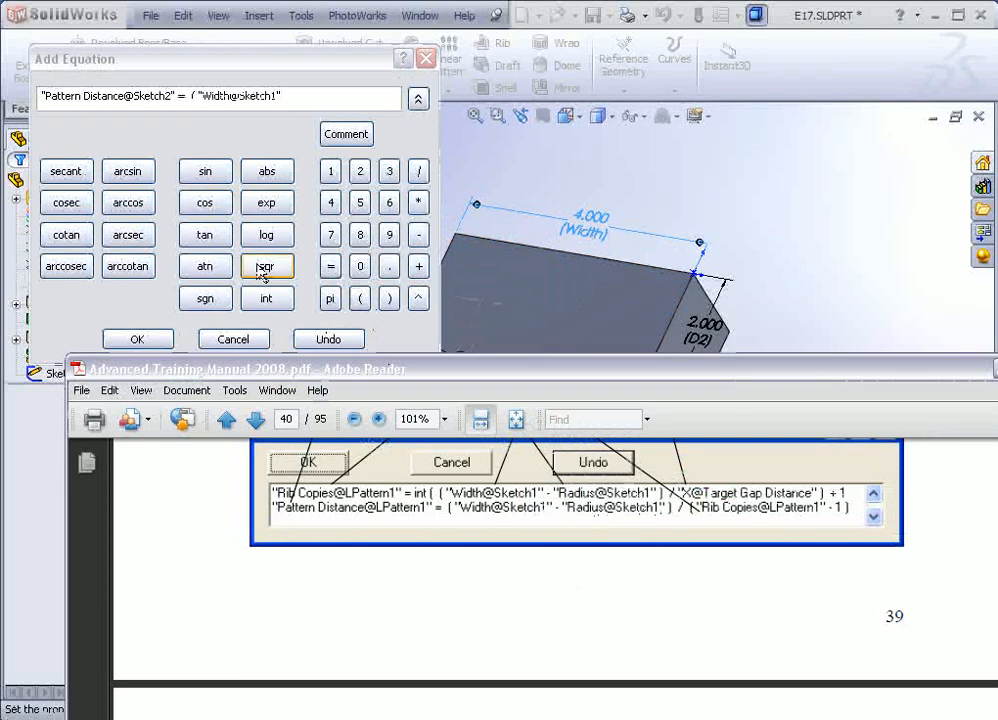
left_click(418, 234)
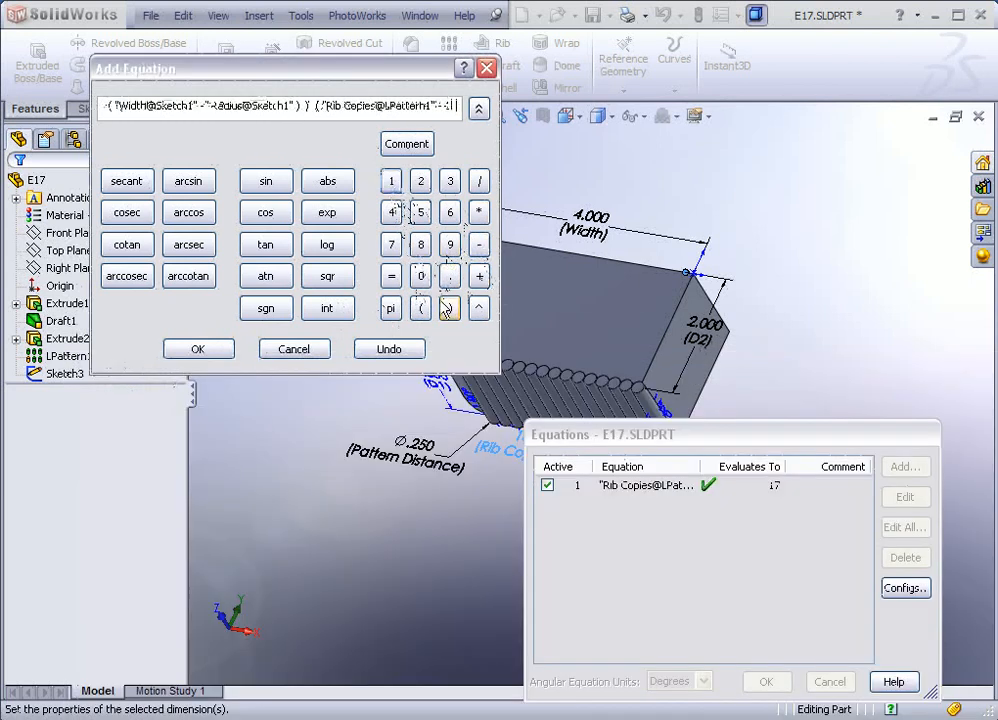
left_click(198, 349)
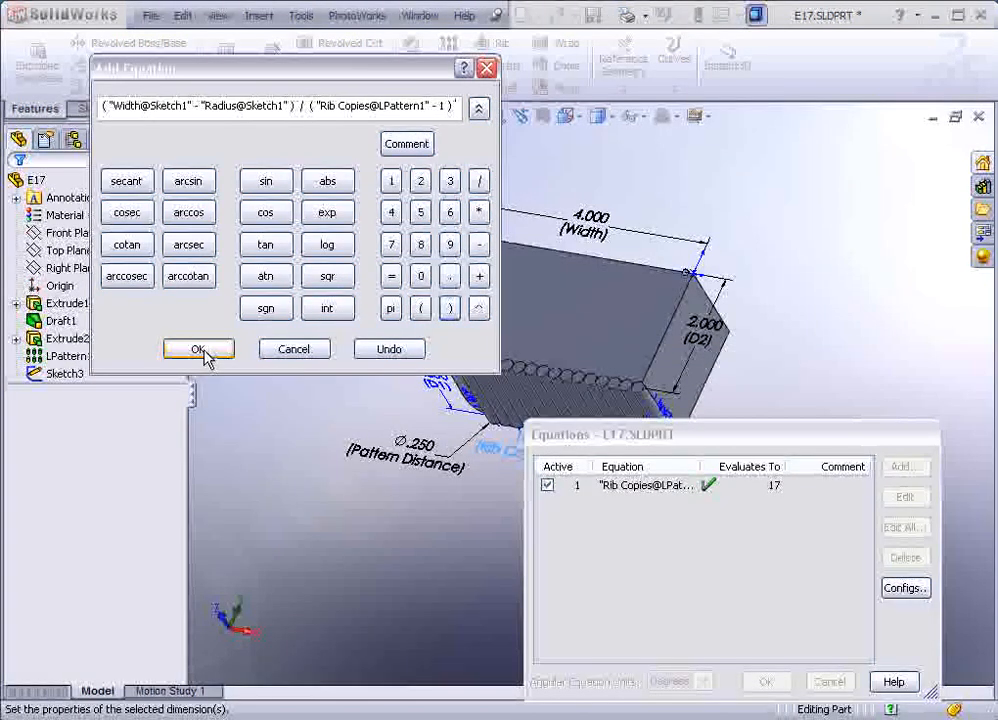
left_click(198, 349)
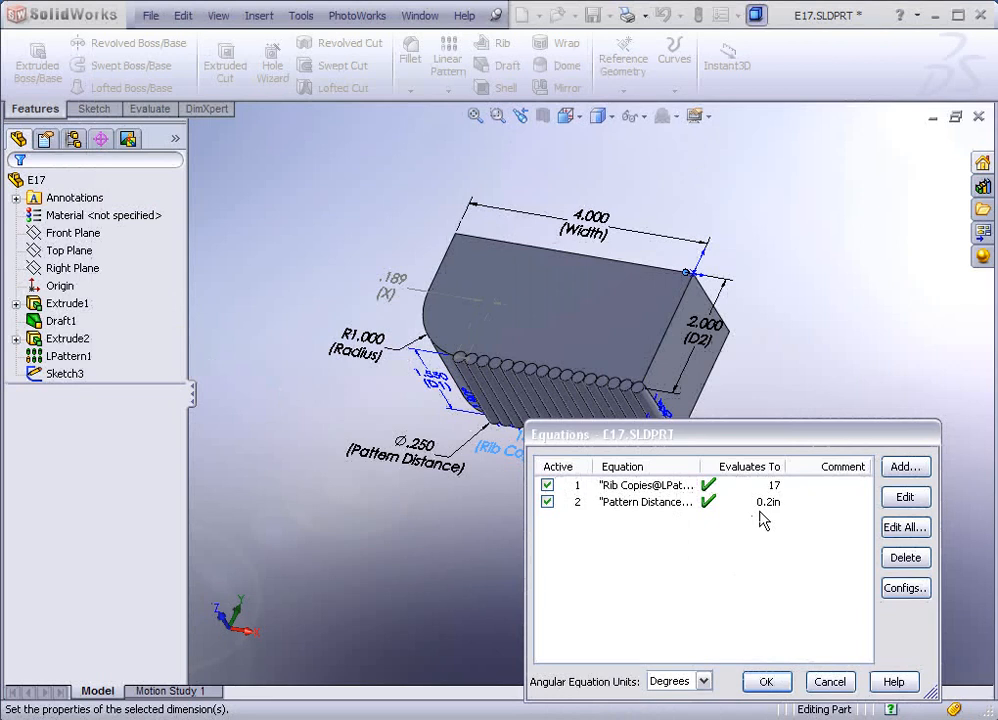
- Review the Pattern Distance equation, then apply both equations for 17 ribs at .188 spacing
left_click(645, 502)
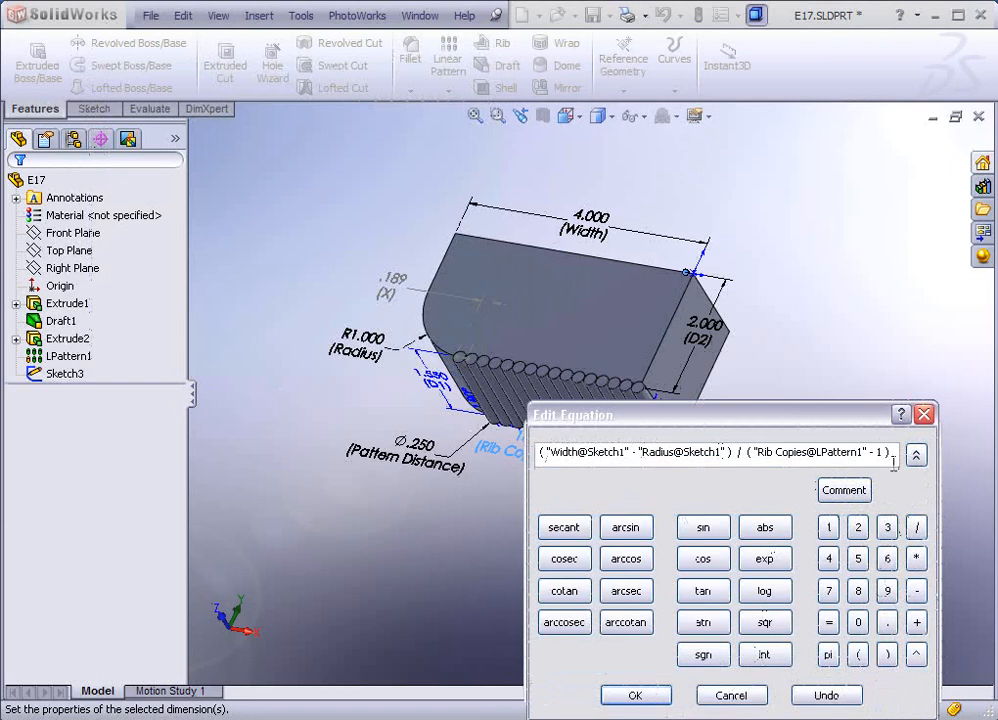
left_click(635, 695)
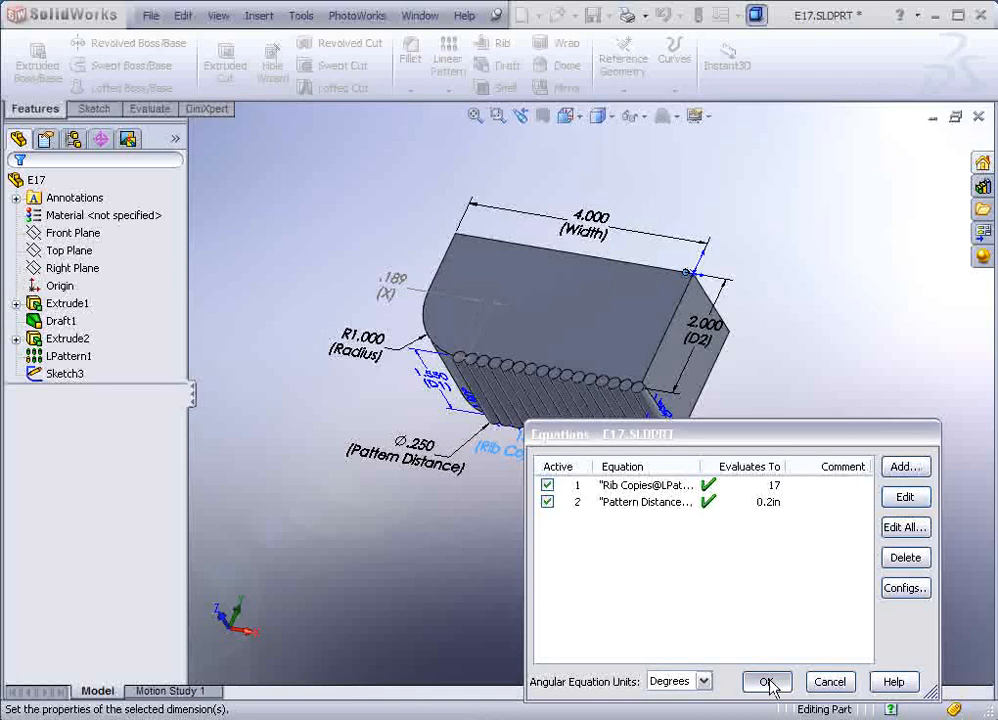
left_click(766, 681)
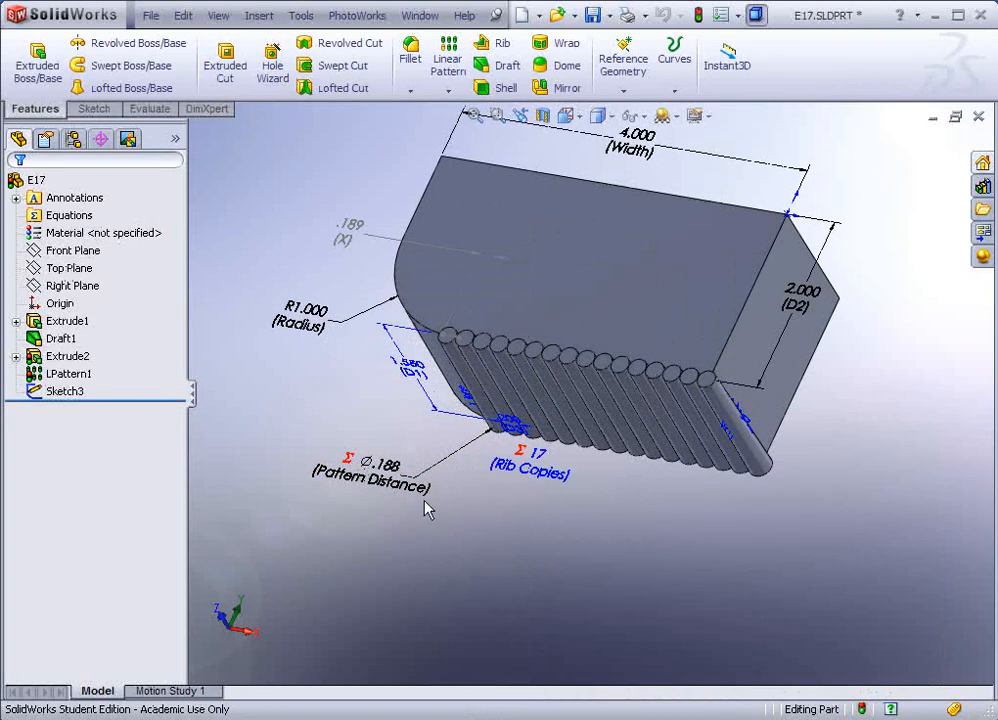
mouse_move(532, 586)
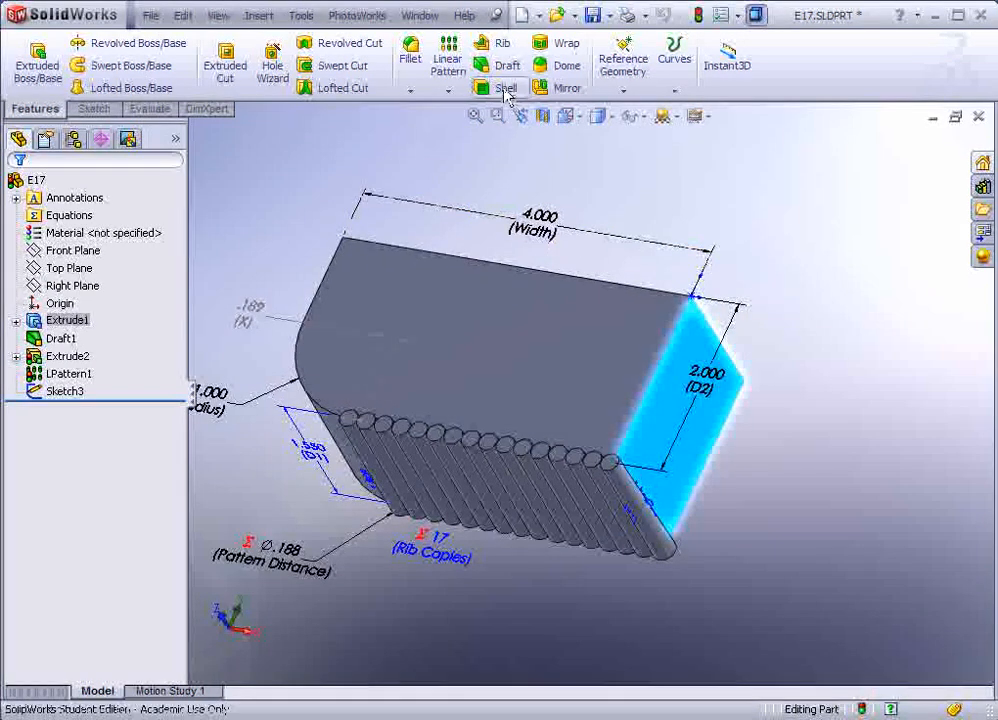
mouse_move(507, 64)
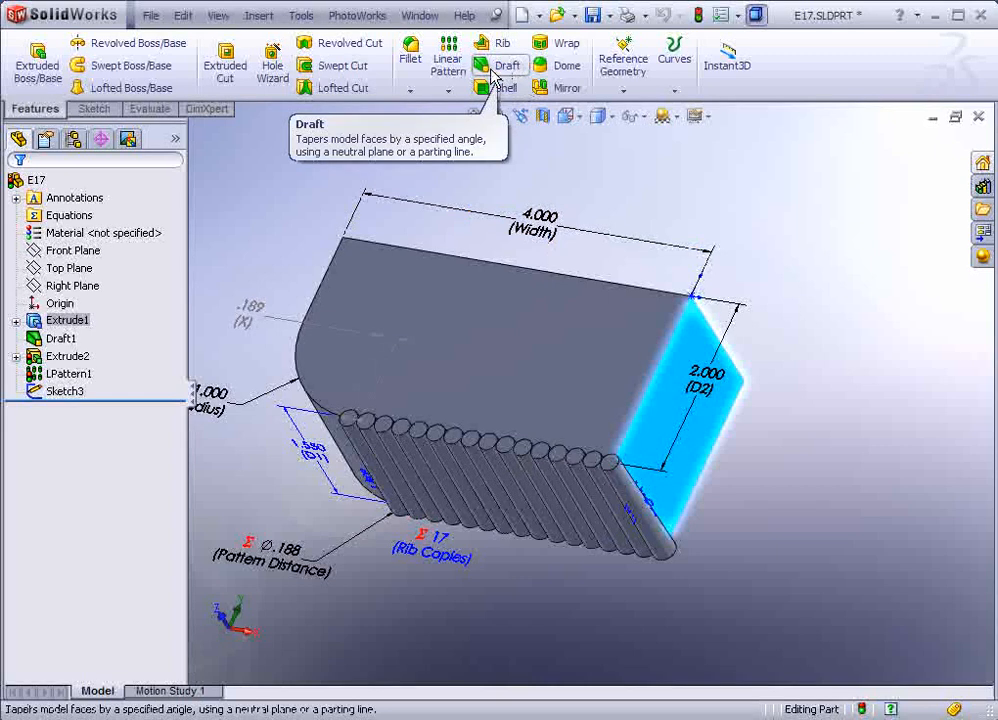
- Mirror the ribbed features across the end face, then across the long side face
left_click(567, 87)
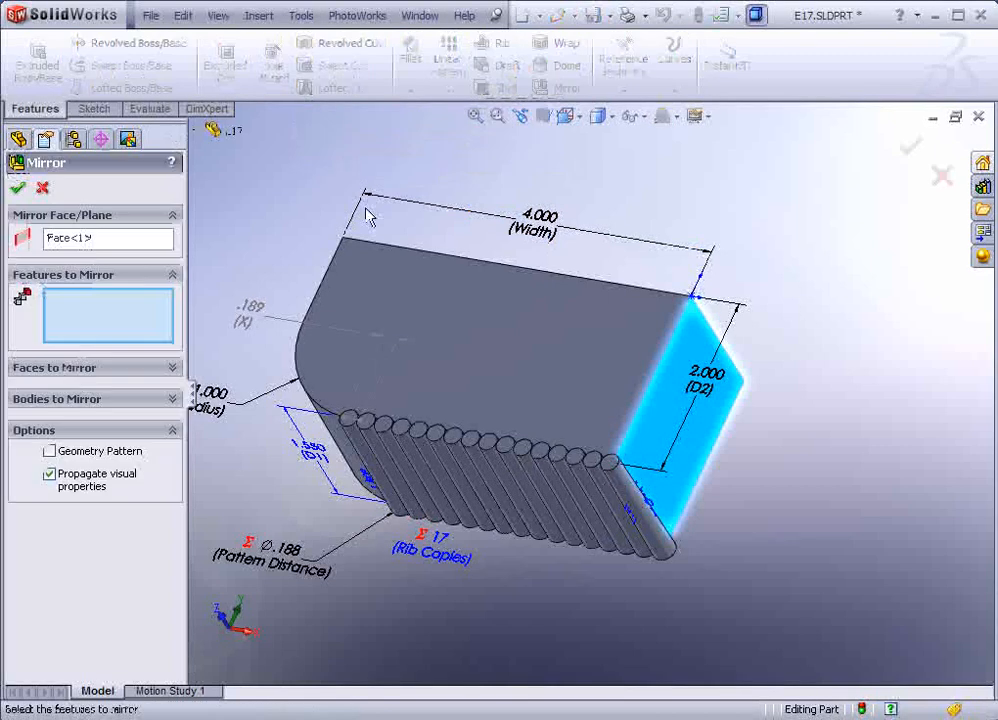
mouse_move(95, 313)
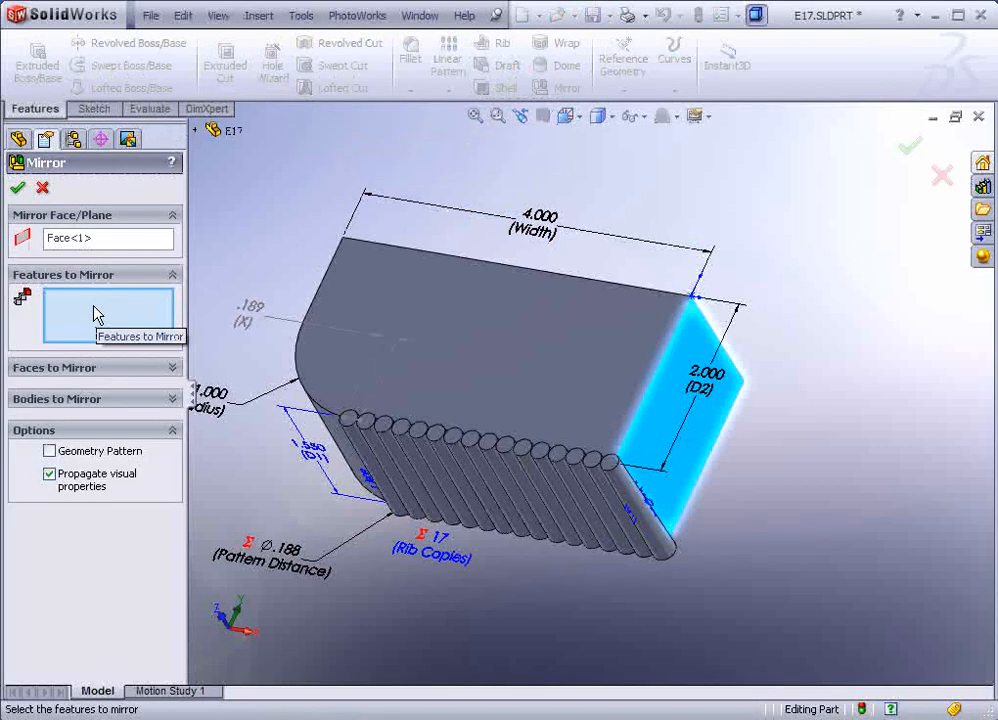
left_click(94, 398)
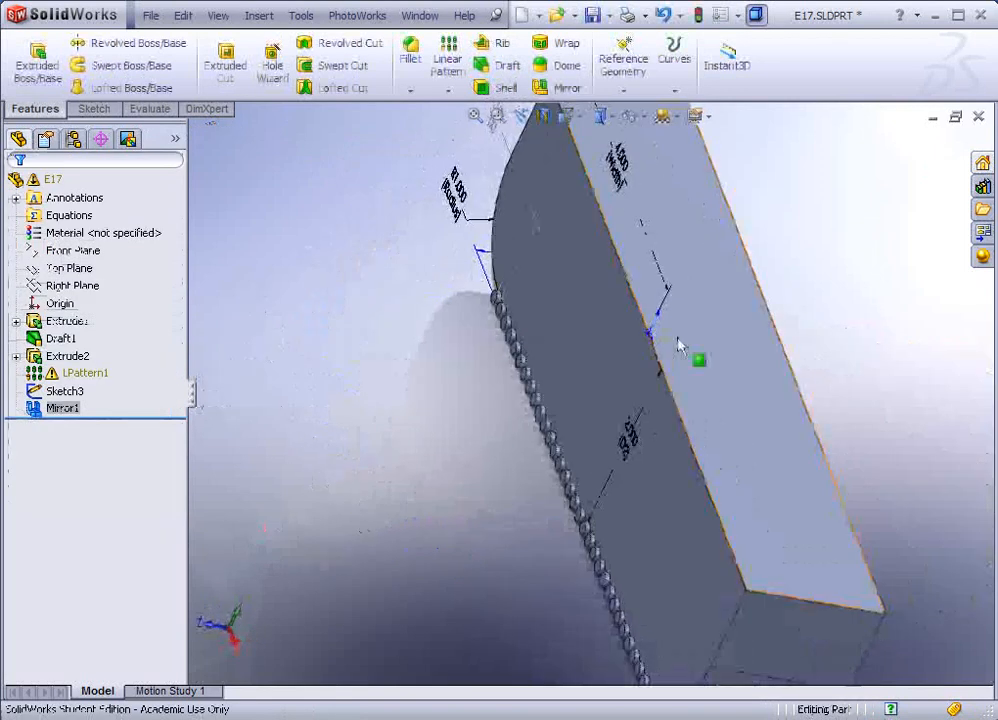
left_click(750, 370)
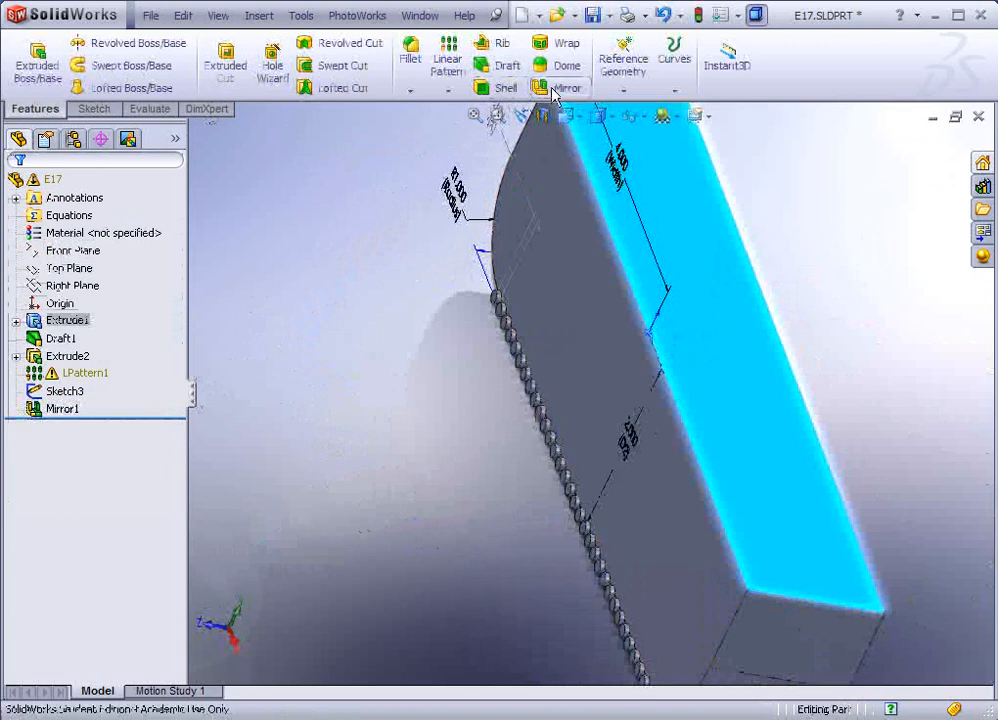
left_click(566, 87)
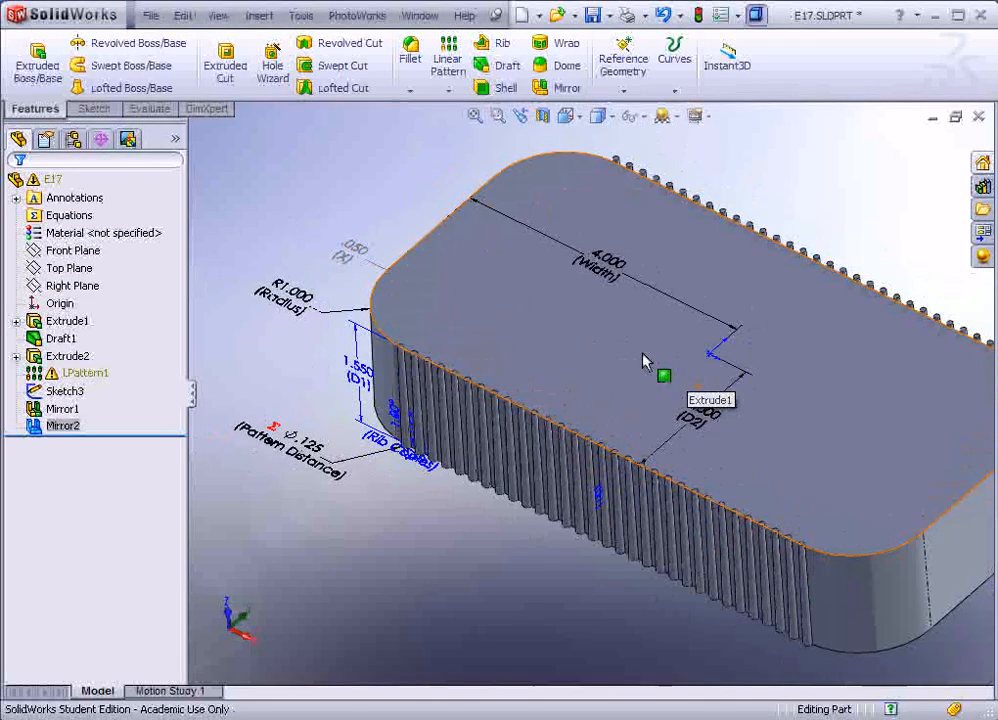
- Set the block Width to 5.500 and check the updated Rib Copies dimension
left_click_drag(645, 360, 625, 355)
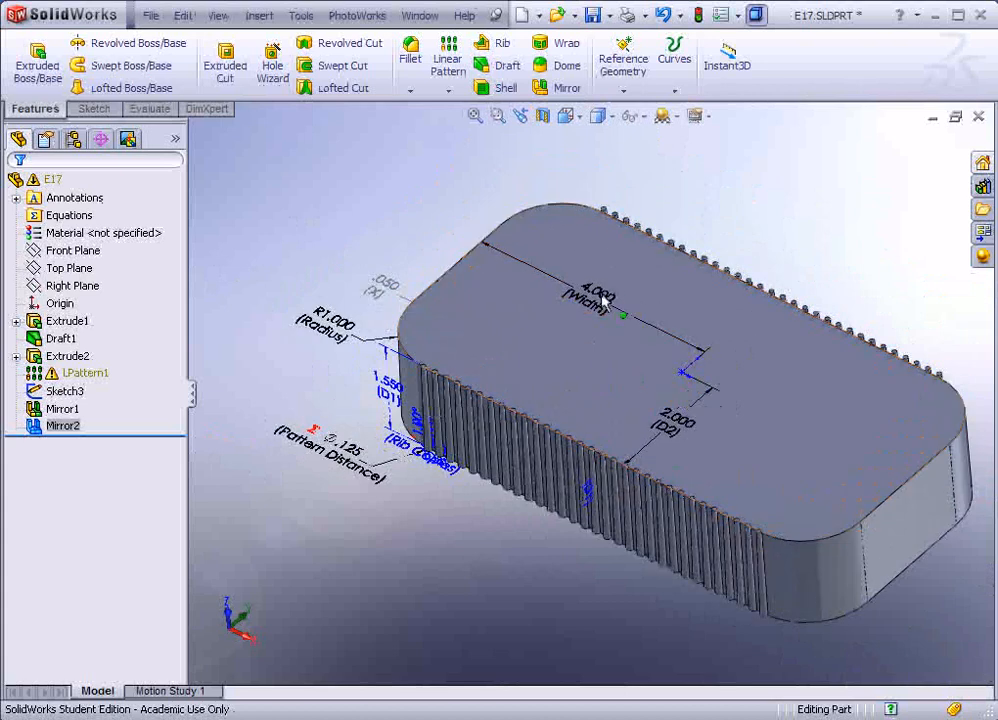
double_click(597, 291)
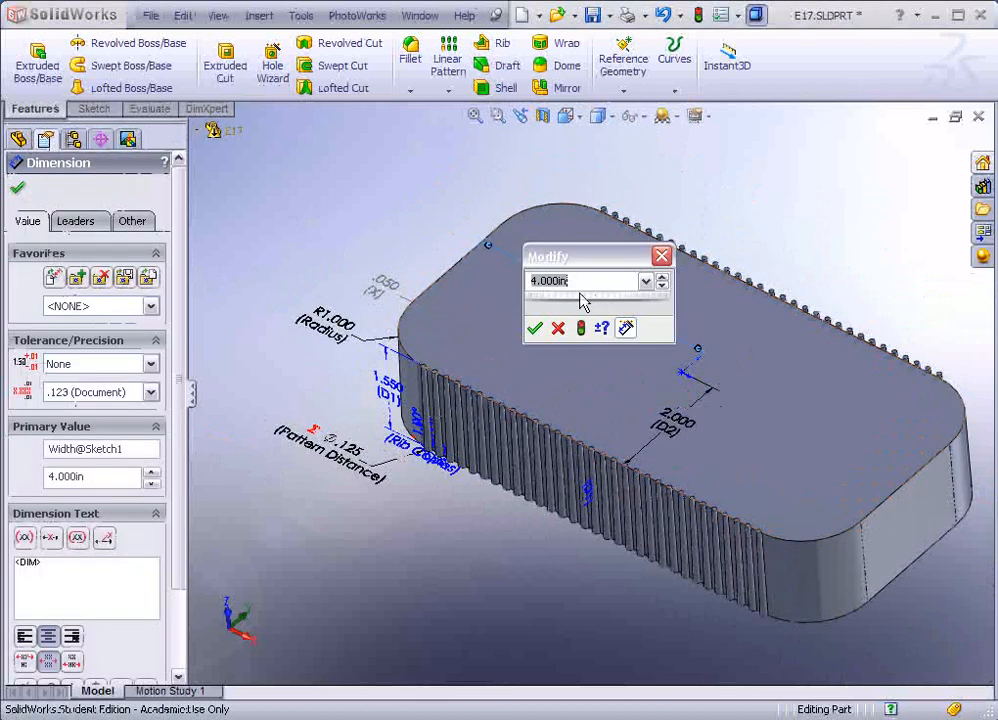
type("5.800in")
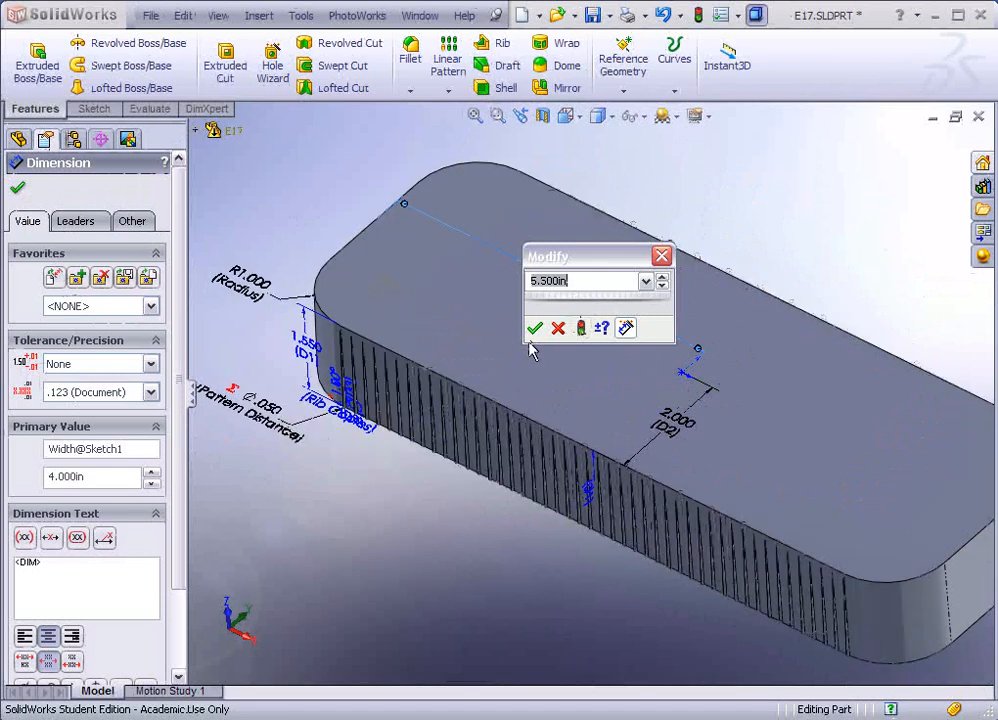
mouse_move(535, 328)
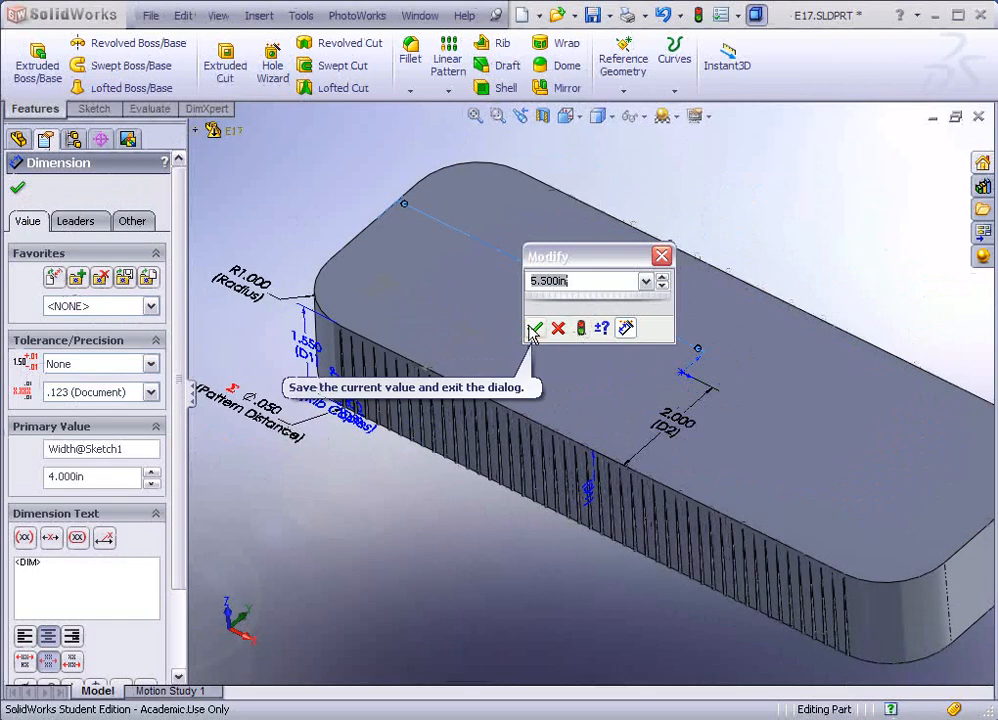
left_click(536, 328)
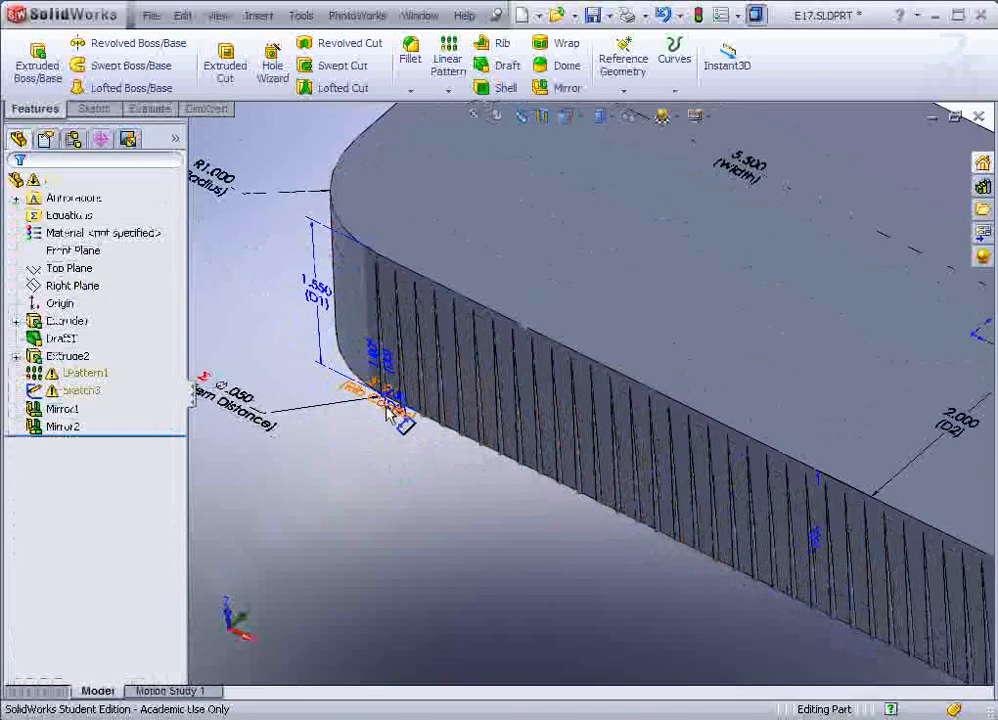
left_click(385, 390)
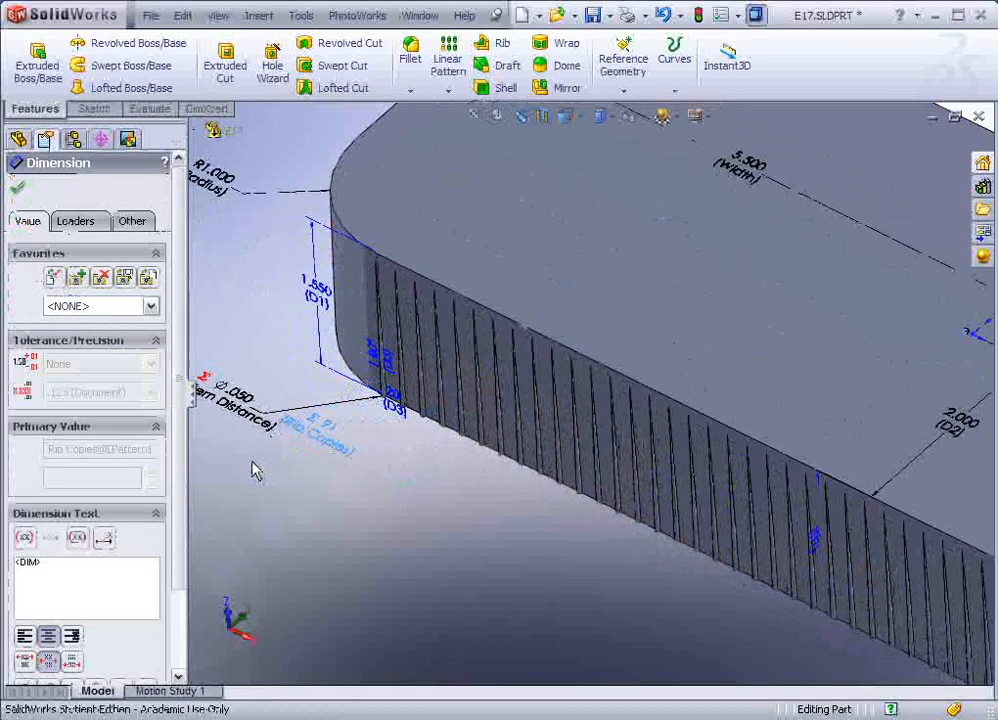